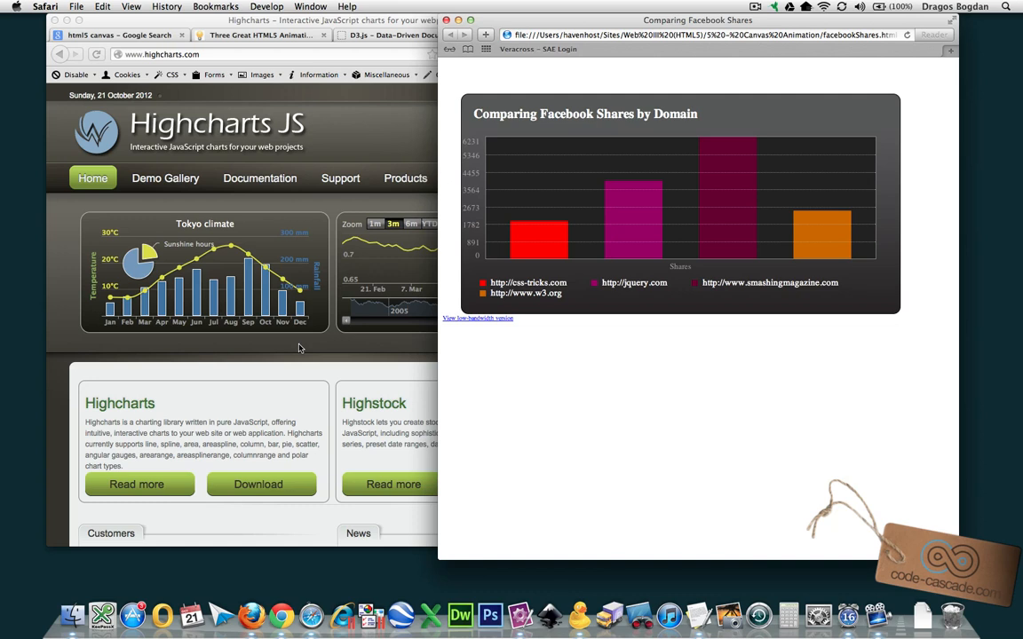
{"action": "mouse_move", "coordinate": [286, 356]}
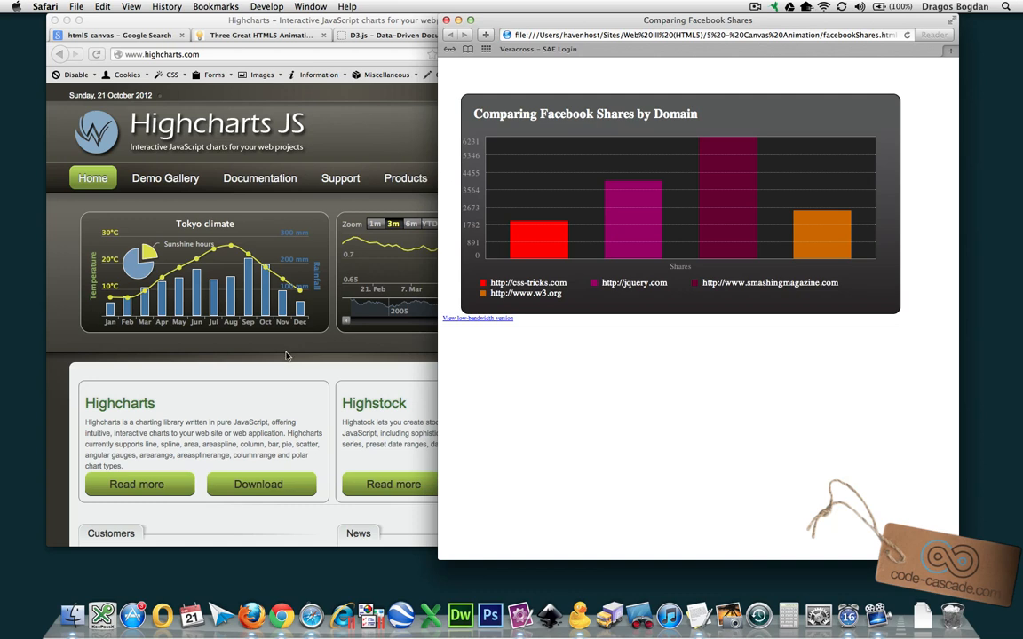
{"action": "mouse_move", "coordinate": [958, 431]}
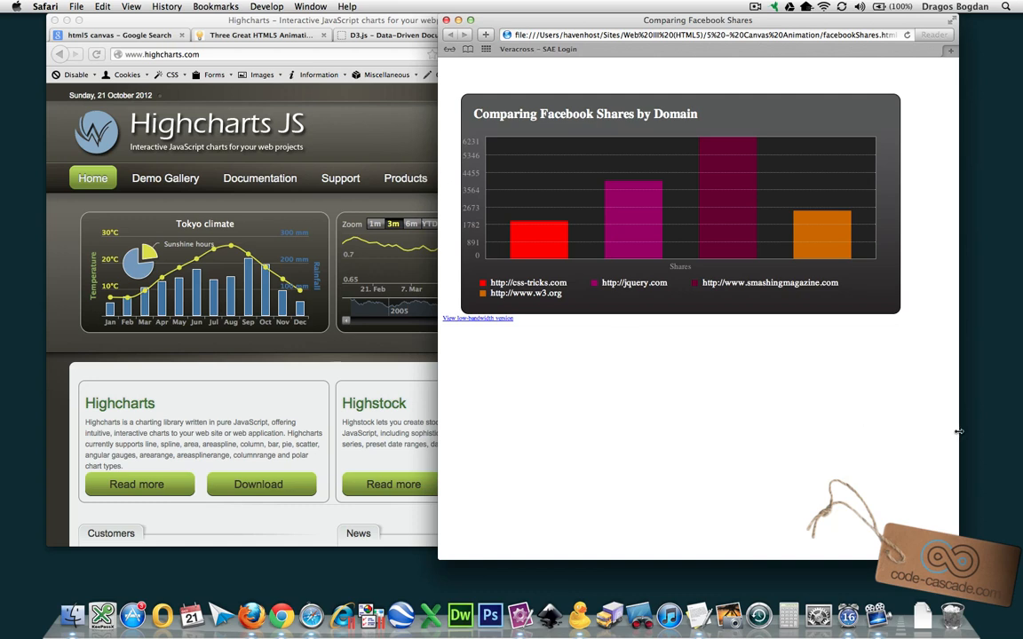
{"action": "mouse_move", "coordinate": [607, 347]}
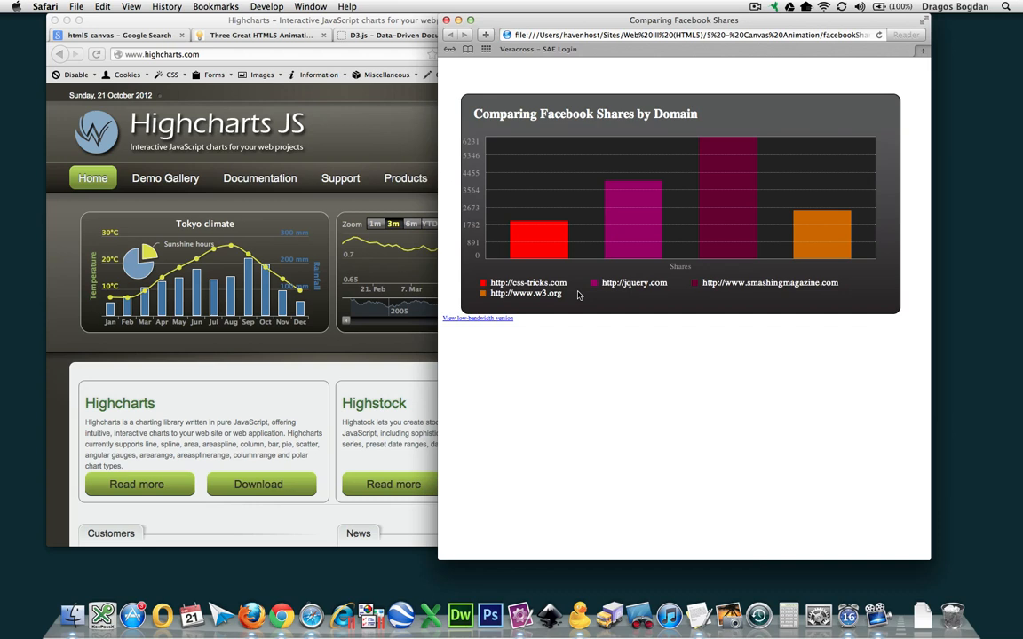
{"action": "mouse_move", "coordinate": [573, 300]}
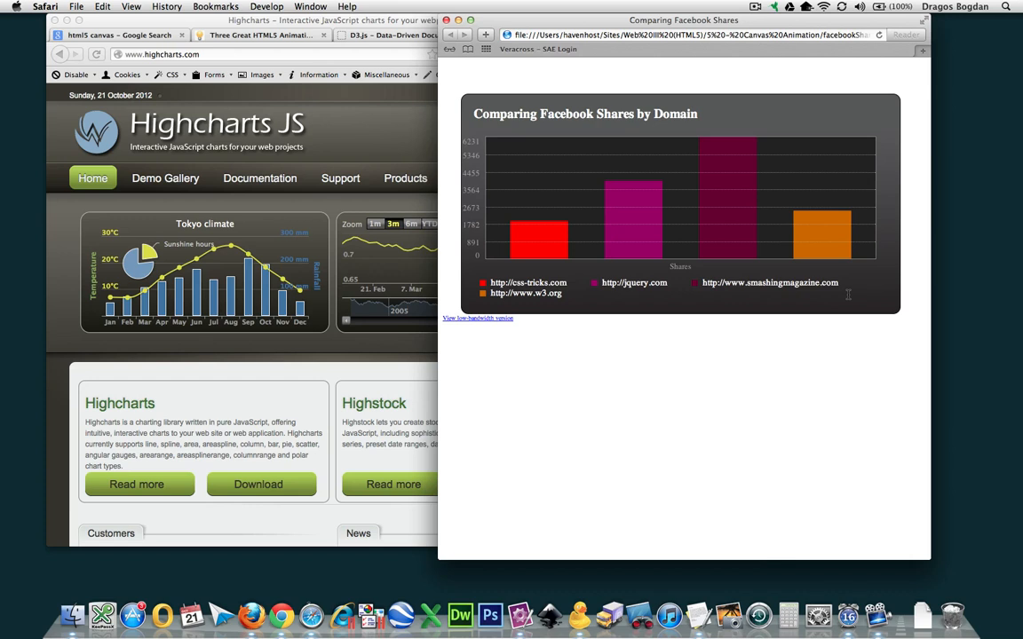
{"action": "mouse_move", "coordinate": [349, 118]}
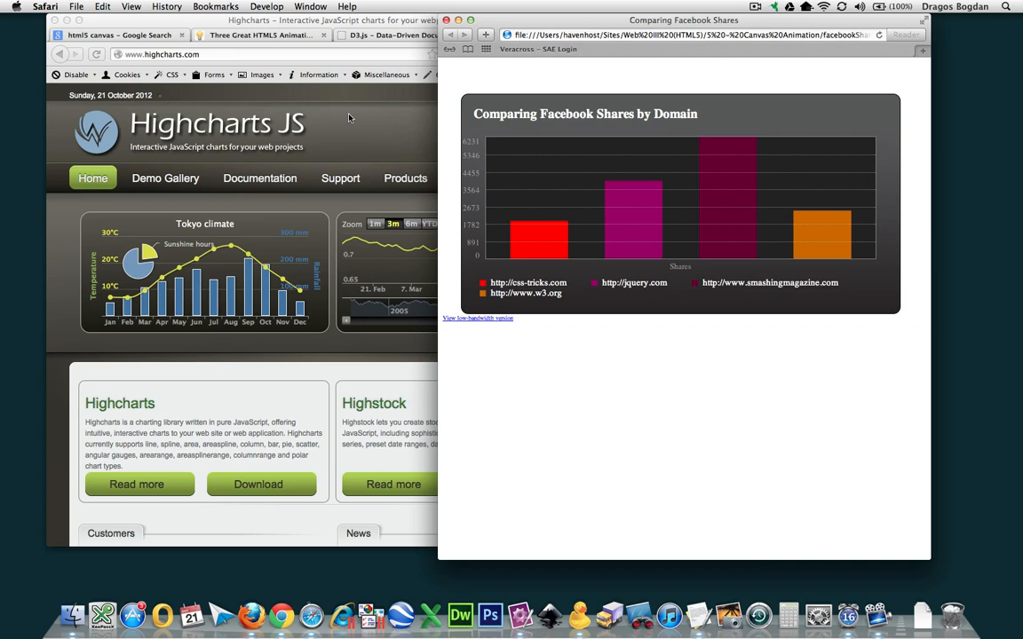
{"action": "mouse_move", "coordinate": [428, 105]}
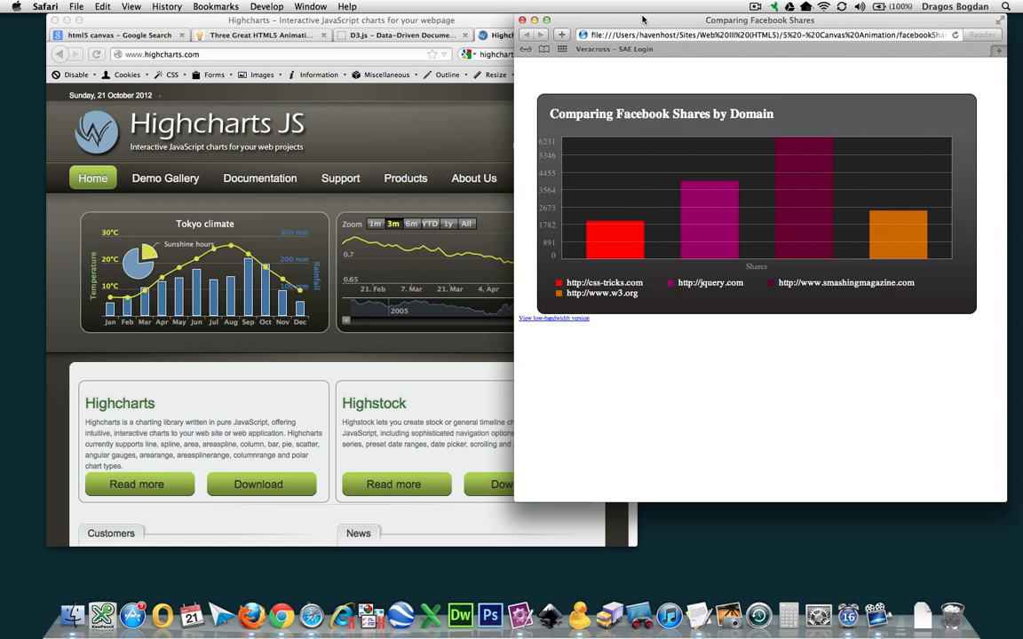
{"action": "mouse_move", "coordinate": [684, 7]}
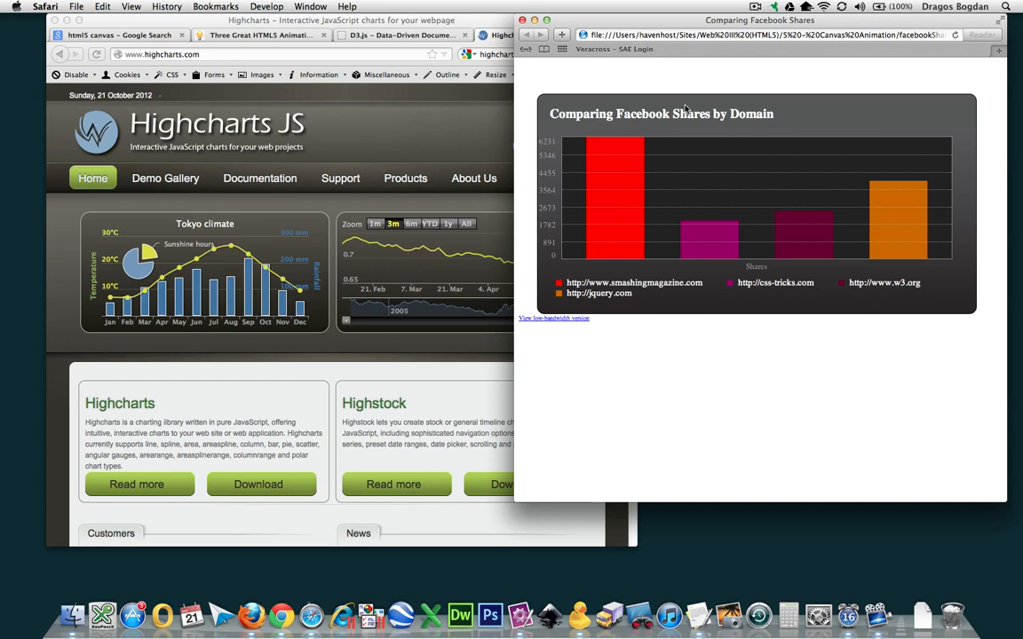
{"action": "mouse_move", "coordinate": [578, 199]}
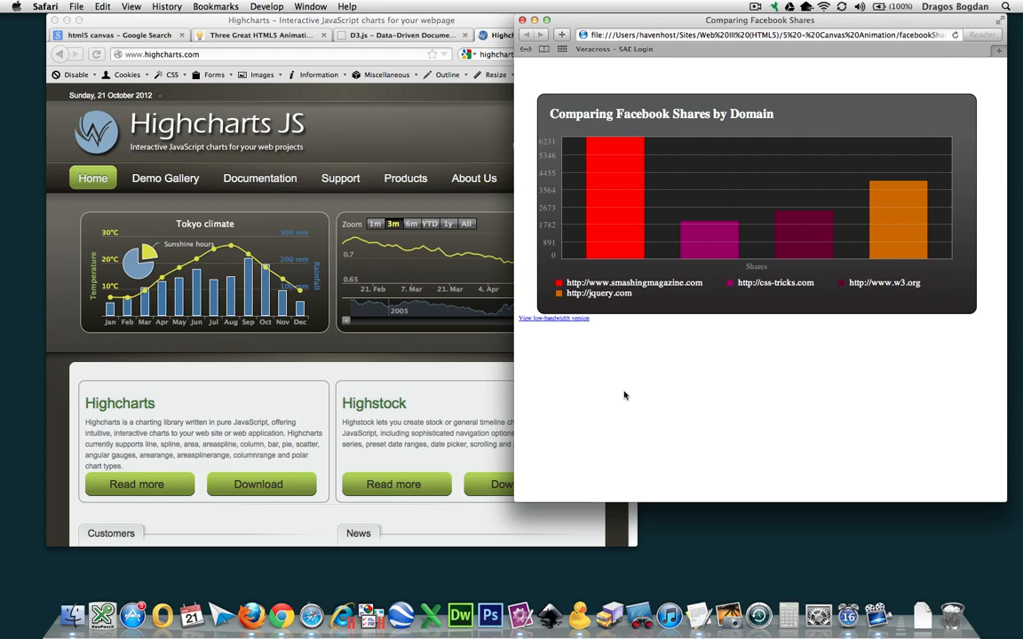
{"action": "mouse_move", "coordinate": [620, 404]}
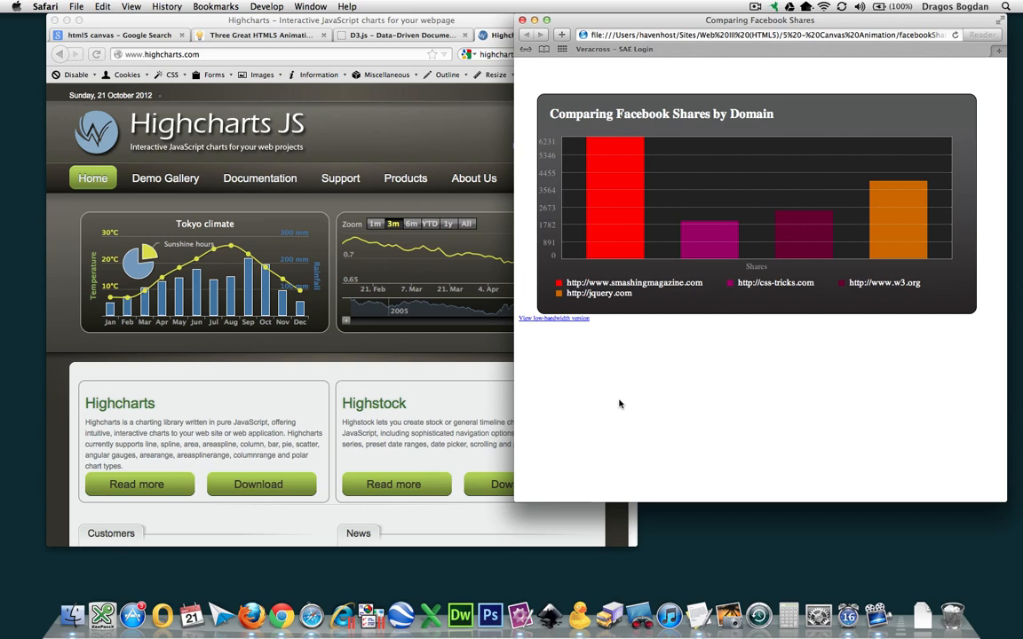
{"action": "mouse_move", "coordinate": [333, 236]}
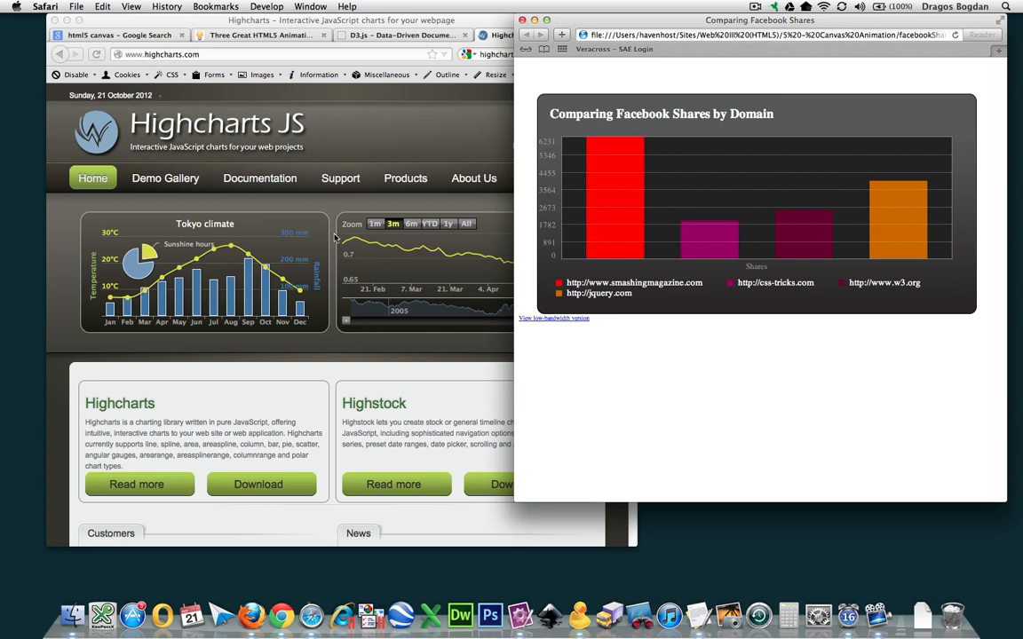
{"action": "mouse_move", "coordinate": [231, 179]}
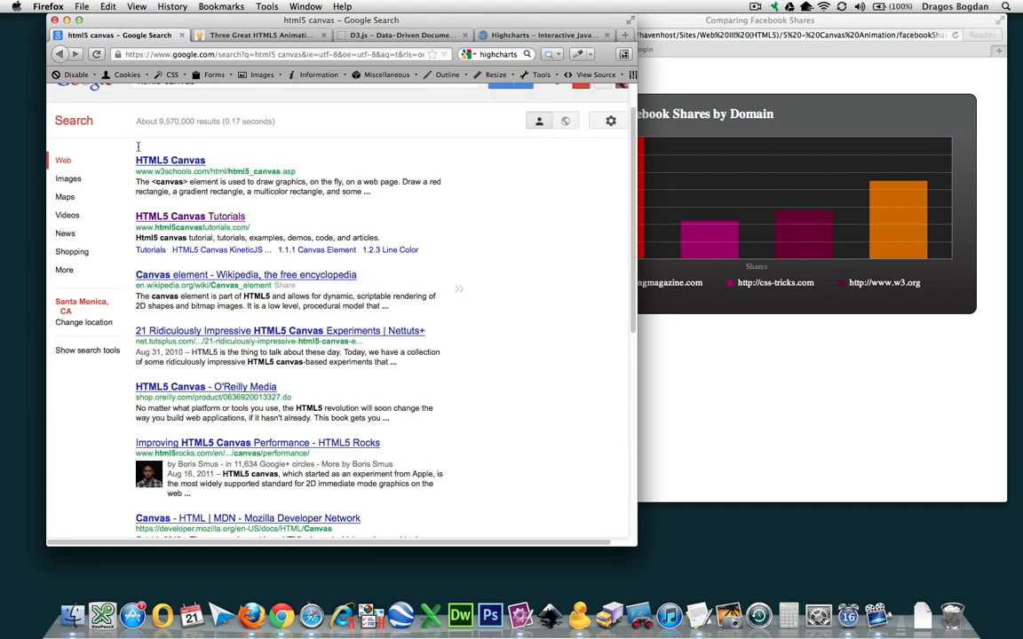
- Open the KineticJS shape caching tutorial and scroll down to its cached-stars code listing
{"action": "left_click", "coordinate": [189, 216]}
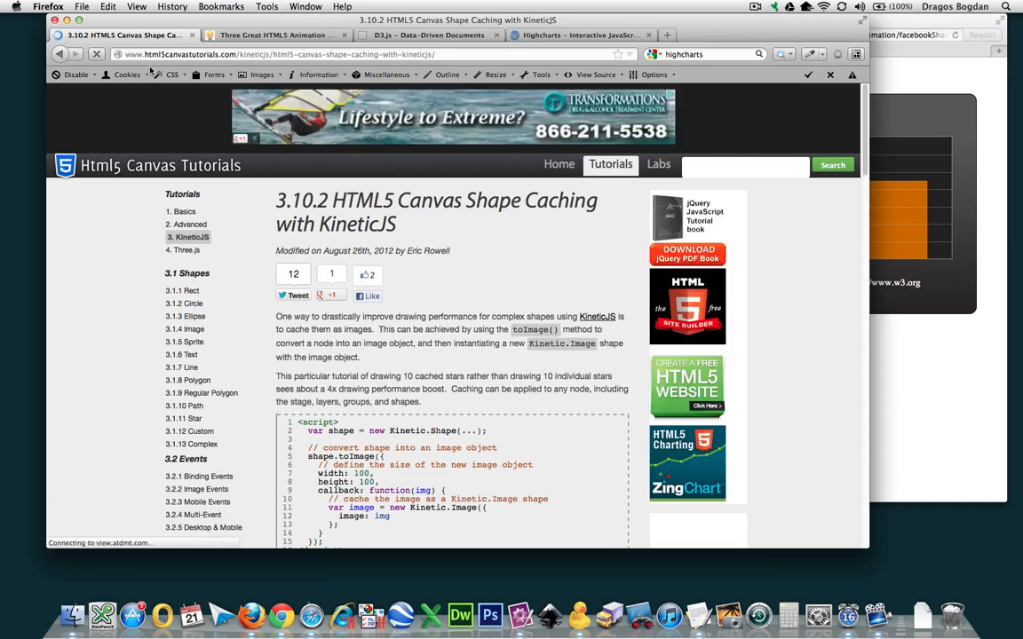
{"action": "scroll", "scroll_direction": "down", "scroll_amount": 3}
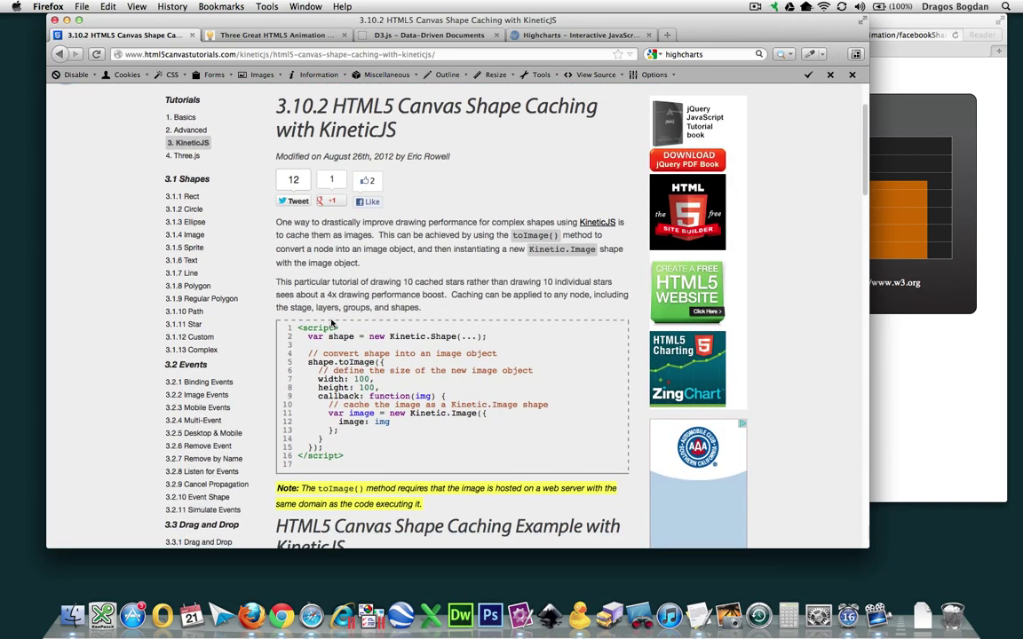
{"action": "scroll", "scroll_direction": "down", "scroll_amount": 3}
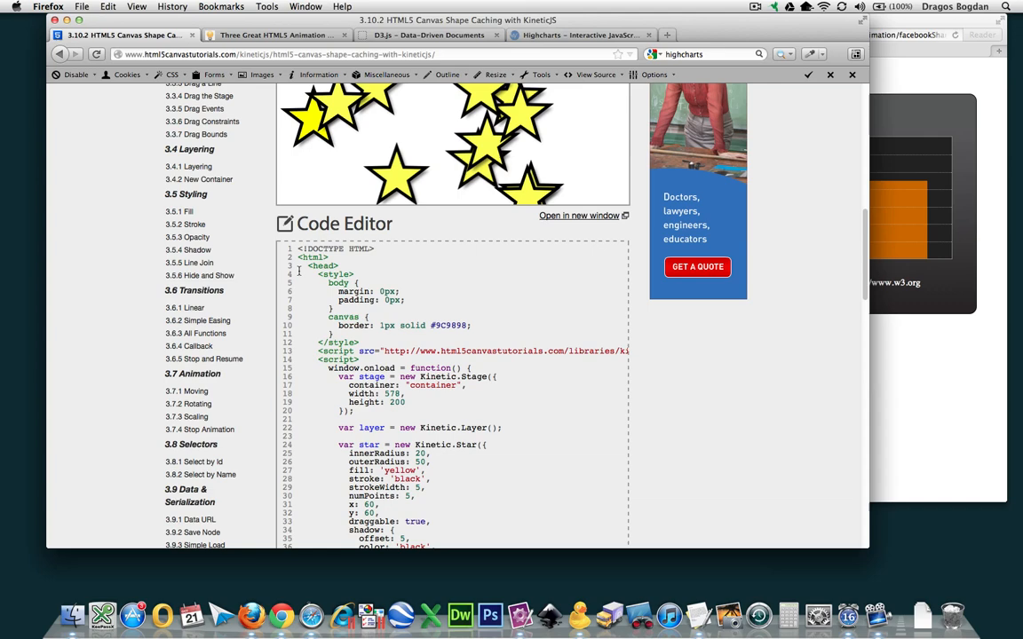
{"action": "scroll", "scroll_direction": "down", "scroll_amount": 3}
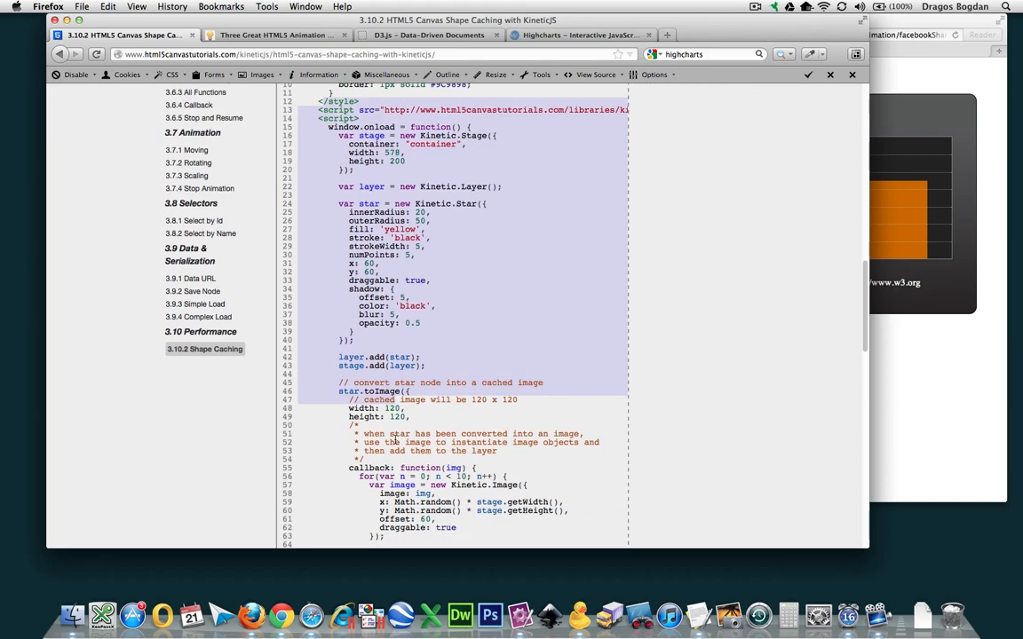
{"action": "scroll", "scroll_direction": "down", "scroll_amount": 3}
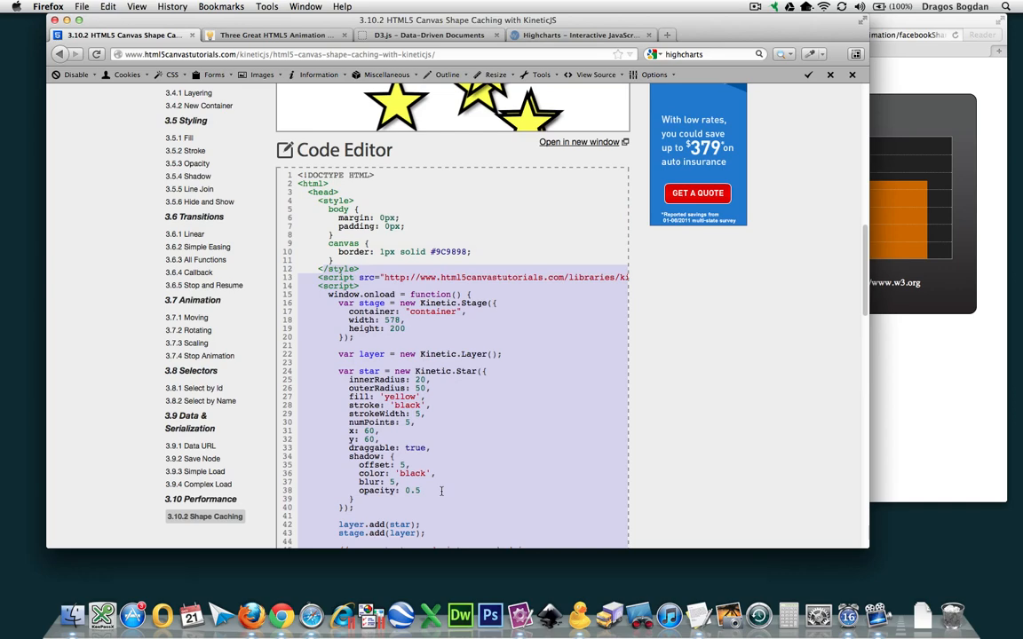
{"action": "scroll", "scroll_direction": "down", "scroll_amount": 3}
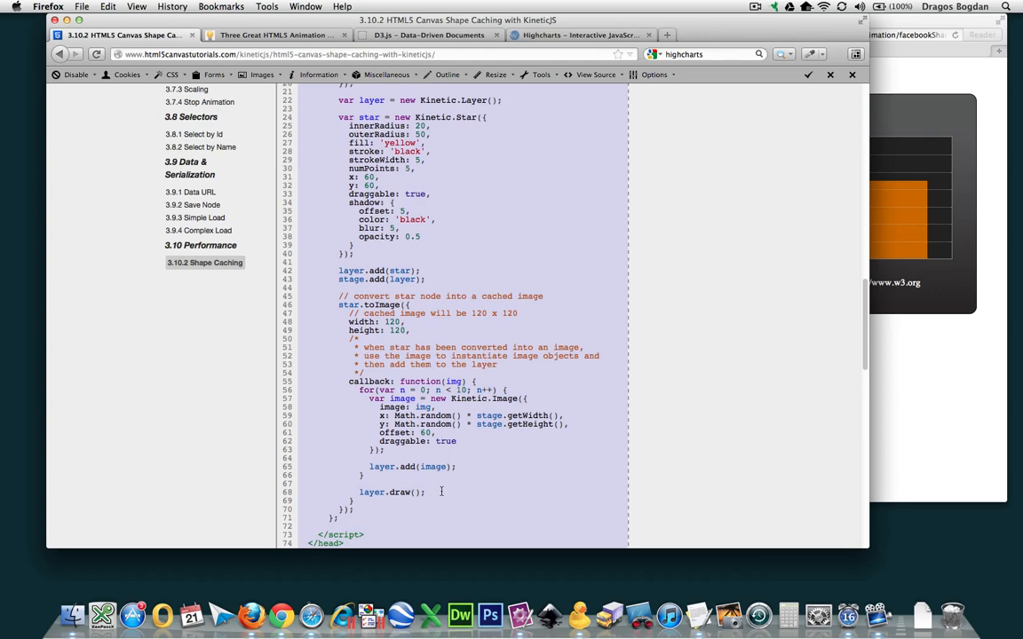
{"action": "scroll", "scroll_direction": "down", "scroll_amount": 3}
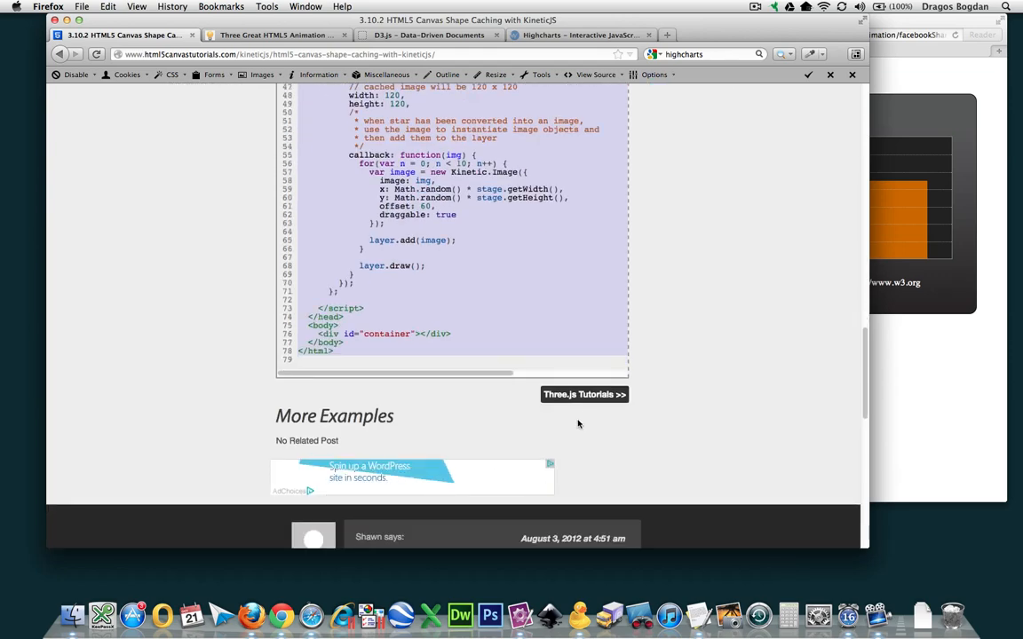
{"action": "scroll", "scroll_direction": "up", "scroll_amount": 3}
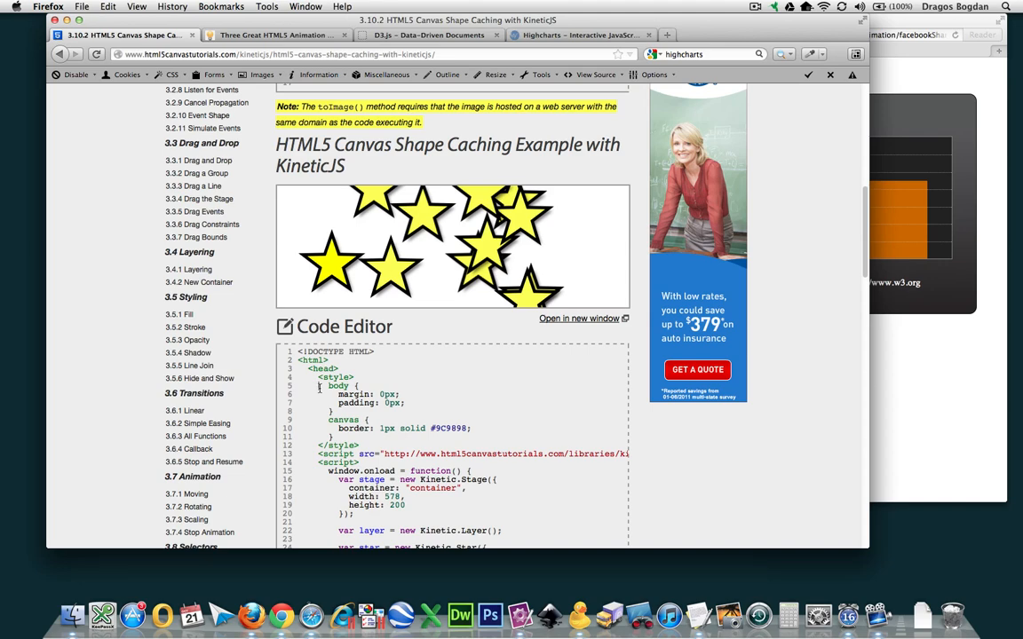
- Scroll further down the KineticJS shape caching tutorial page
{"action": "scroll", "scroll_direction": "down", "scroll_amount": 3}
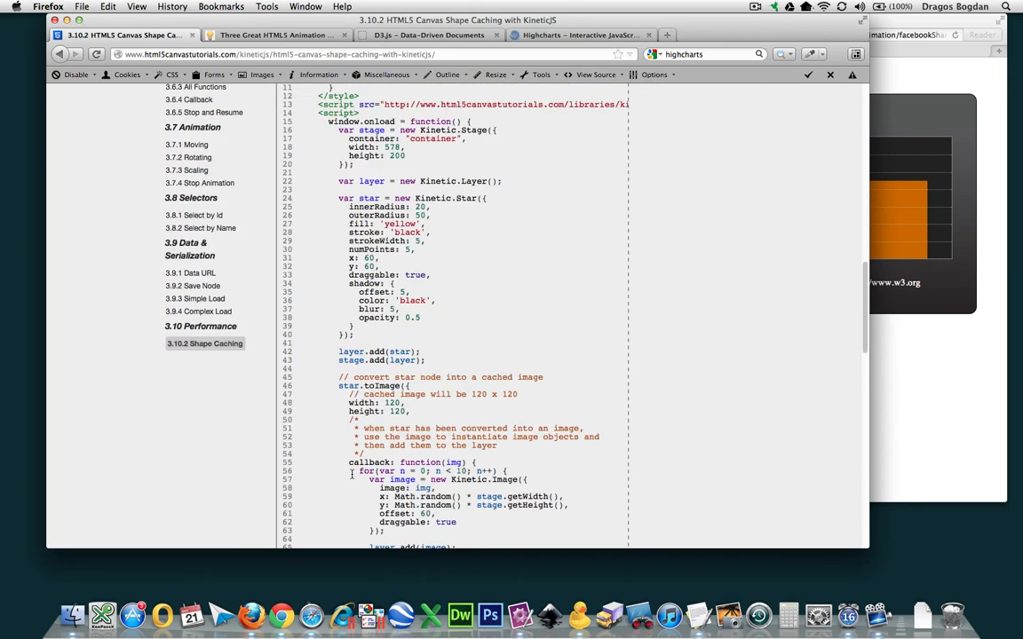
{"action": "scroll", "scroll_direction": "down", "scroll_amount": 3}
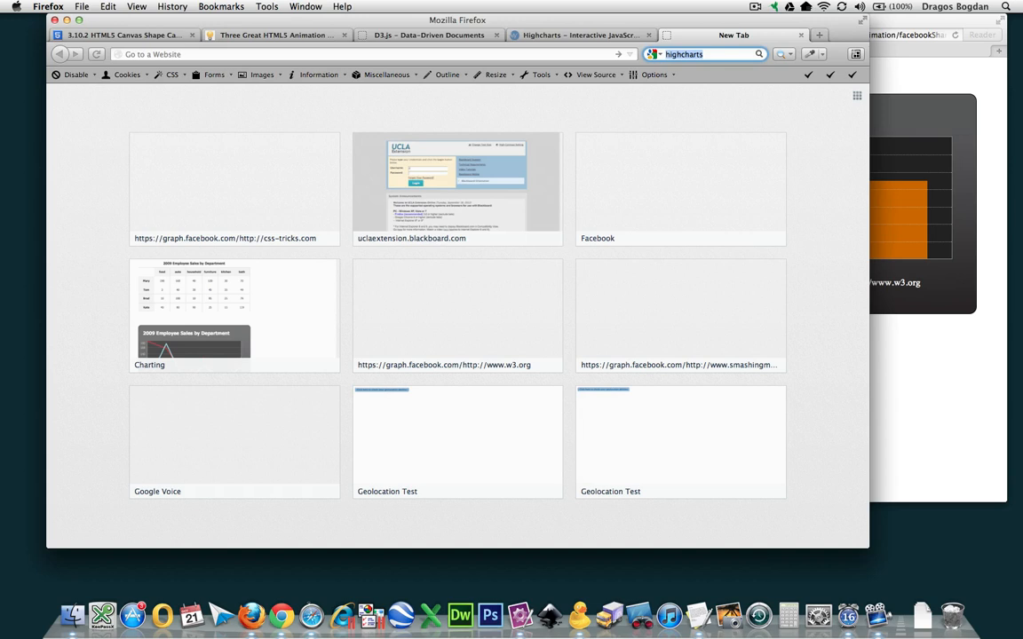
- Search for 'rapheal js library' and scroll the Raphaël site to its circle example code
{"action": "type", "text": "raphea"}
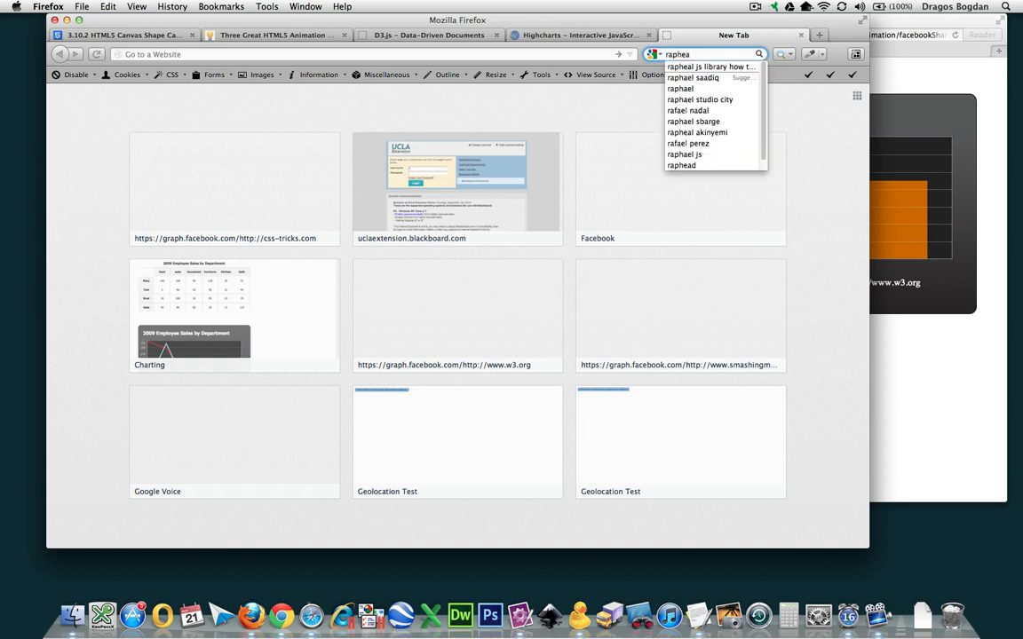
{"action": "left_click", "coordinate": [717, 66]}
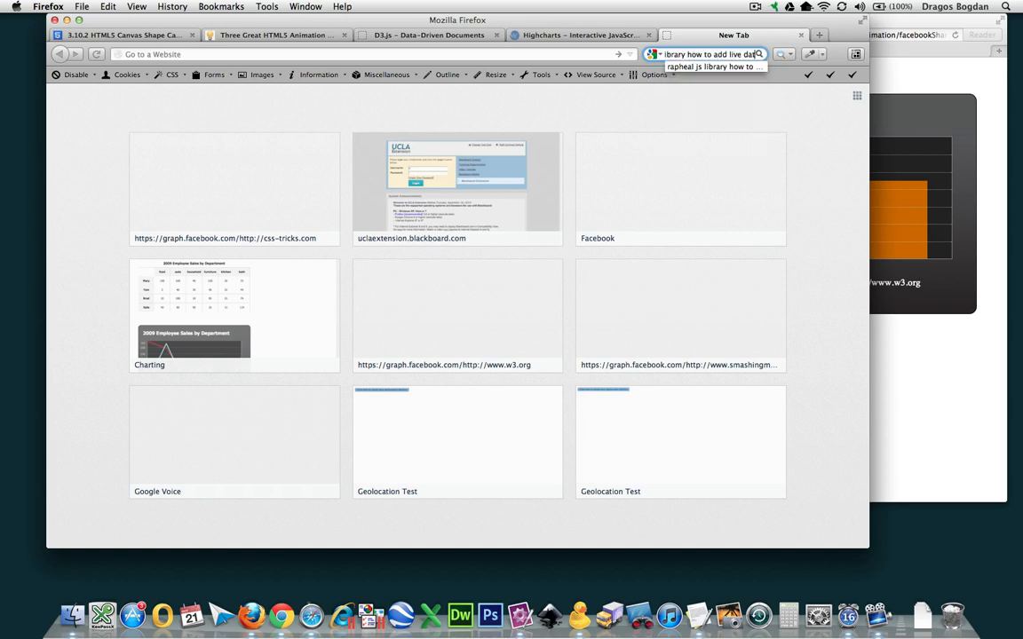
{"action": "type", "text": "rapheal js library"}
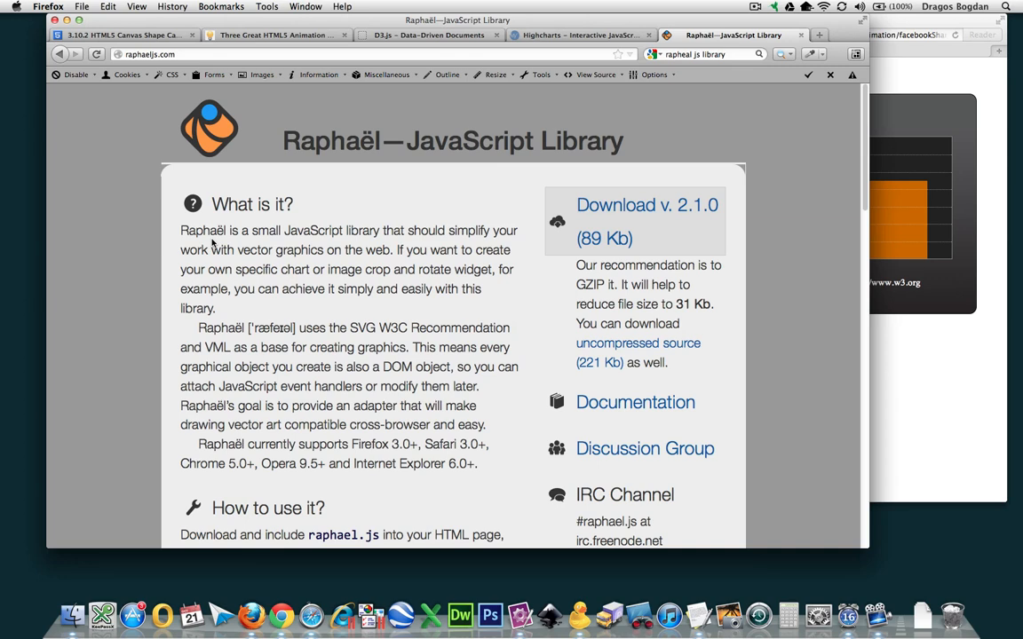
{"action": "mouse_move", "coordinate": [194, 293]}
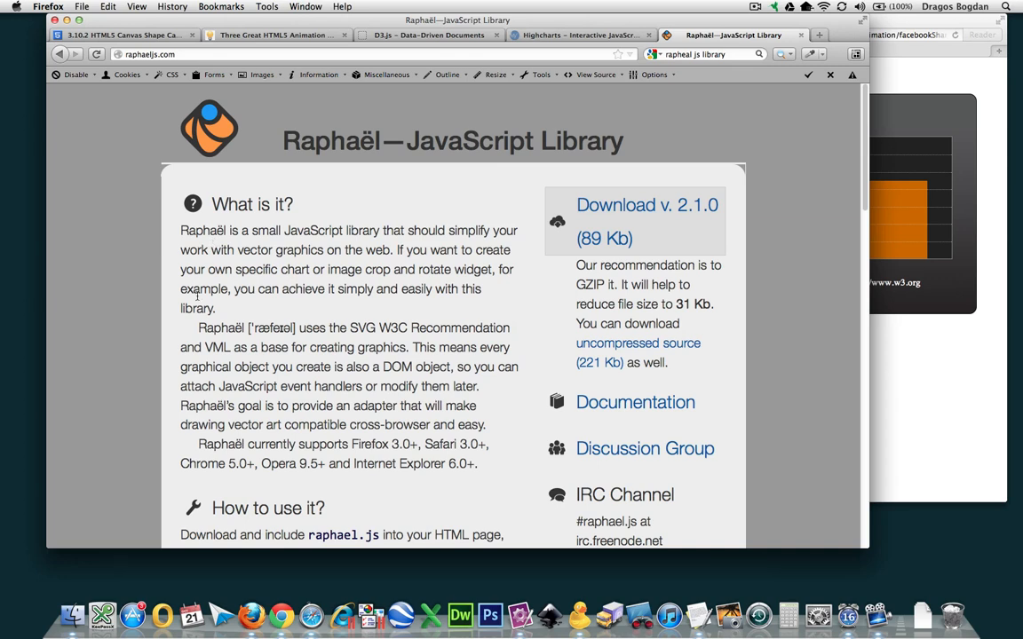
{"action": "mouse_move", "coordinate": [293, 226]}
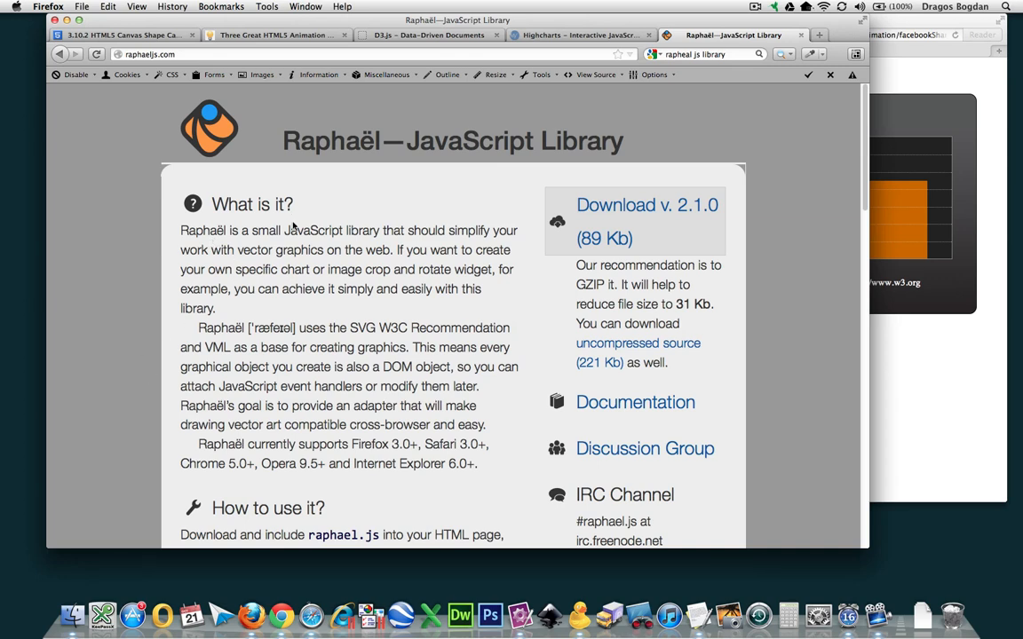
{"action": "scroll", "scroll_direction": "down", "scroll_amount": 3}
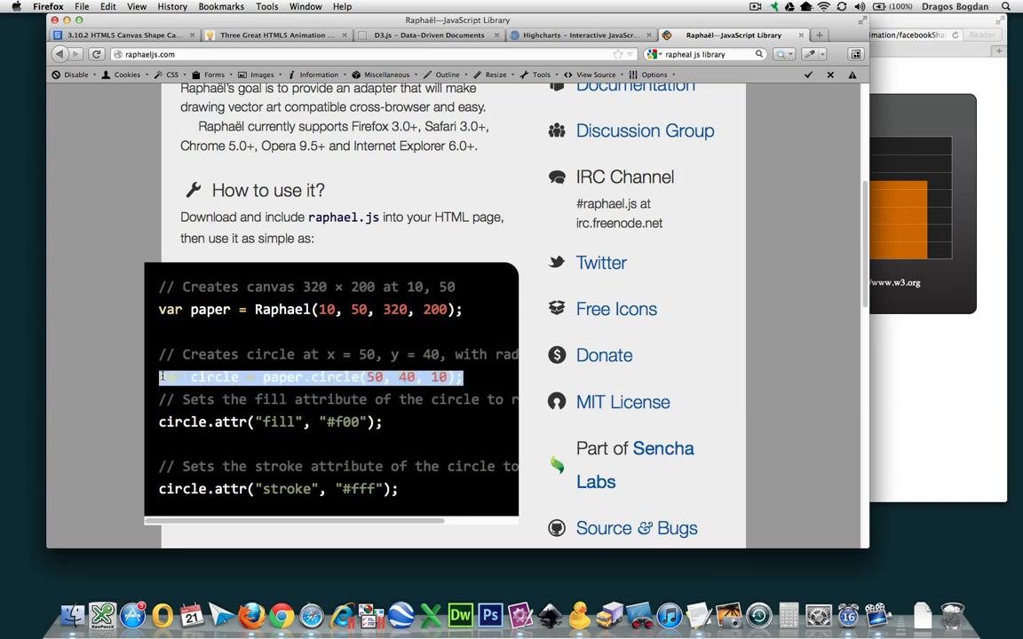
{"action": "mouse_move", "coordinate": [151, 377]}
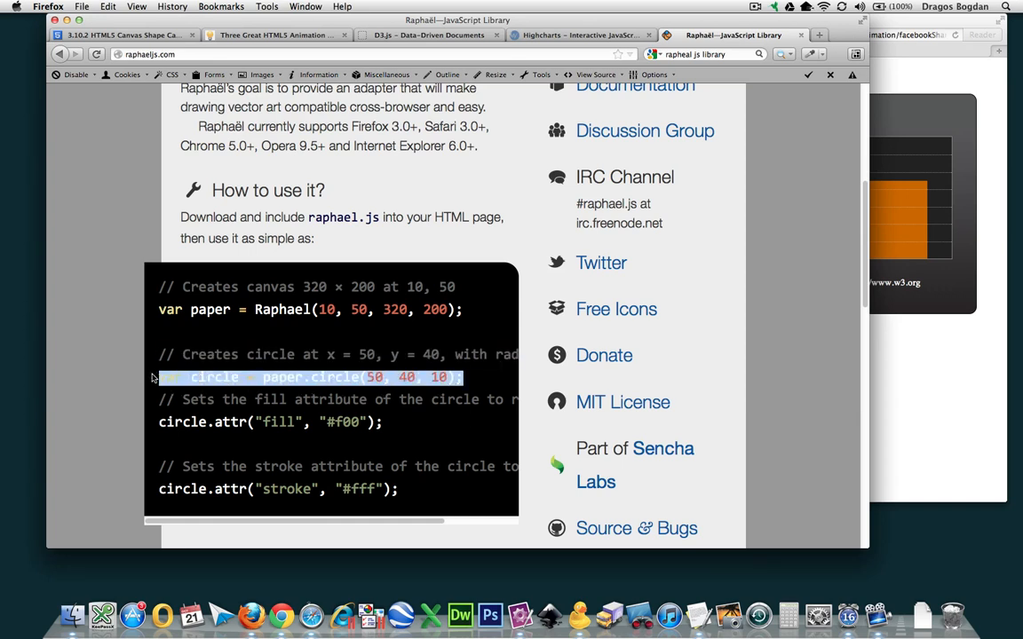
{"action": "scroll", "scroll_direction": "down", "scroll_amount": 3}
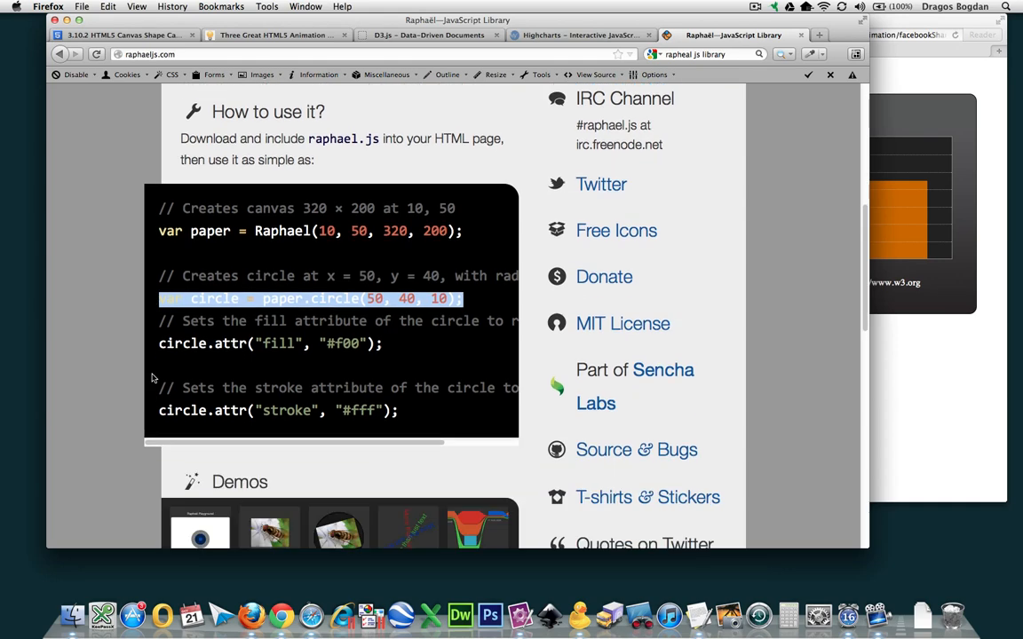
{"action": "scroll", "scroll_direction": "down", "scroll_amount": 3}
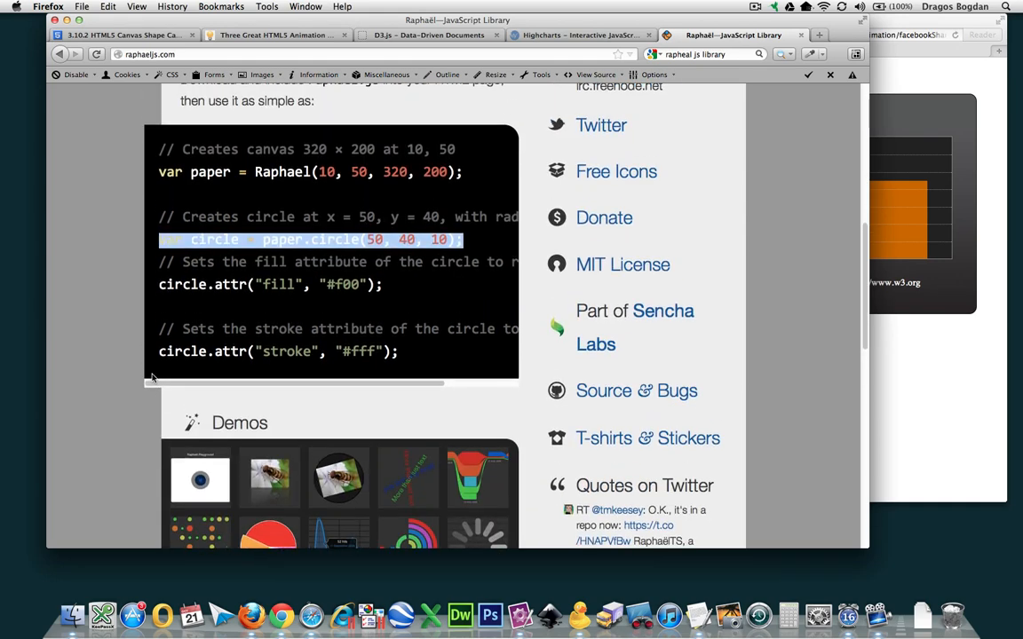
{"action": "mouse_move", "coordinate": [175, 35]}
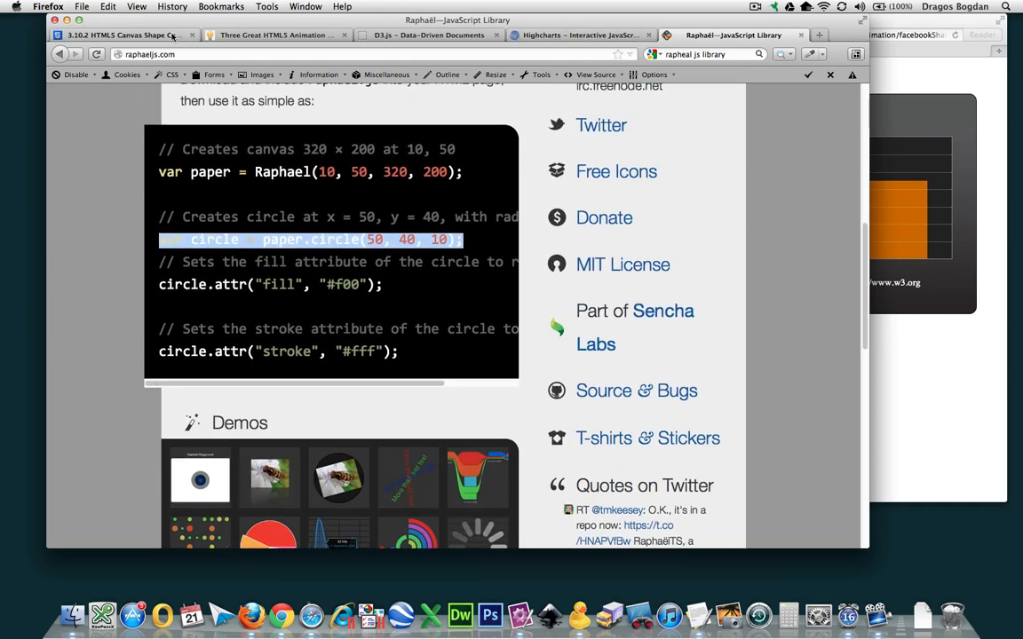
- Glance at the KineticJS tutorial tab, then return to the Raphaël page and scroll slightly
{"action": "left_click", "coordinate": [116, 36]}
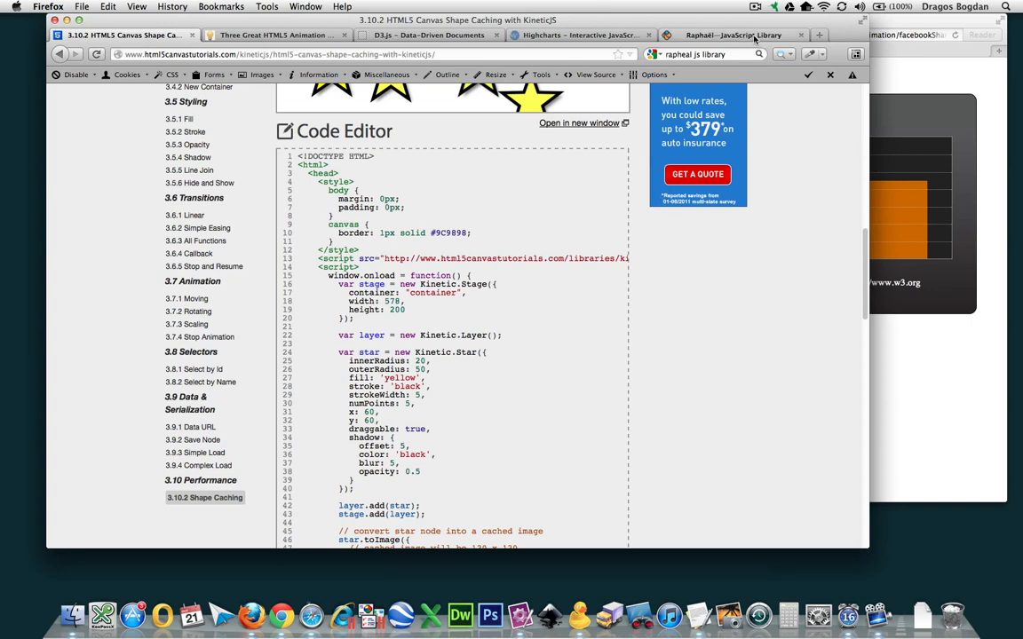
{"action": "left_click", "coordinate": [724, 34]}
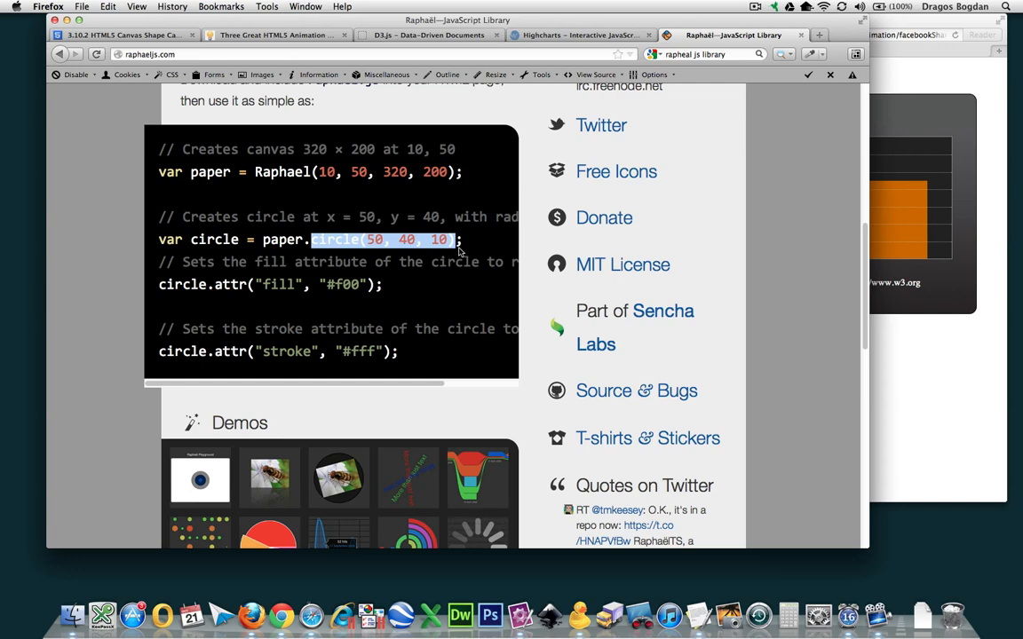
{"action": "scroll", "scroll_direction": "down", "scroll_amount": 3}
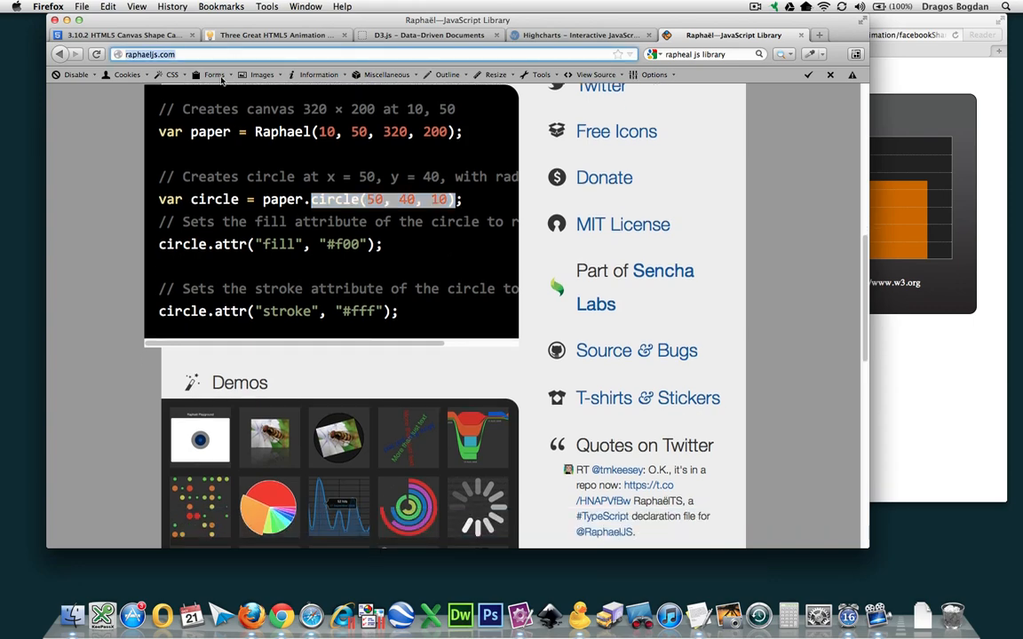
- Open Raphaël's Australia map demo, explore its states, and bring up the page context menu
{"action": "scroll", "scroll_direction": "down", "scroll_amount": 3}
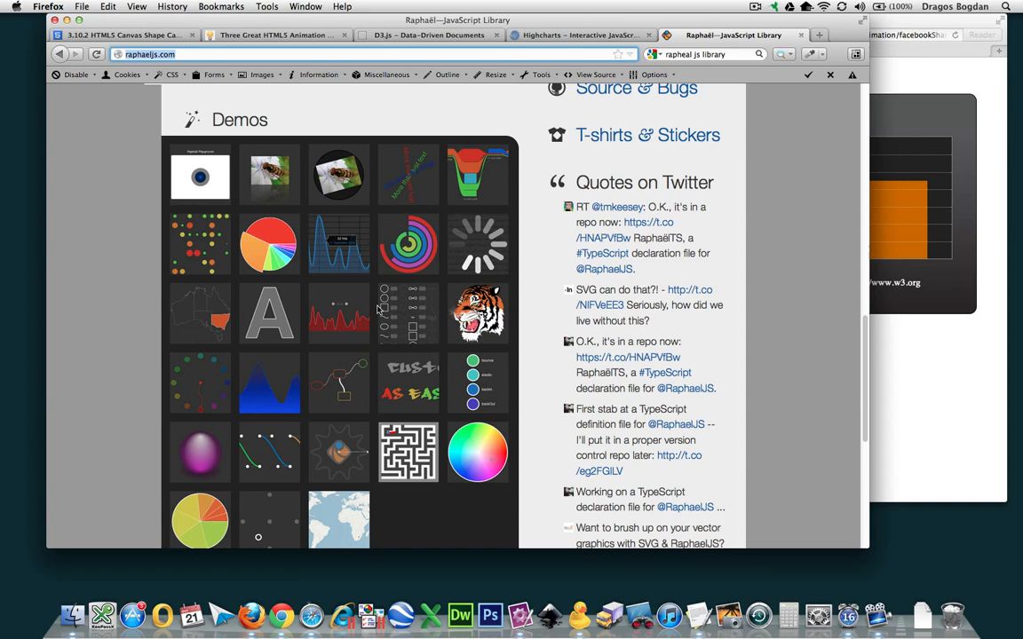
{"action": "mouse_move", "coordinate": [301, 445]}
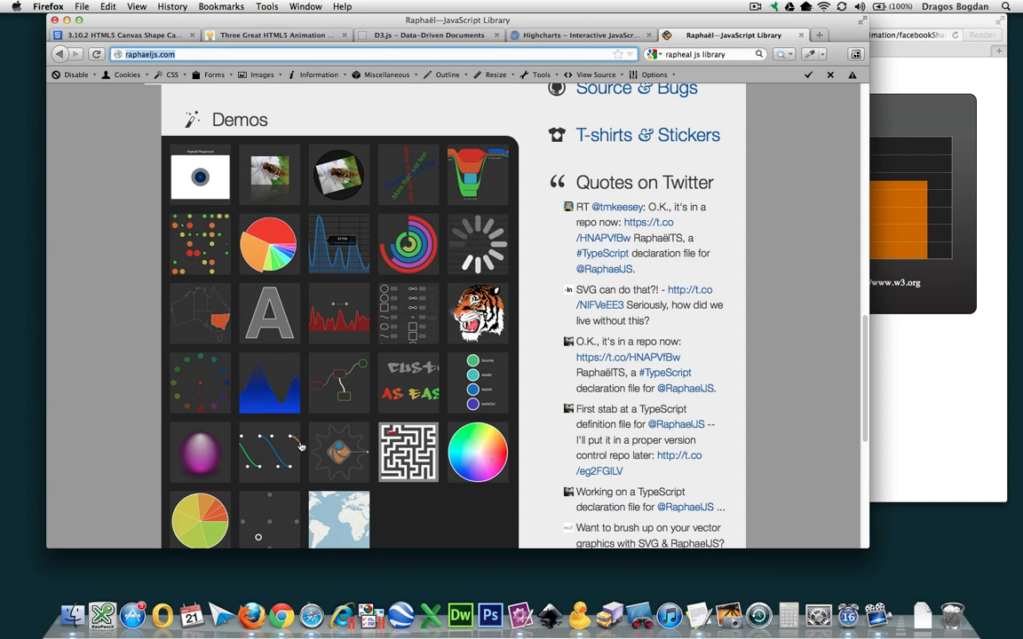
{"action": "mouse_move", "coordinate": [447, 334]}
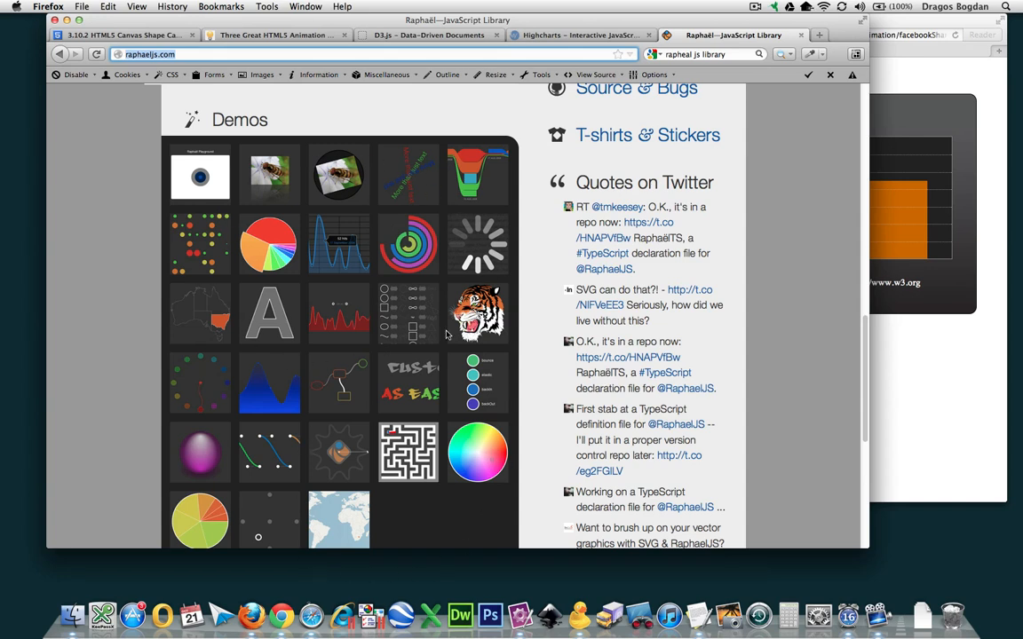
{"action": "scroll", "scroll_direction": "down", "scroll_amount": 3}
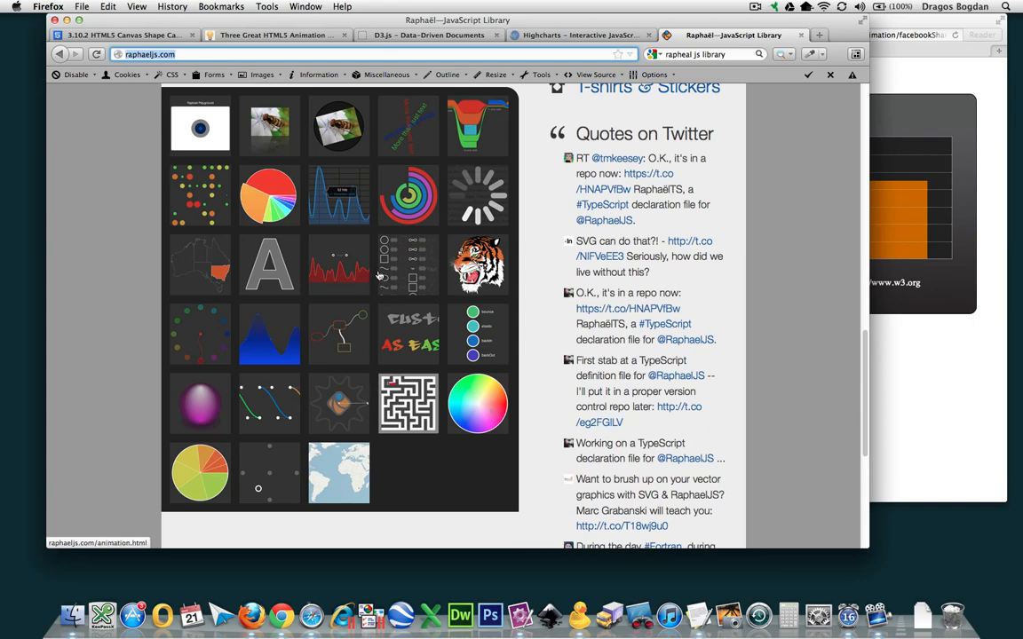
{"action": "left_click", "coordinate": [199, 264]}
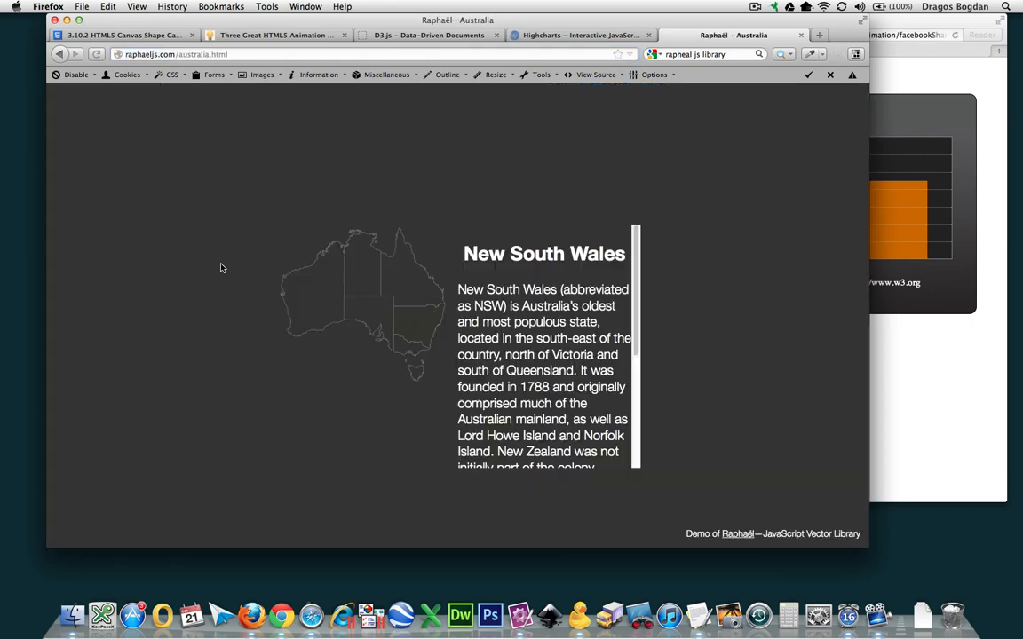
{"action": "left_click", "coordinate": [319, 310]}
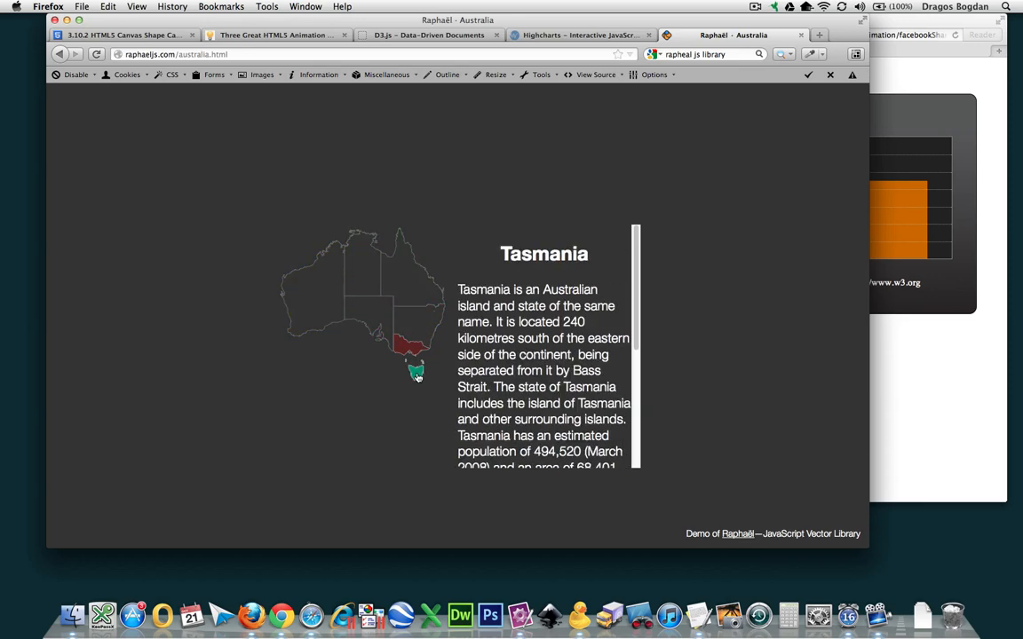
{"action": "mouse_move", "coordinate": [396, 269]}
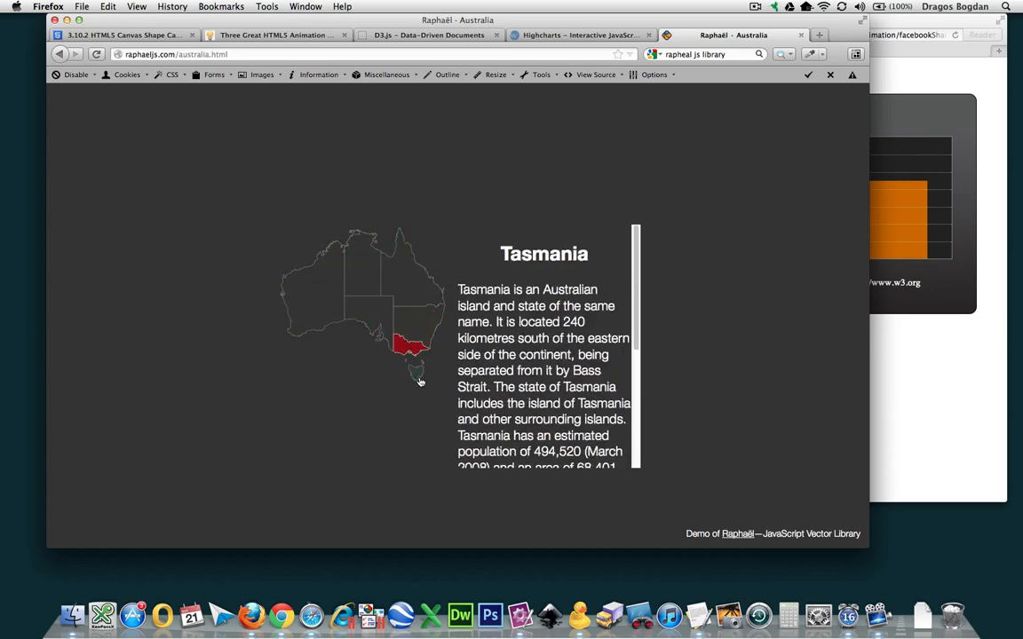
{"action": "scroll", "scroll_direction": "down", "scroll_amount": 3}
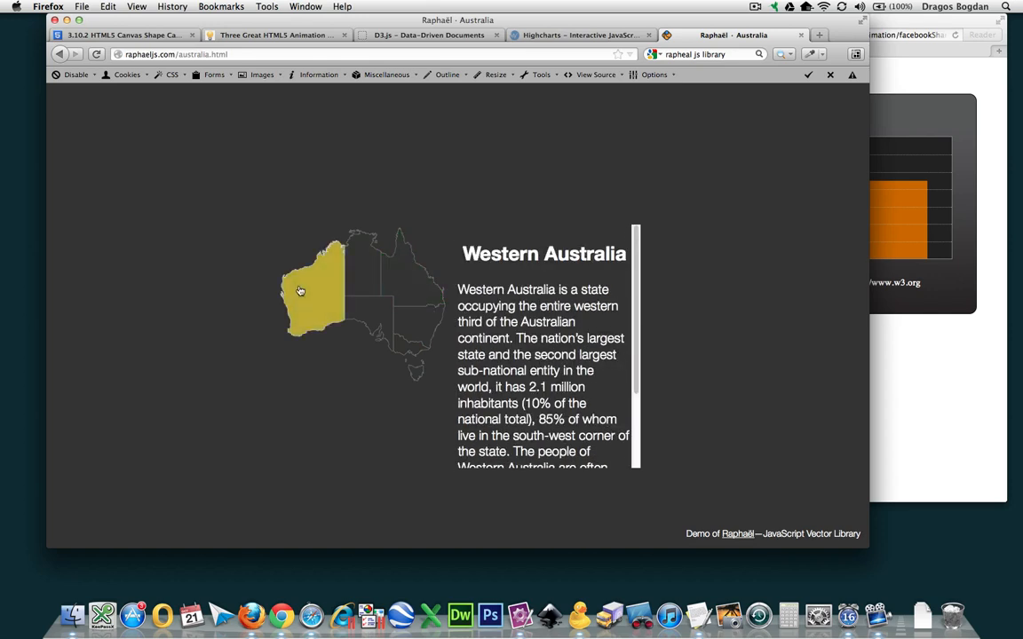
{"action": "right_click", "coordinate": [300, 292]}
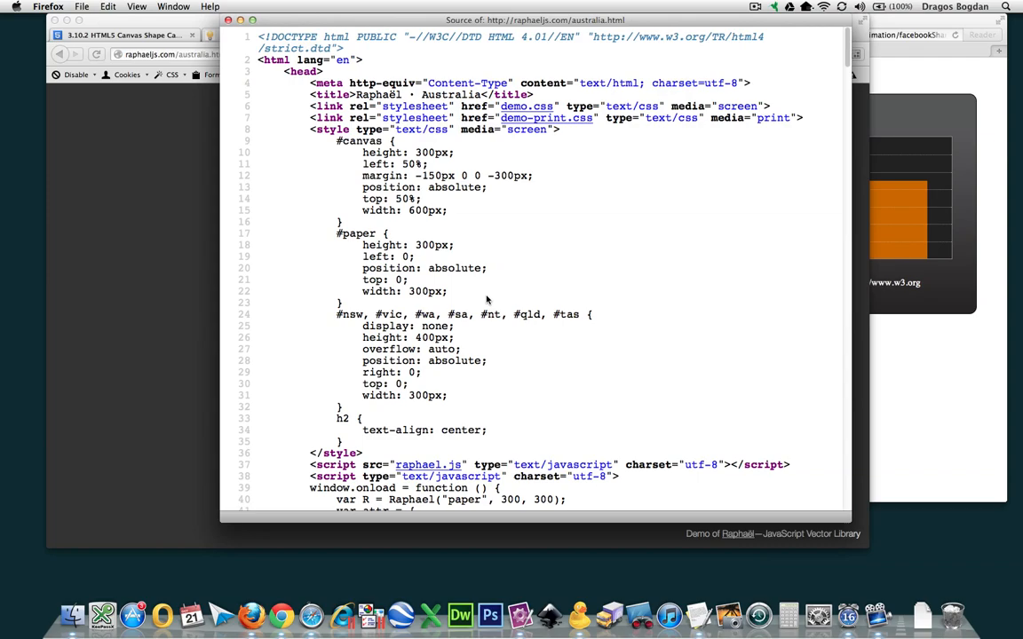
- Scroll through the Australia map demo's path and animation source code
{"action": "scroll", "scroll_direction": "down", "scroll_amount": 3}
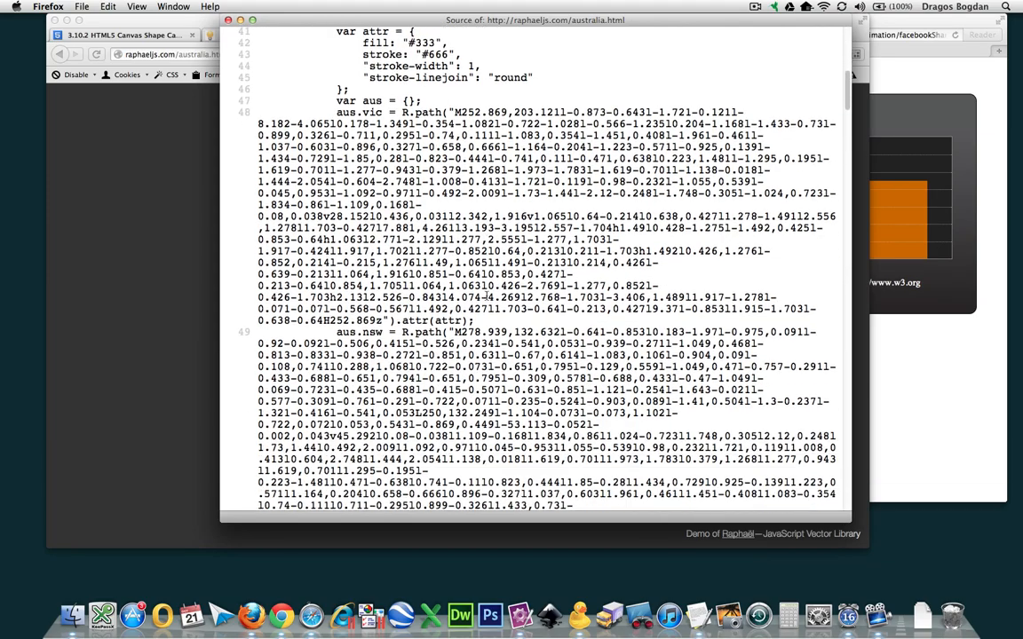
{"action": "scroll", "scroll_direction": "down", "scroll_amount": 3}
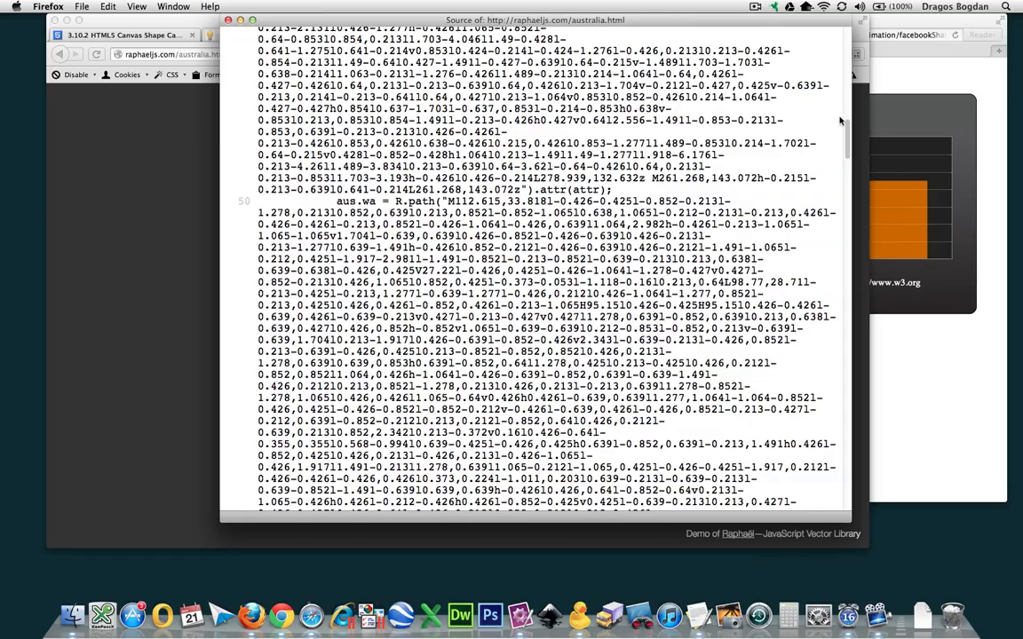
{"action": "scroll", "scroll_direction": "down", "scroll_amount": 3}
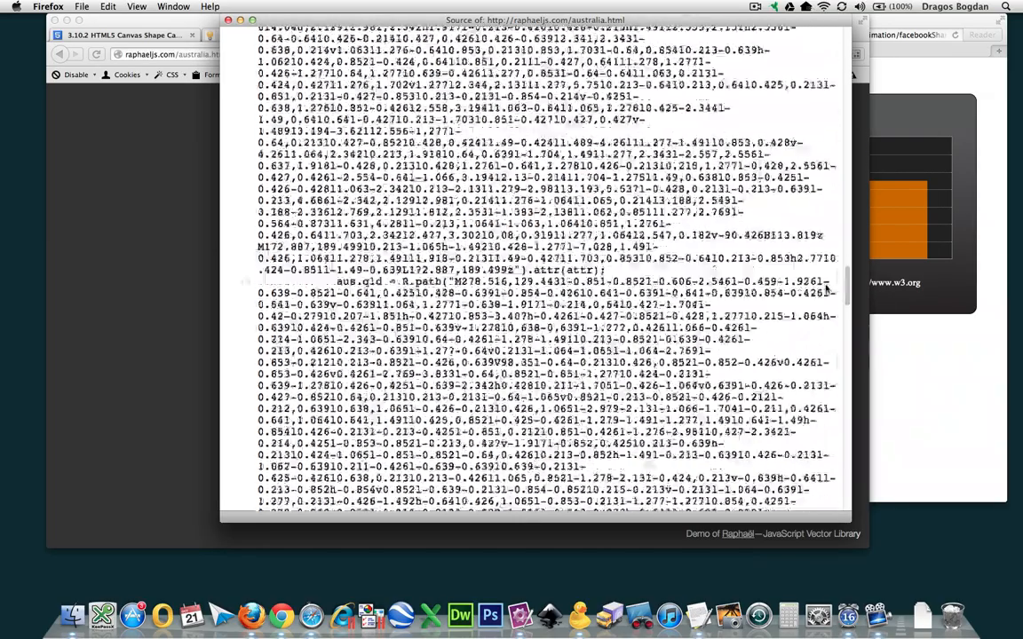
{"action": "scroll", "scroll_direction": "down", "scroll_amount": 3}
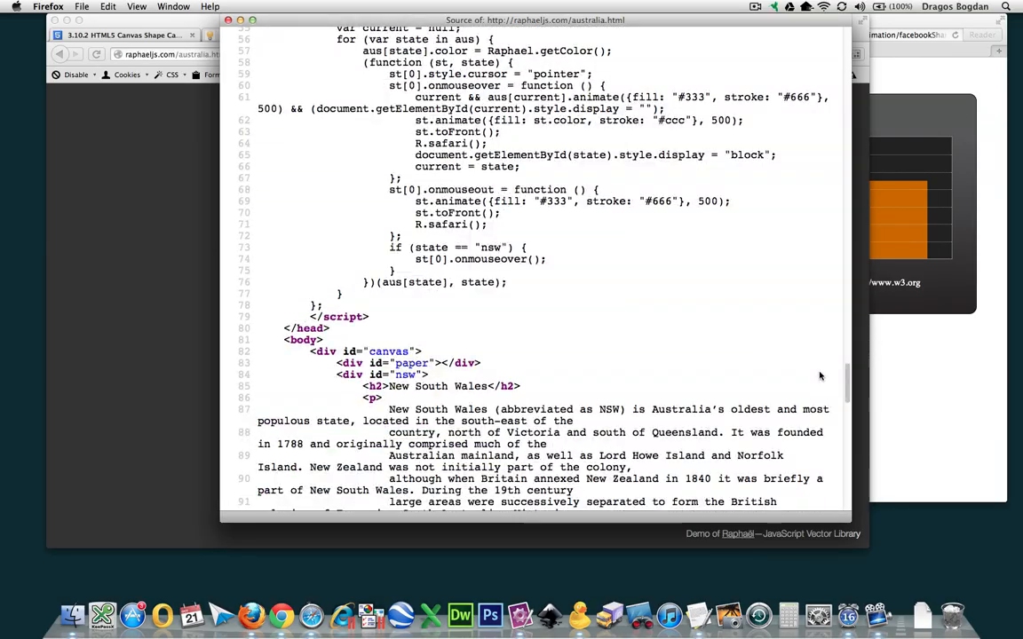
{"action": "mouse_move", "coordinate": [675, 433]}
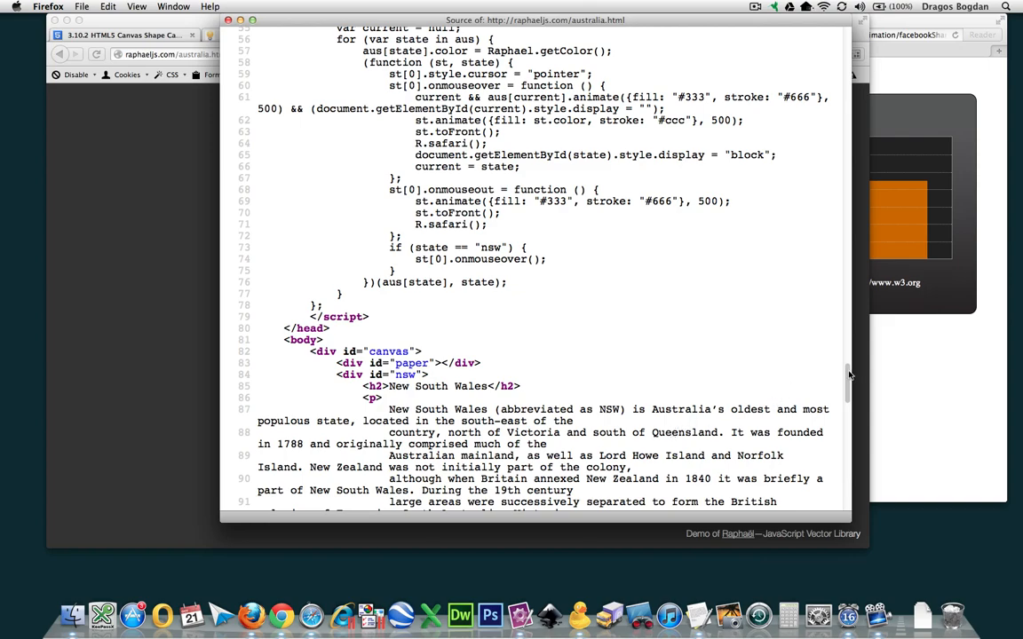
{"action": "scroll", "scroll_direction": "down", "scroll_amount": 3}
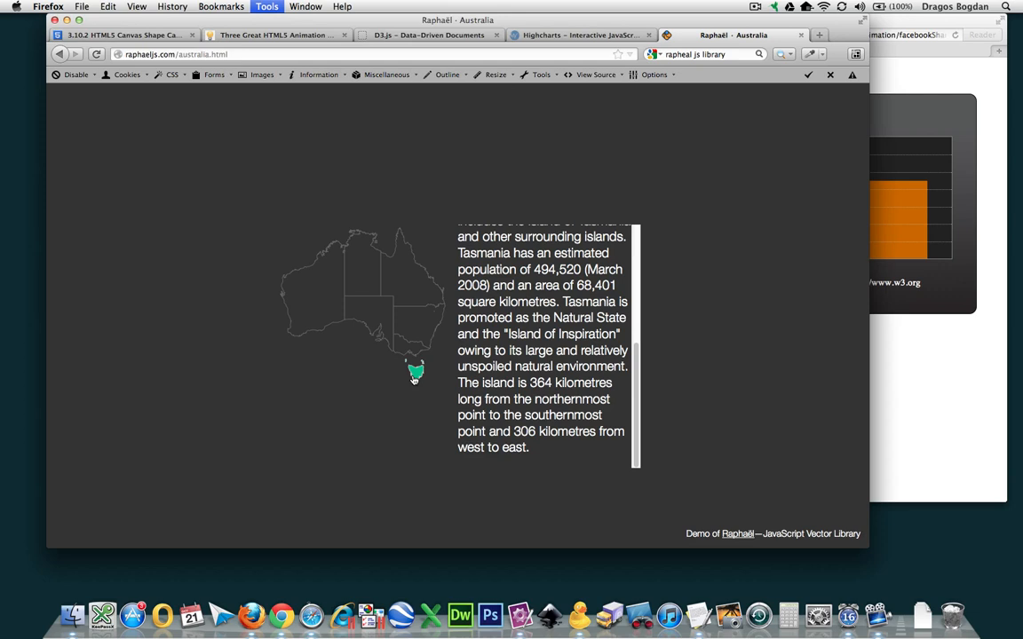
{"action": "mouse_move", "coordinate": [315, 205]}
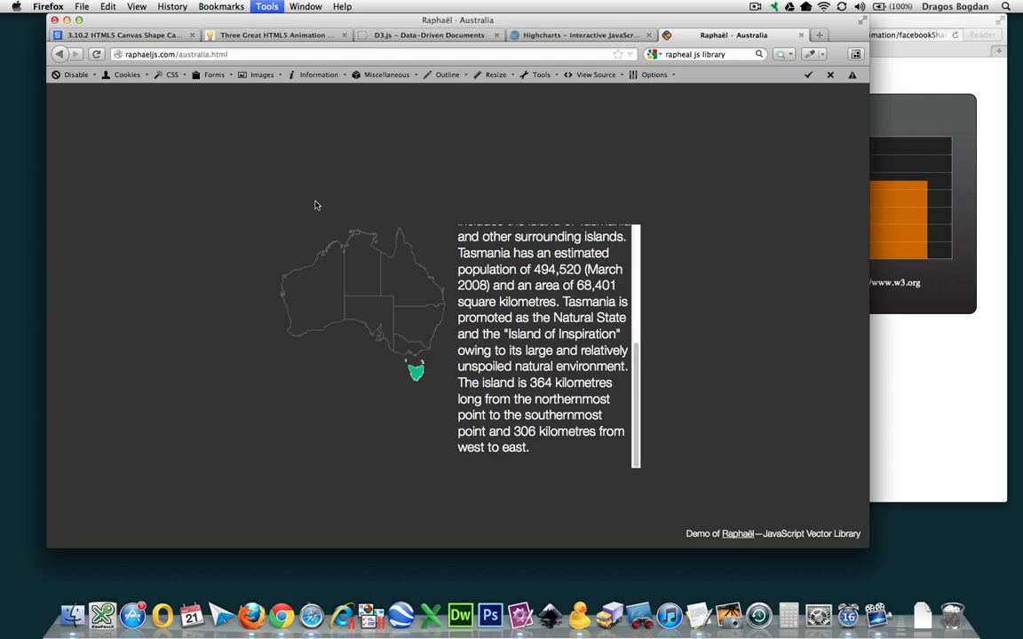
- Use the Polar Clock demo's page options, then advance the animated chart two months
{"action": "left_click", "coordinate": [61, 55]}
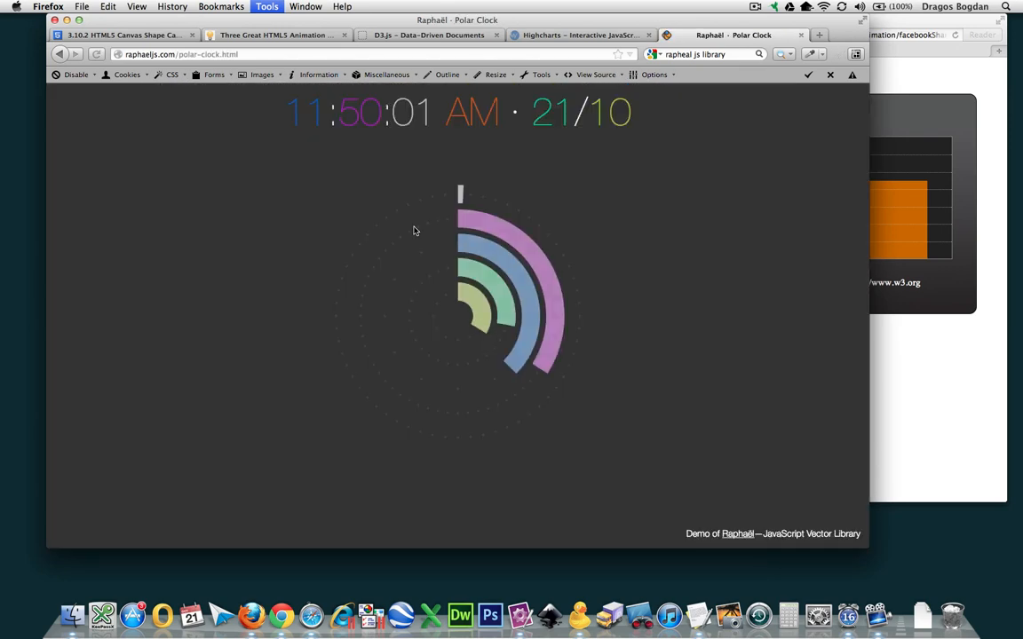
{"action": "right_click", "coordinate": [480, 260]}
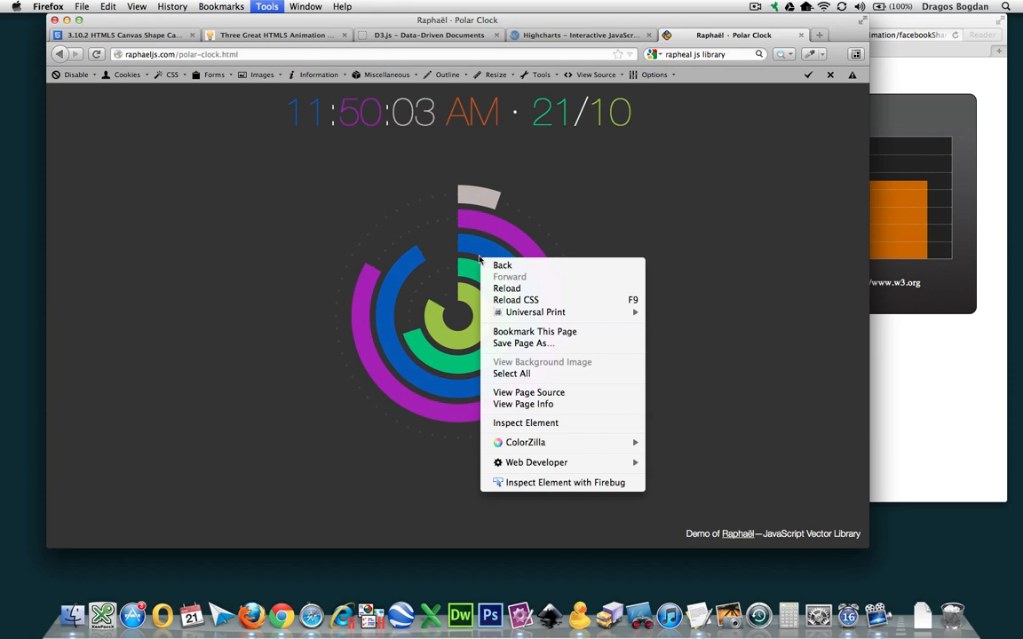
{"action": "left_click", "coordinate": [511, 189]}
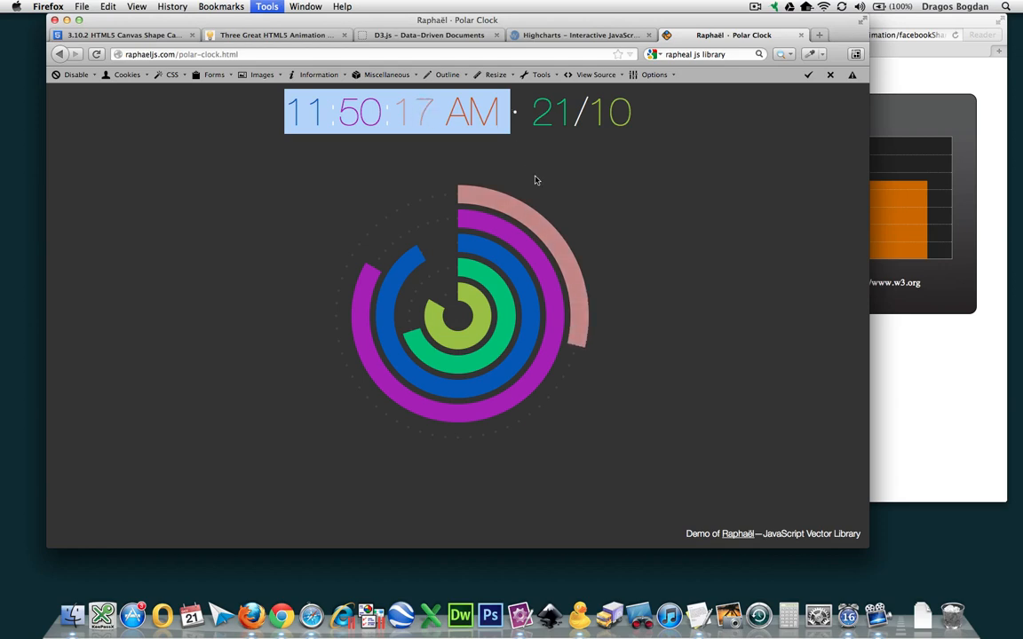
{"action": "mouse_move", "coordinate": [516, 436]}
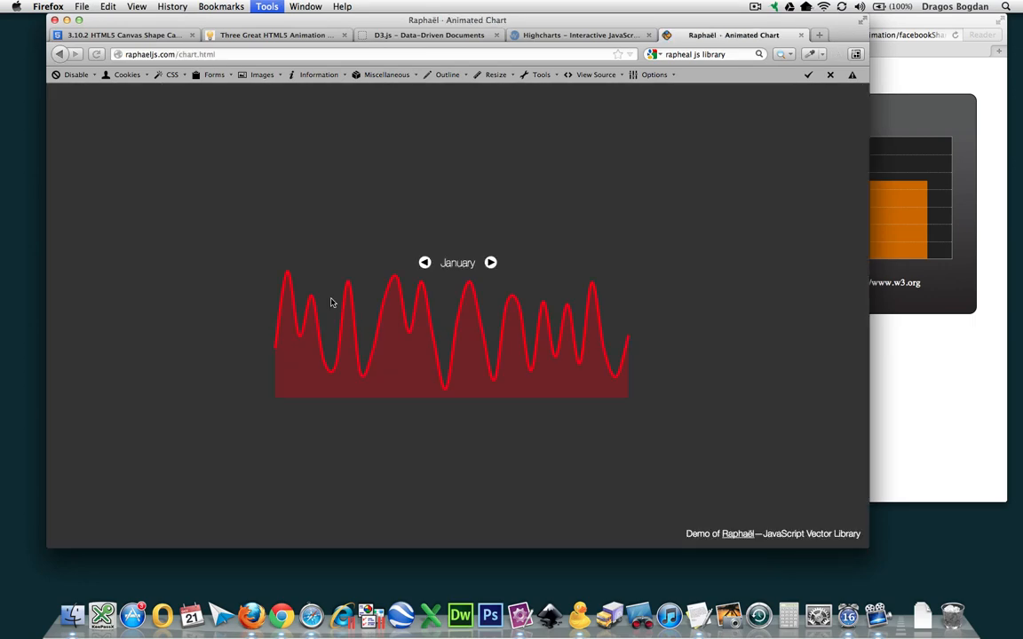
{"action": "left_click", "coordinate": [490, 263]}
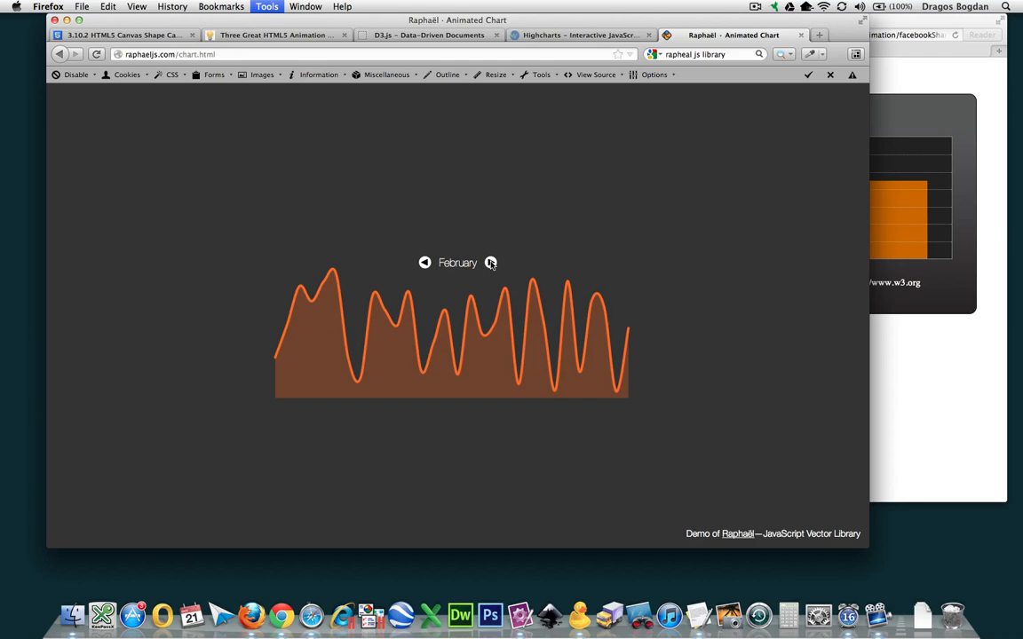
{"action": "left_click", "coordinate": [488, 262]}
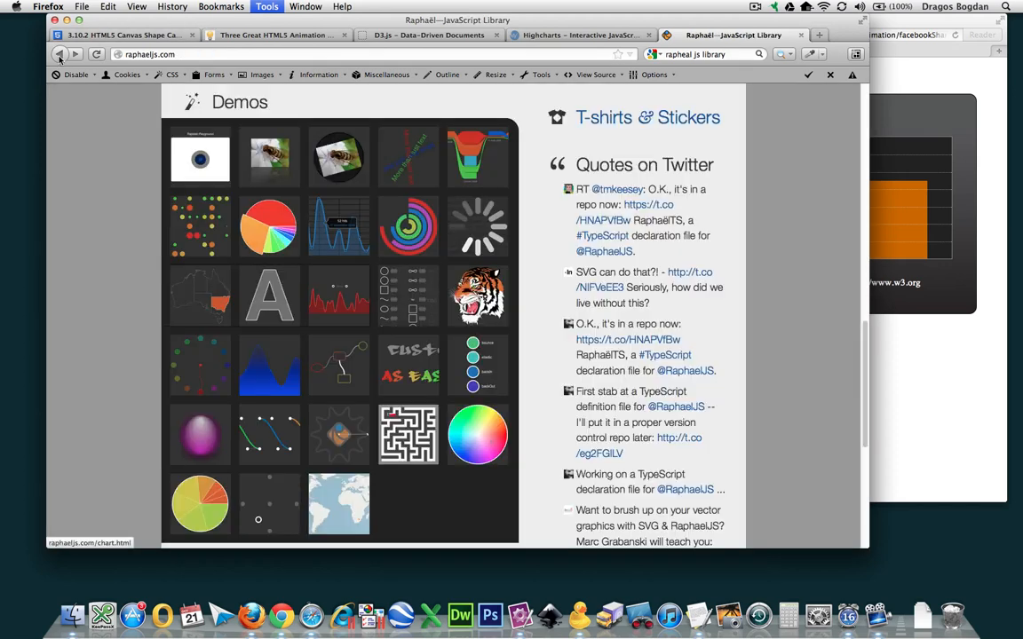
- Scroll down the Raphaël Impact Chart demo page
{"action": "scroll", "scroll_direction": "down", "scroll_amount": 3}
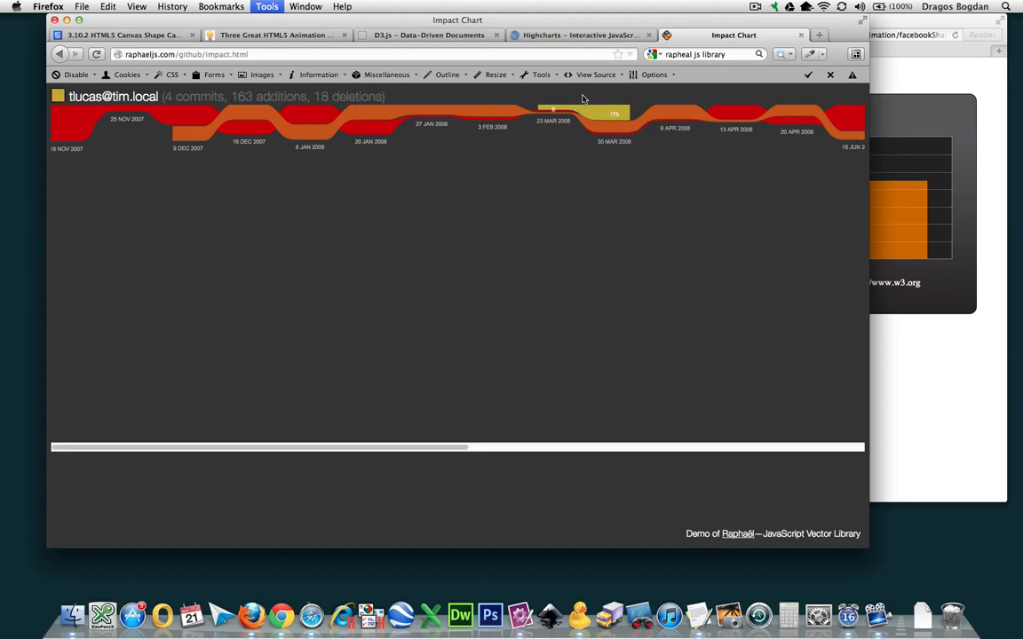
{"action": "mouse_move", "coordinate": [383, 262]}
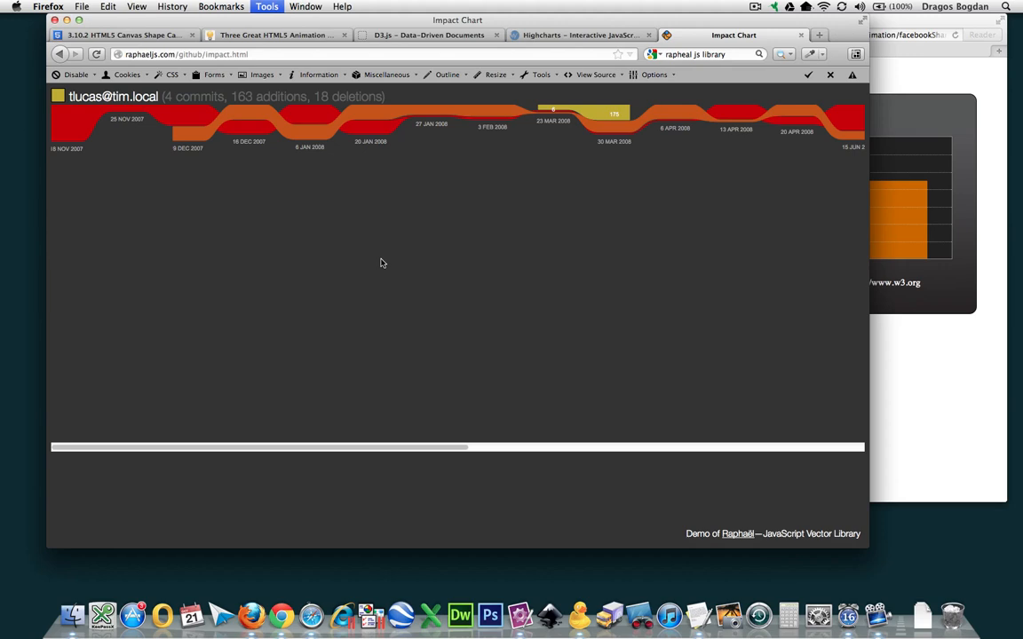
{"action": "mouse_move", "coordinate": [516, 107]}
{"action": "type", "text": "Grapheal"}
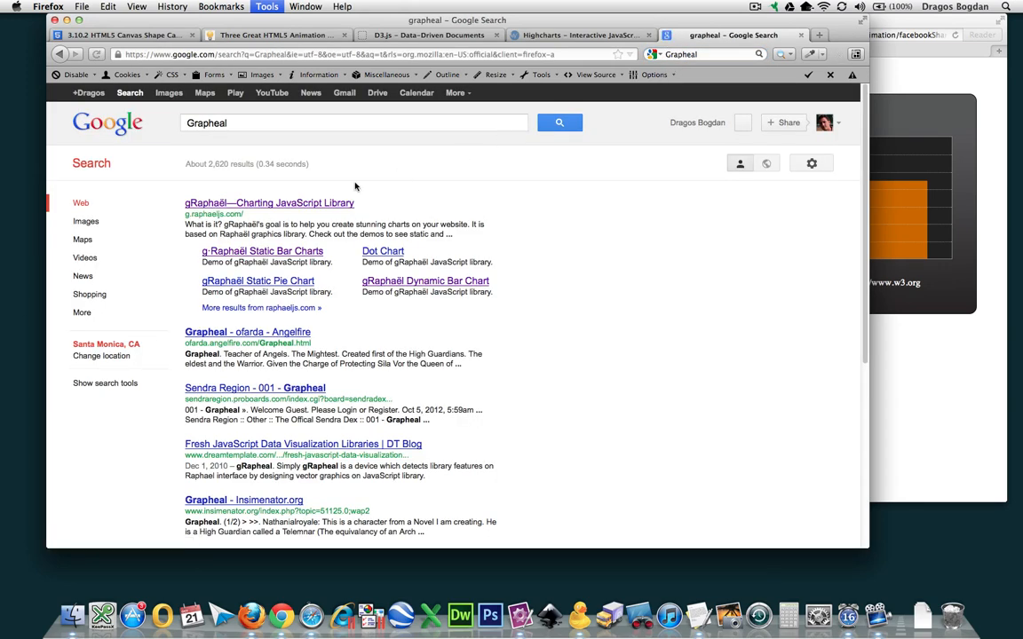
- Open the gRaphaël homepage and scroll through its pie chart code and chart demos
{"action": "left_click", "coordinate": [268, 203]}
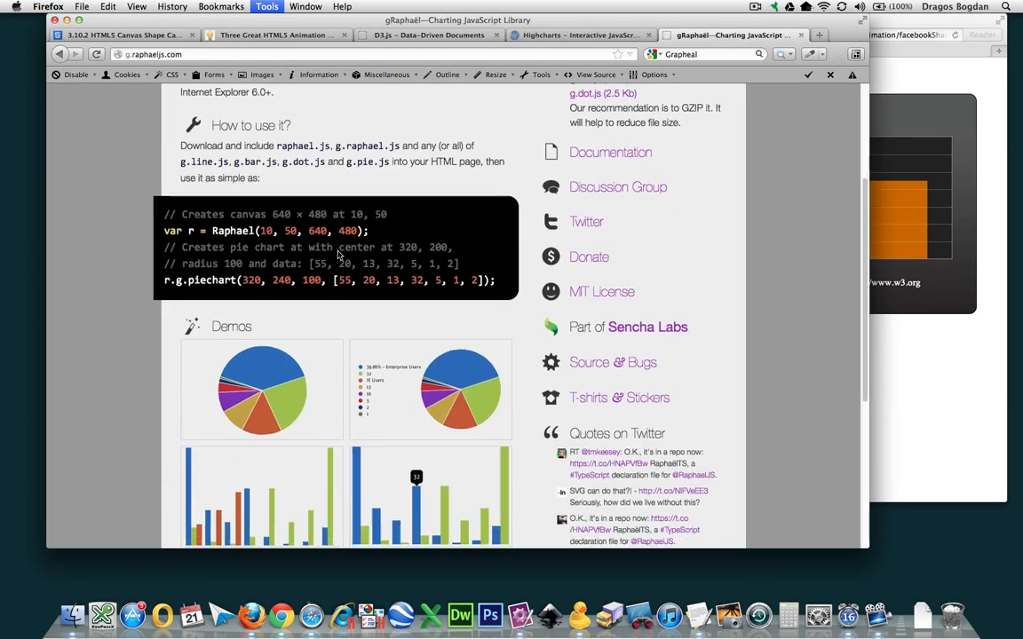
{"action": "scroll", "scroll_direction": "down", "scroll_amount": 3}
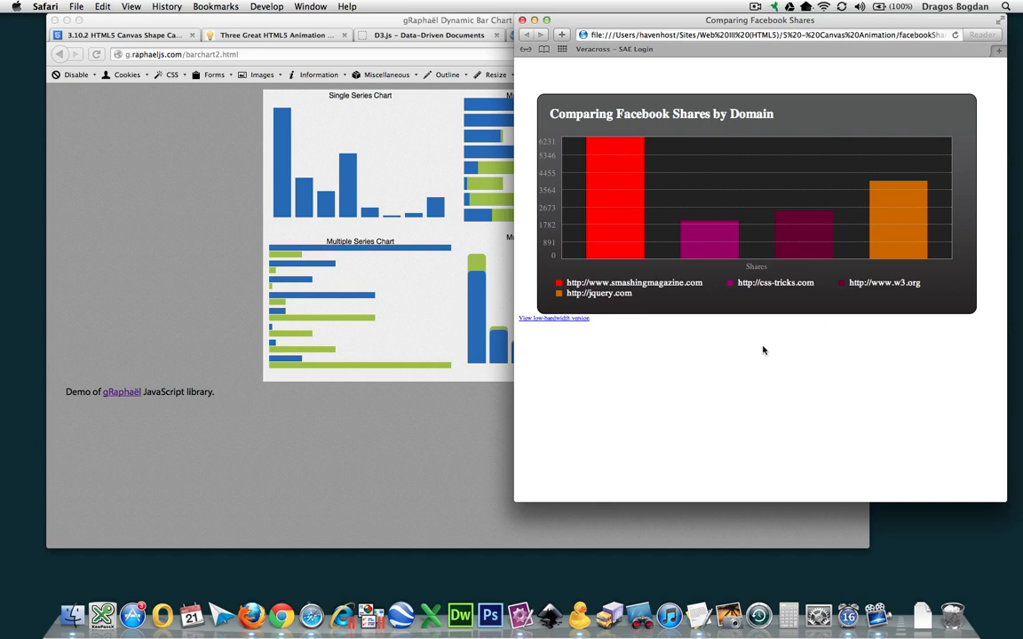
{"action": "mouse_move", "coordinate": [640, 155]}
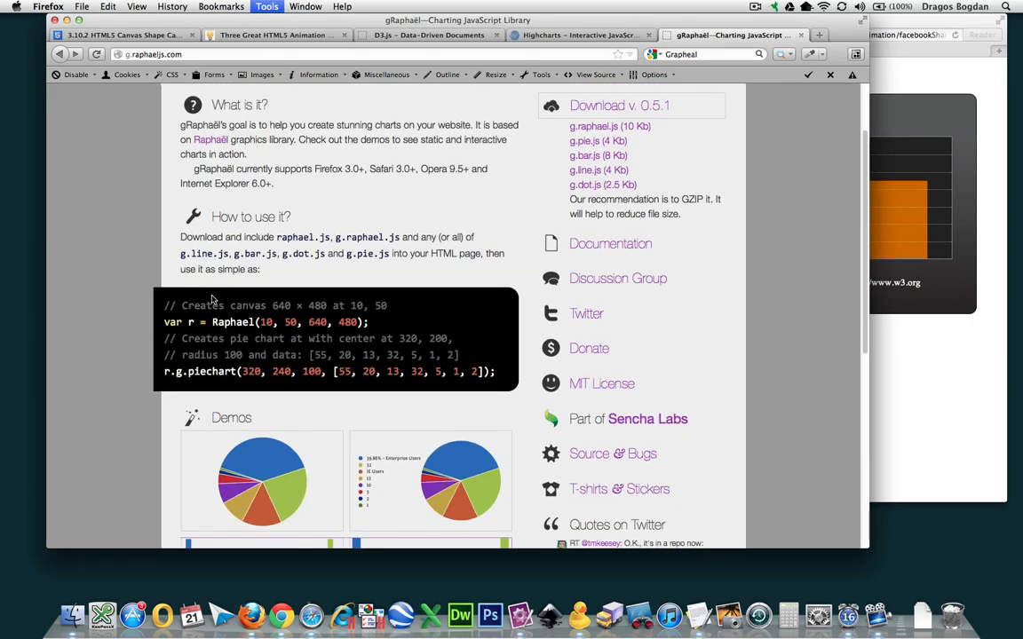
{"action": "scroll", "scroll_direction": "up", "scroll_amount": 3}
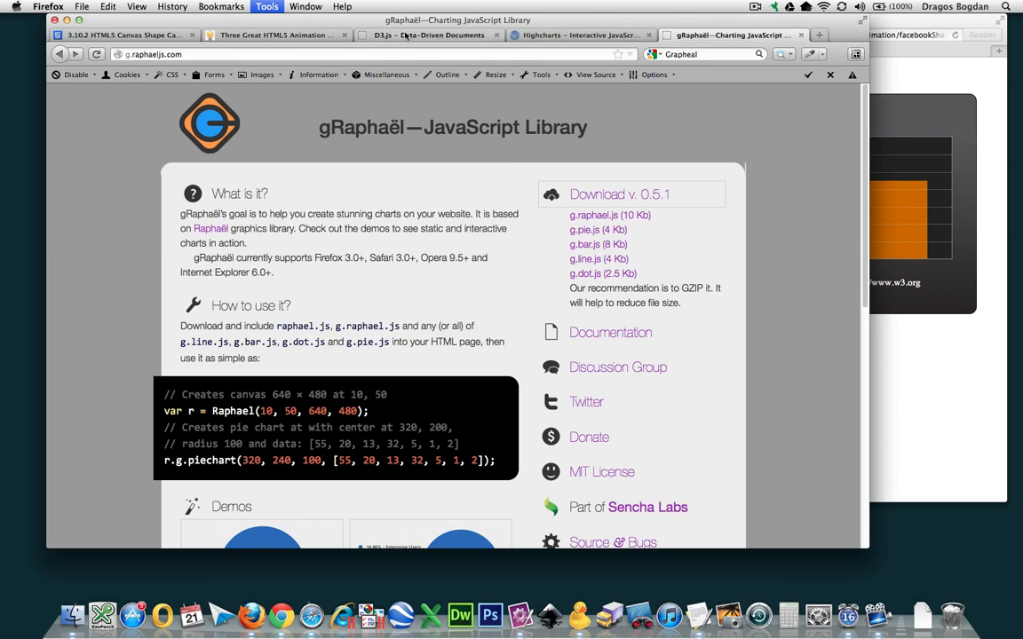
- On the D3.js site, highlight 'SVG', check the canvas tutorial tab, then open D3 Examples
{"action": "left_click", "coordinate": [417, 35]}
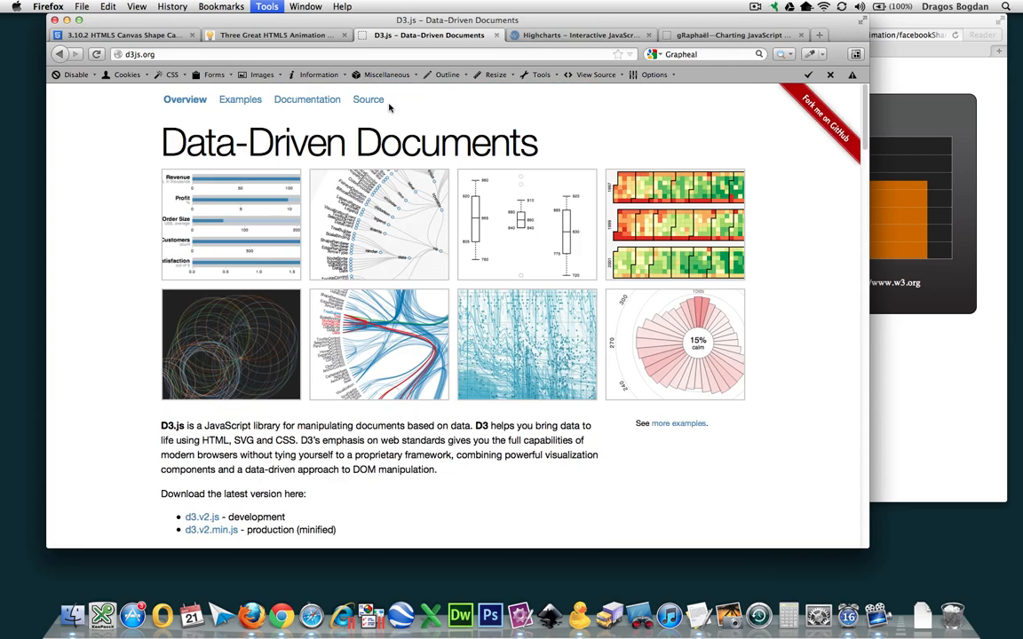
{"action": "mouse_move", "coordinate": [527, 255]}
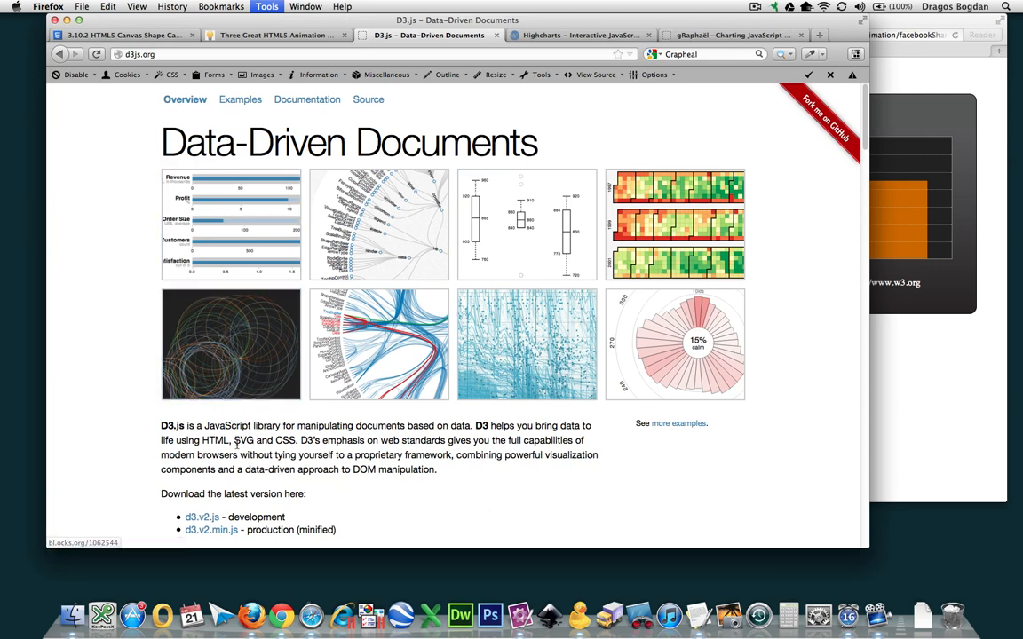
{"action": "double_click", "coordinate": [240, 453]}
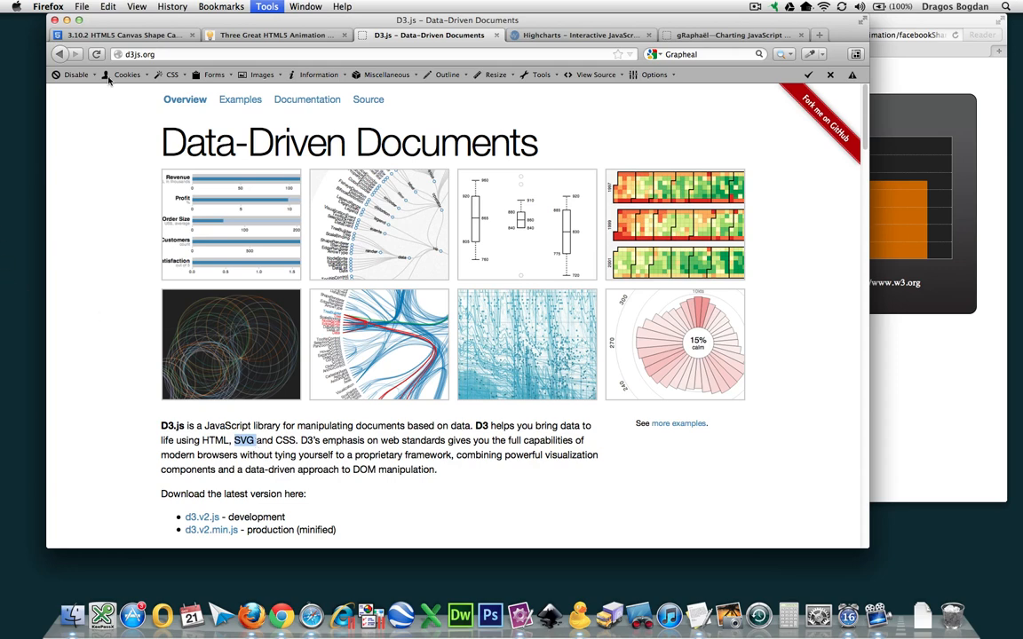
{"action": "left_click", "coordinate": [107, 37]}
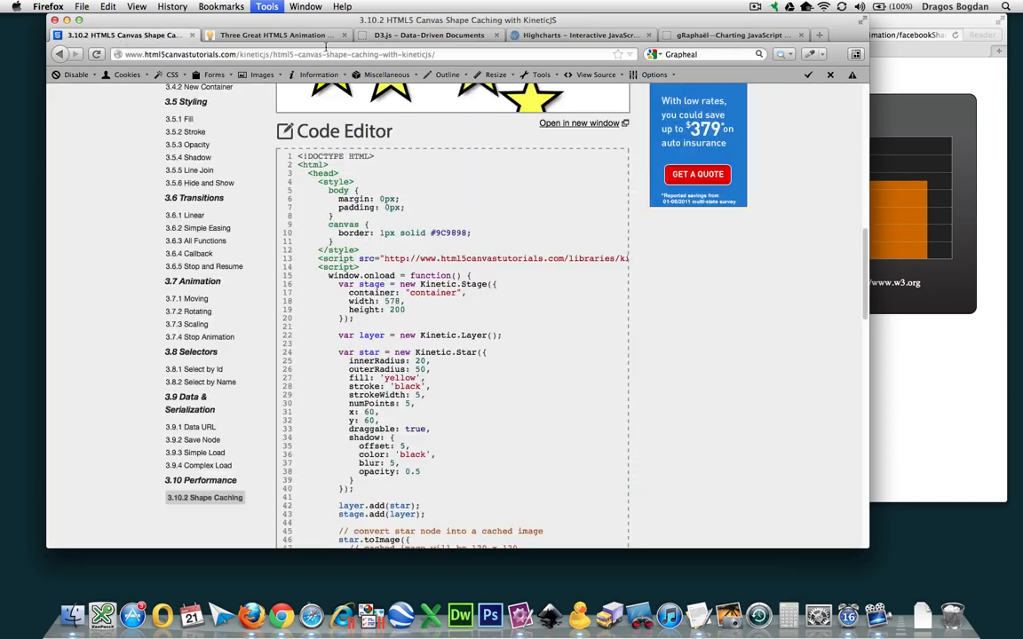
{"action": "left_click", "coordinate": [422, 35]}
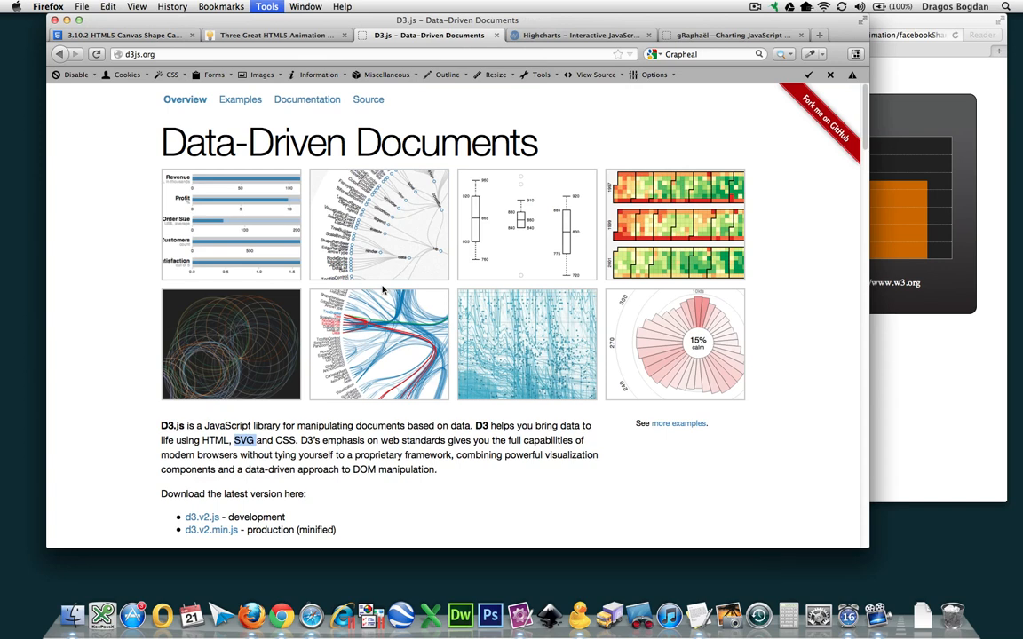
{"action": "mouse_move", "coordinate": [315, 329]}
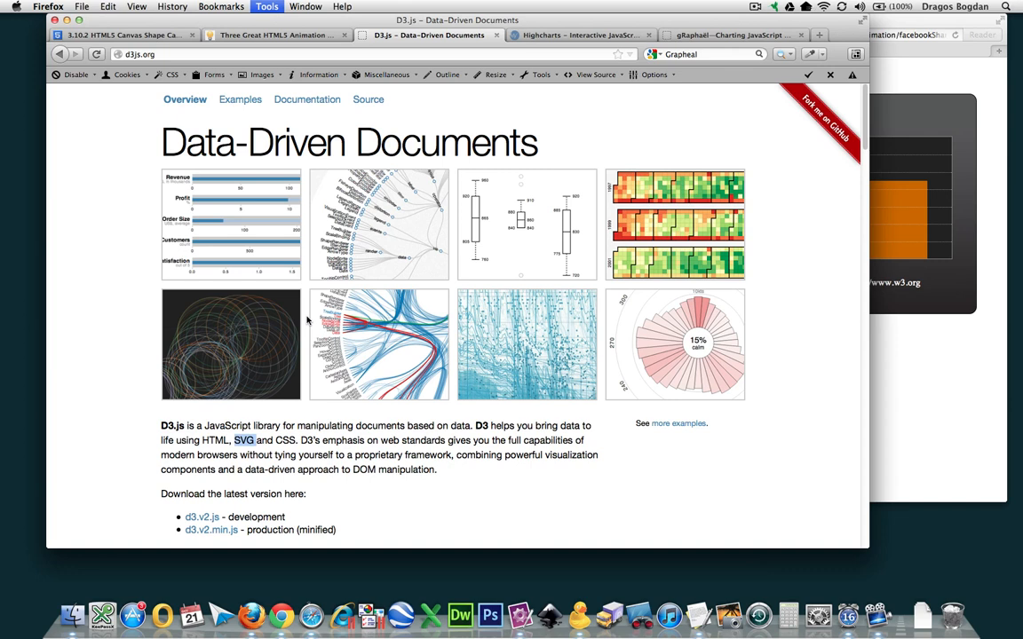
{"action": "mouse_move", "coordinate": [712, 365]}
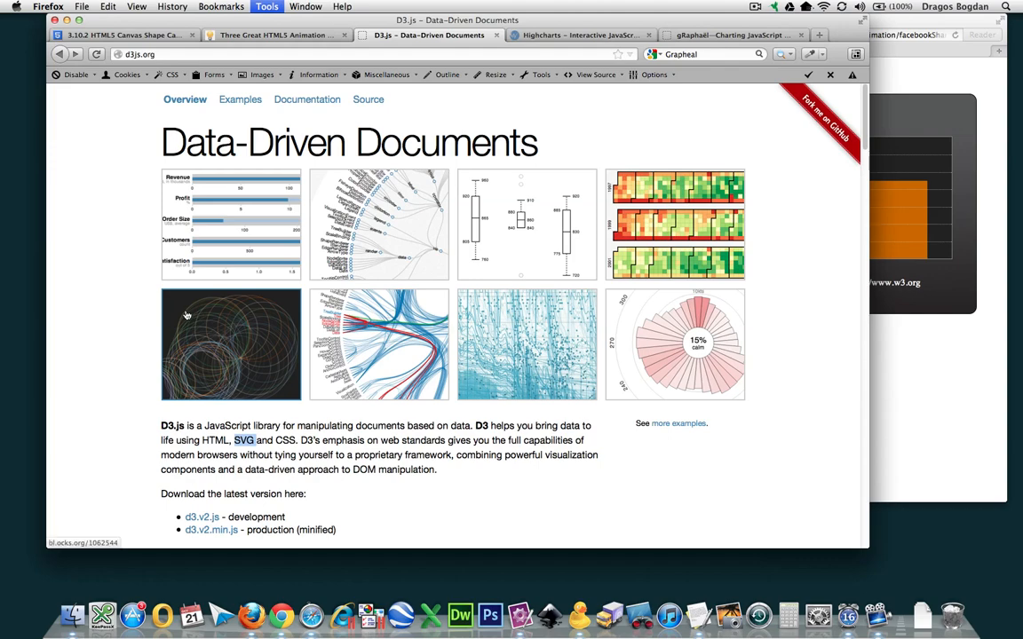
{"action": "scroll", "scroll_direction": "down", "scroll_amount": 3}
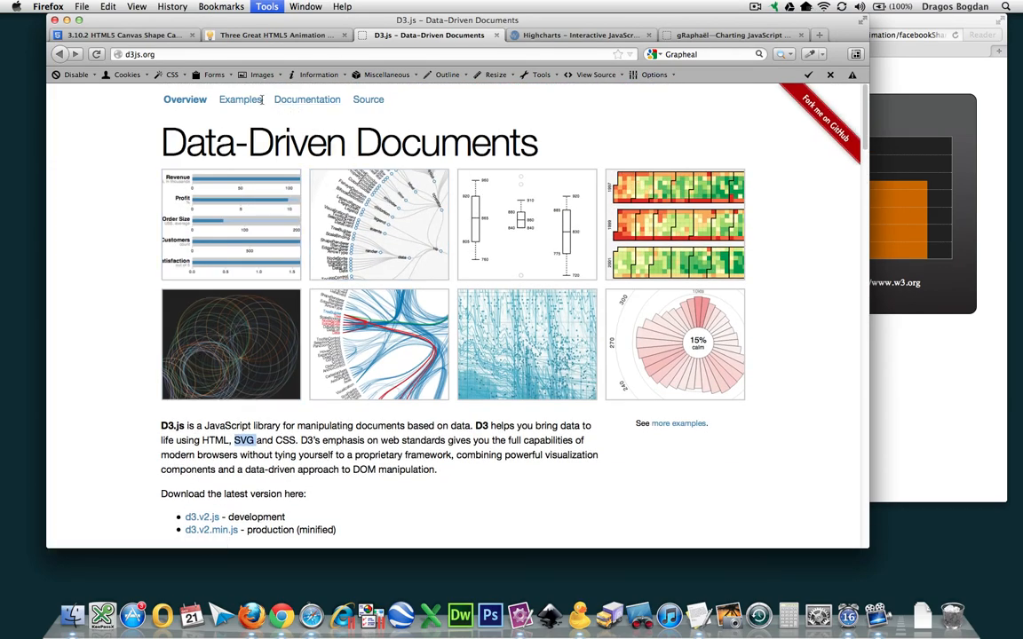
{"action": "left_click", "coordinate": [239, 99]}
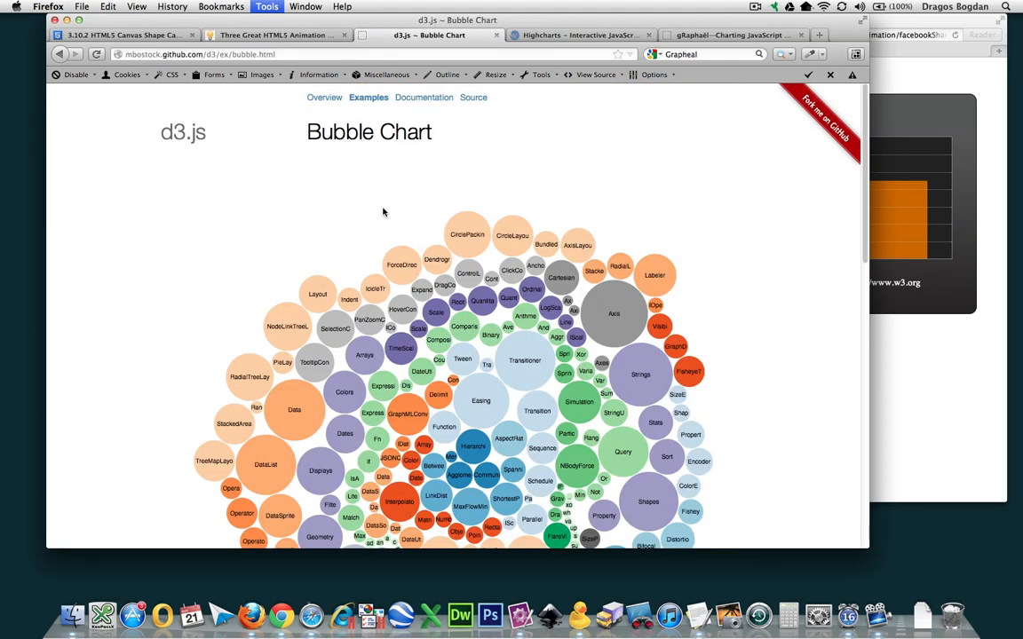
- Scroll down the D3 Bubble Chart page to review its description and source code
{"action": "scroll", "scroll_direction": "down", "scroll_amount": 3}
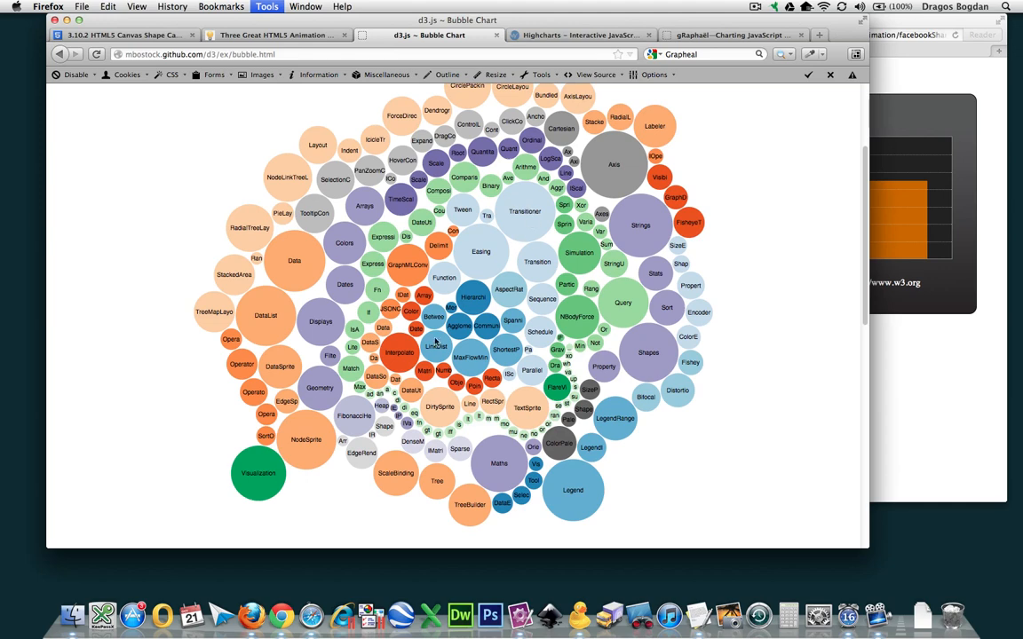
{"action": "scroll", "scroll_direction": "down", "scroll_amount": 3}
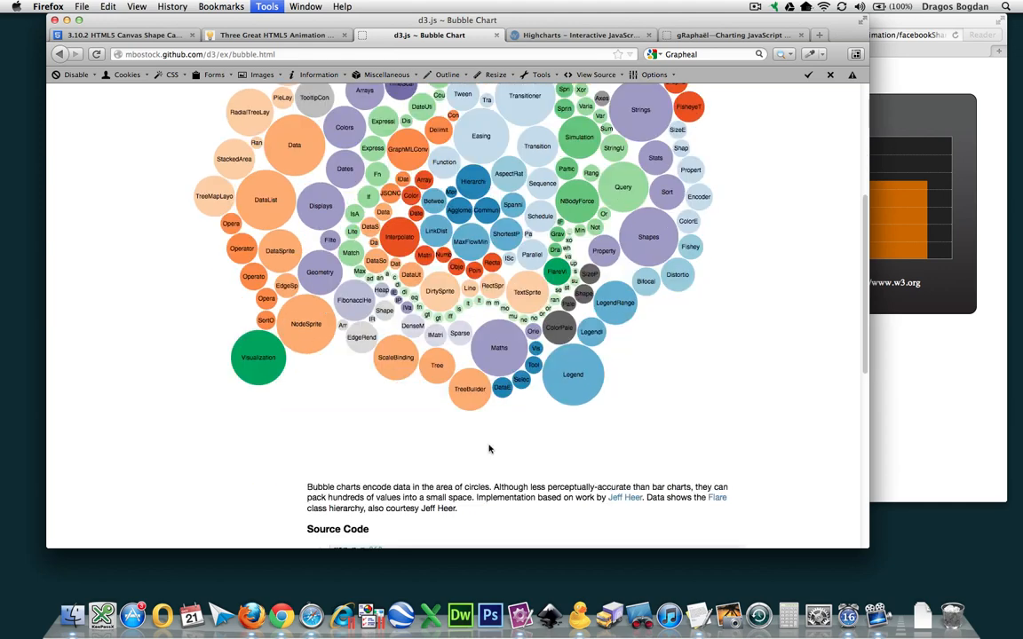
{"action": "scroll", "scroll_direction": "down", "scroll_amount": 3}
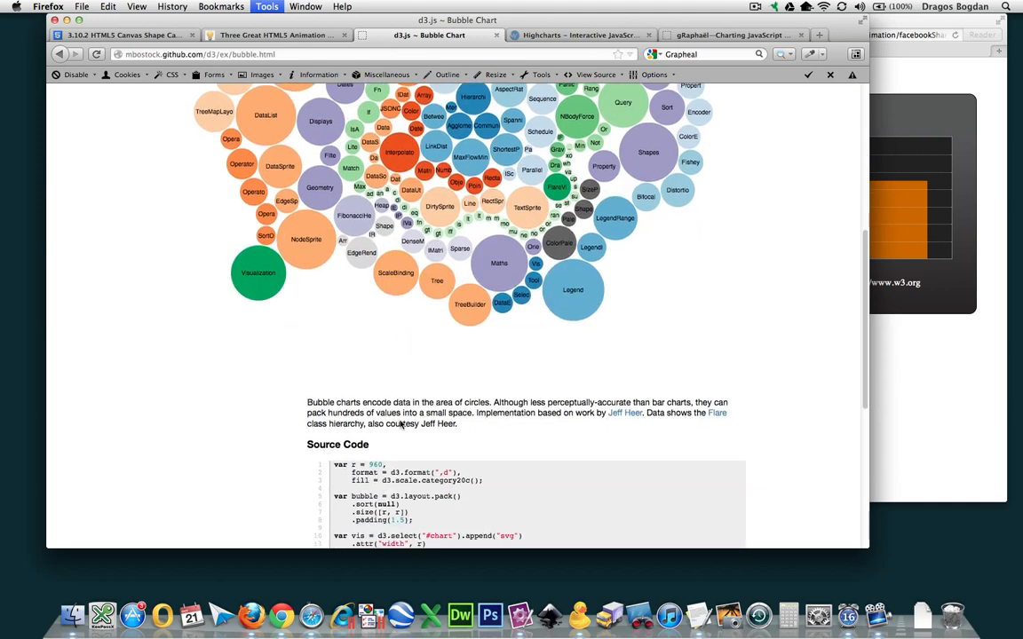
{"action": "scroll", "scroll_direction": "down", "scroll_amount": 3}
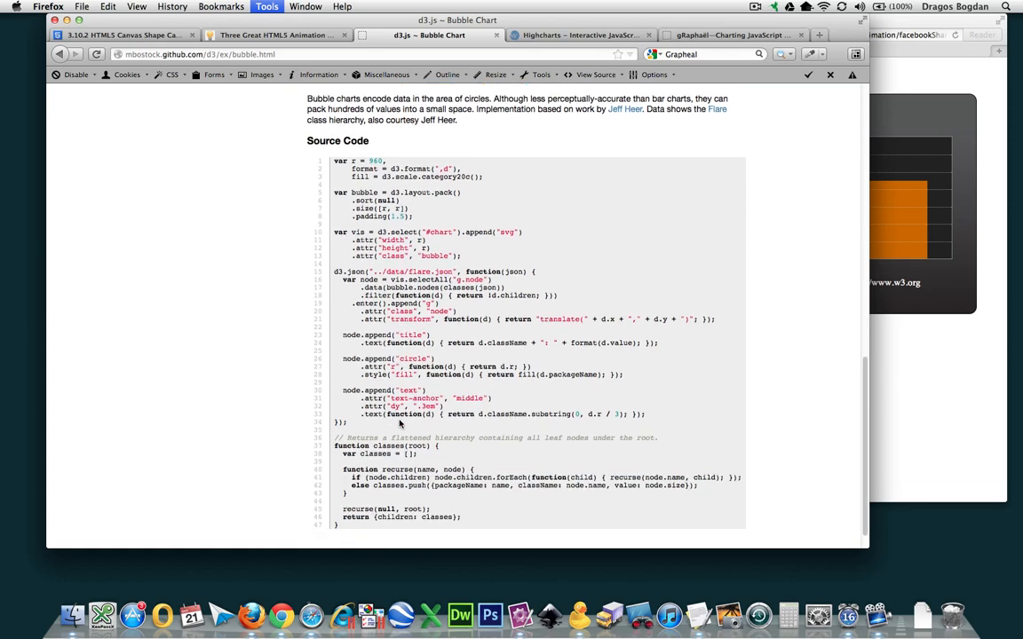
{"action": "scroll", "scroll_direction": "down", "scroll_amount": 3}
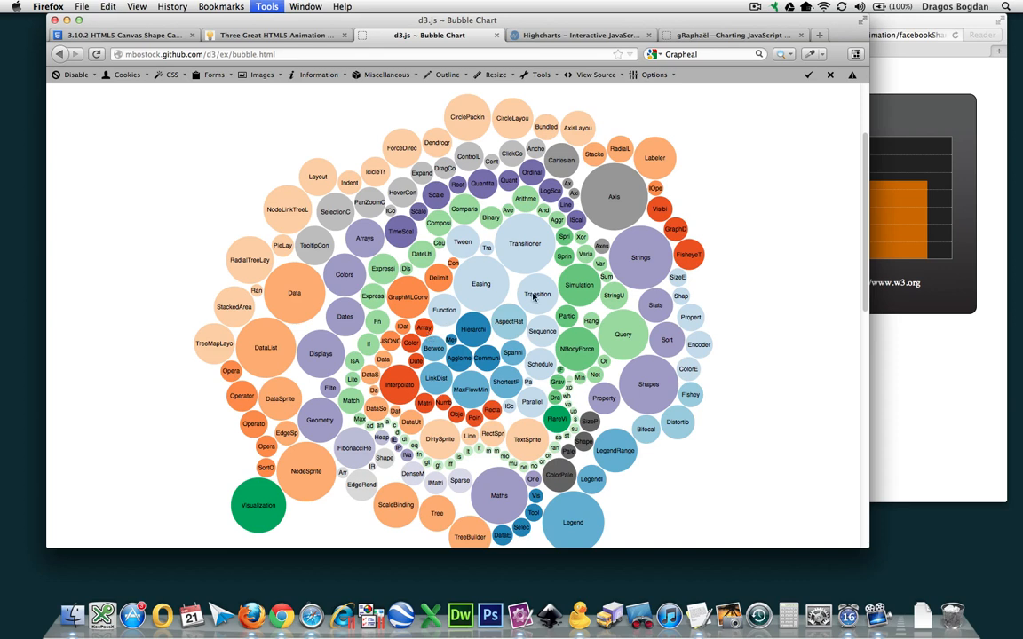
{"action": "mouse_move", "coordinate": [364, 235]}
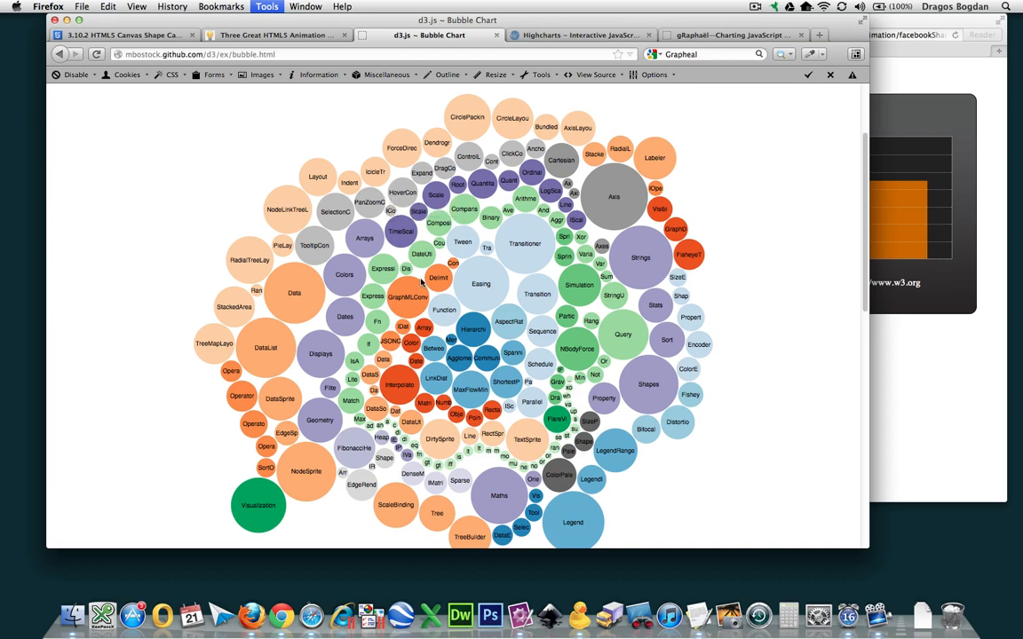
{"action": "mouse_move", "coordinate": [132, 143]}
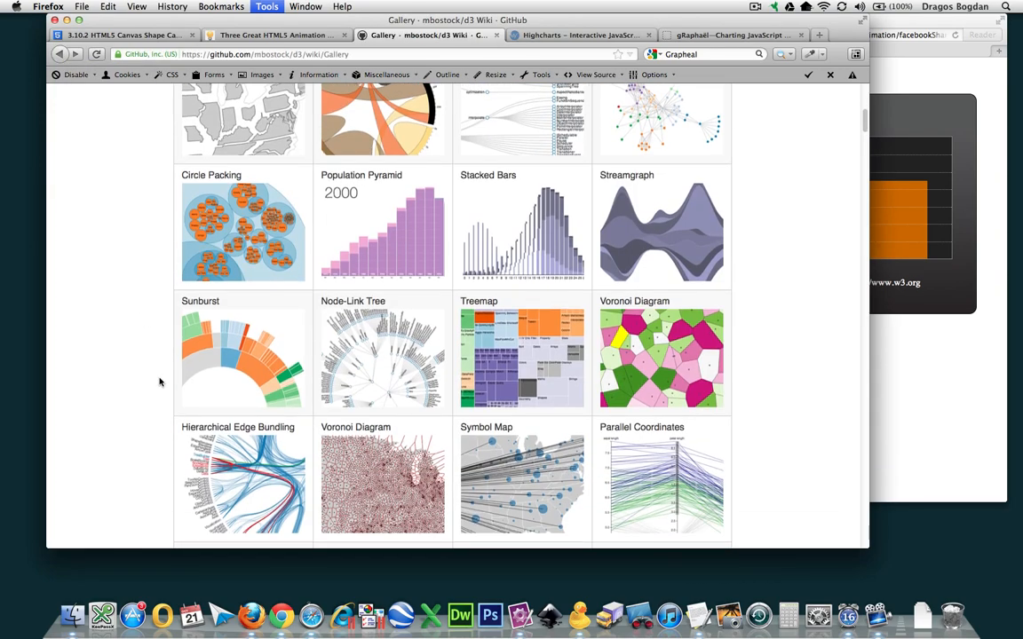
- Return to the D3 Gallery wiki and scroll through its Visual Index thumbnails
{"action": "scroll", "scroll_direction": "down", "scroll_amount": 3}
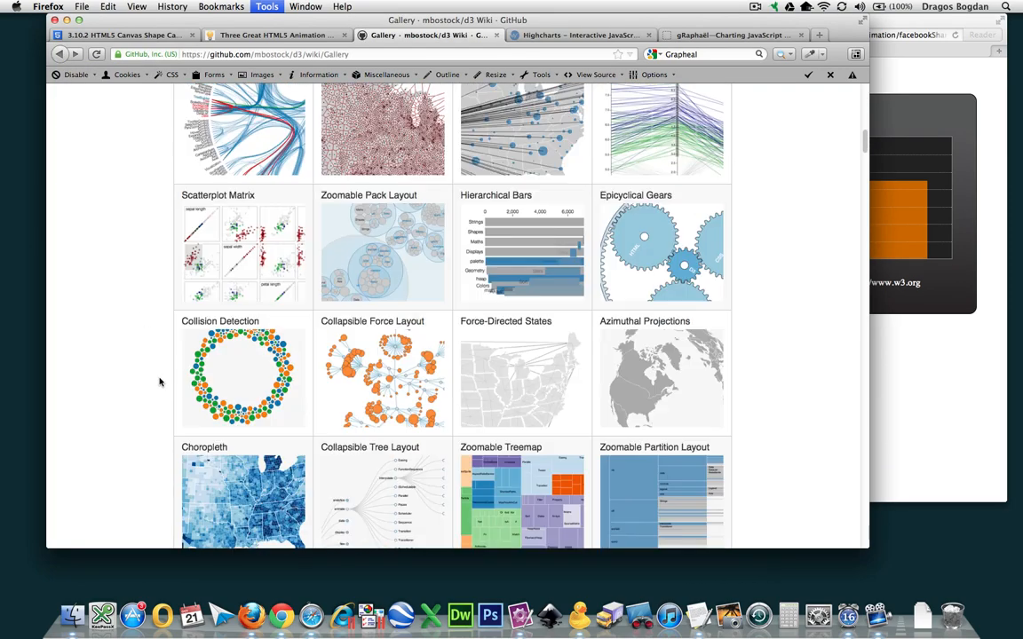
{"action": "left_click", "coordinate": [243, 377]}
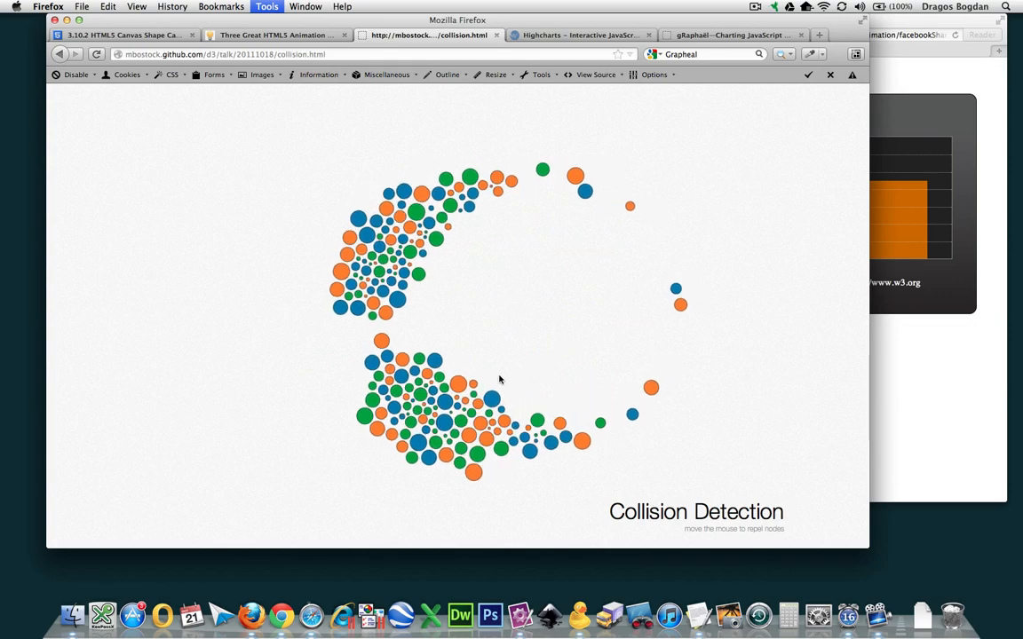
{"action": "mouse_move", "coordinate": [528, 230]}
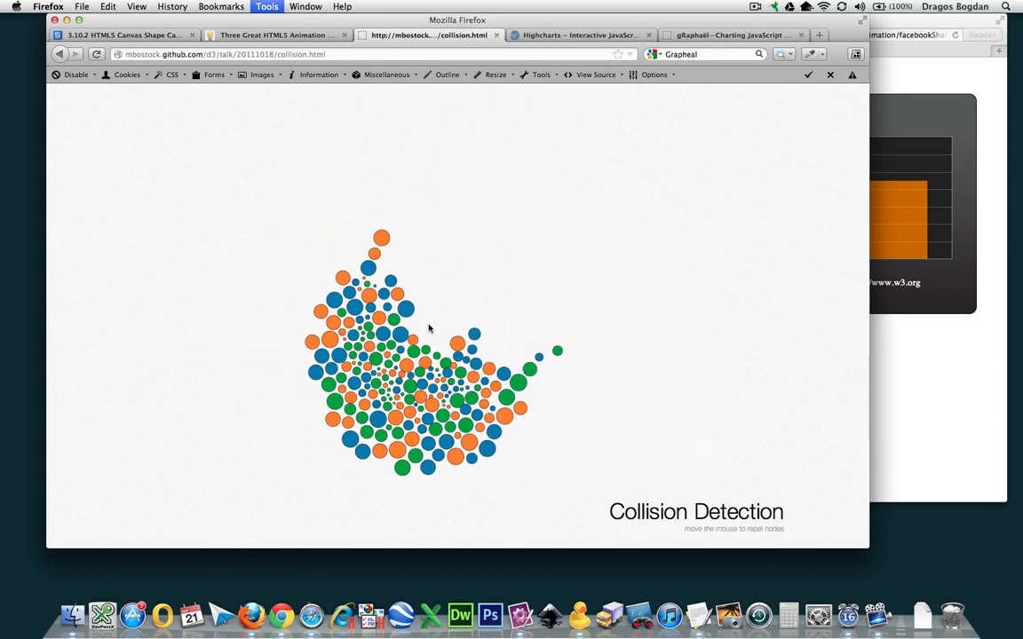
{"action": "mouse_move", "coordinate": [264, 282]}
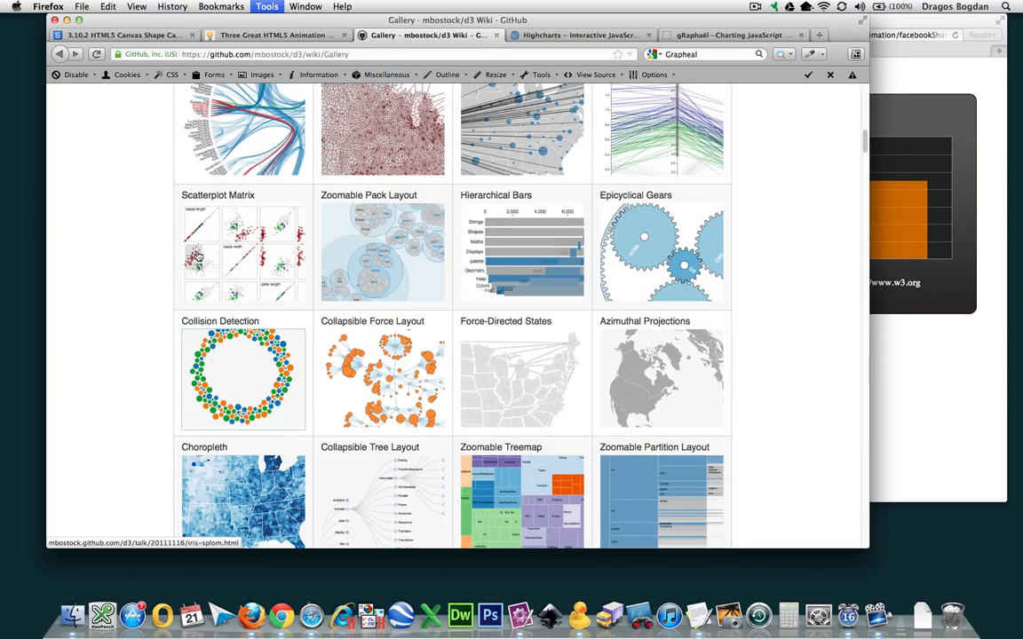
{"action": "scroll", "scroll_direction": "down", "scroll_amount": 3}
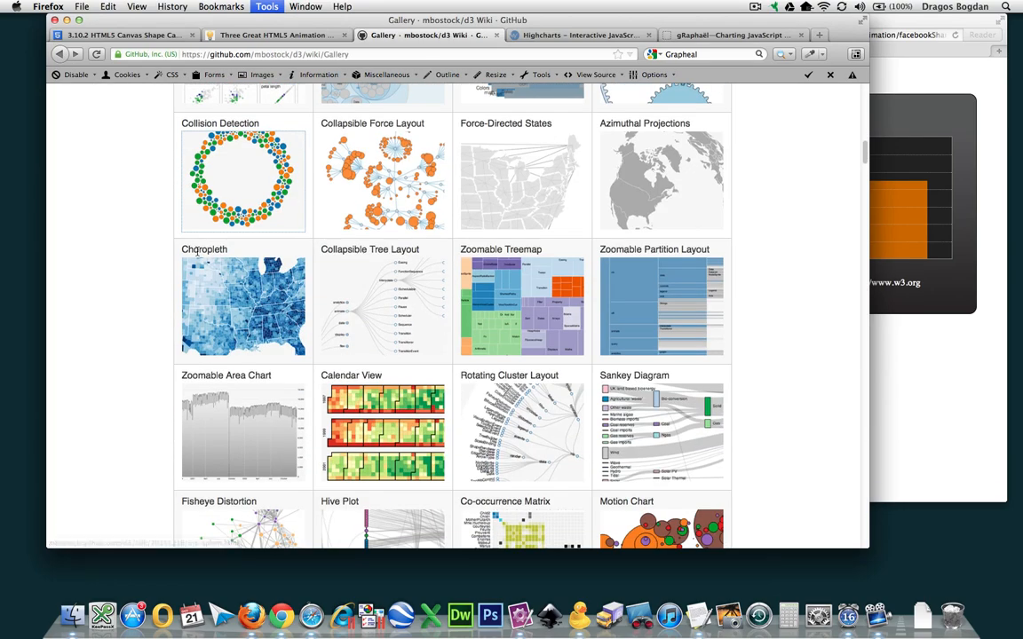
{"action": "scroll", "scroll_direction": "down", "scroll_amount": 3}
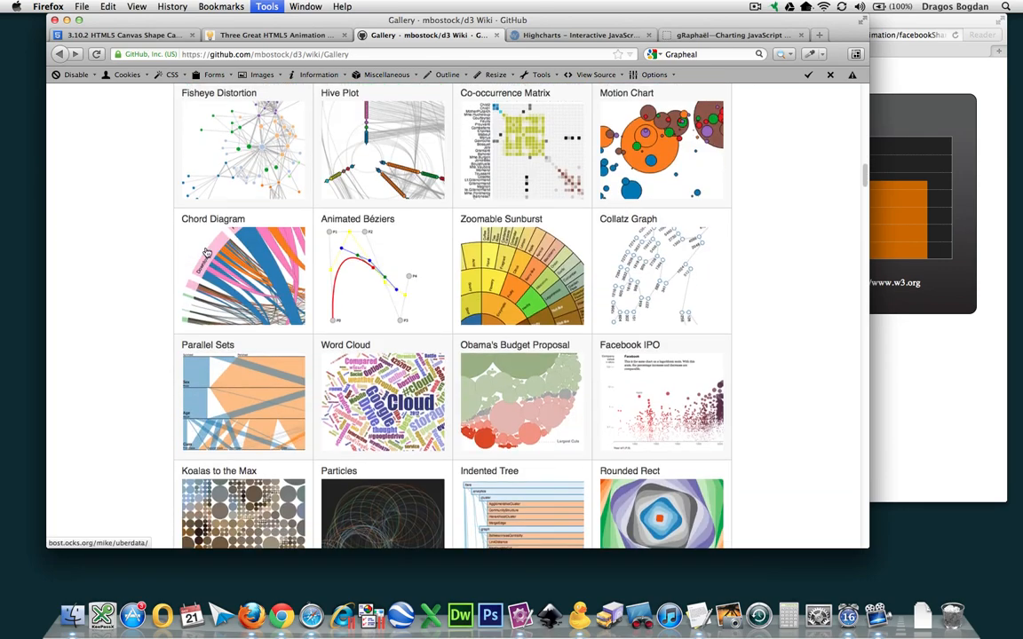
{"action": "scroll", "scroll_direction": "down", "scroll_amount": 3}
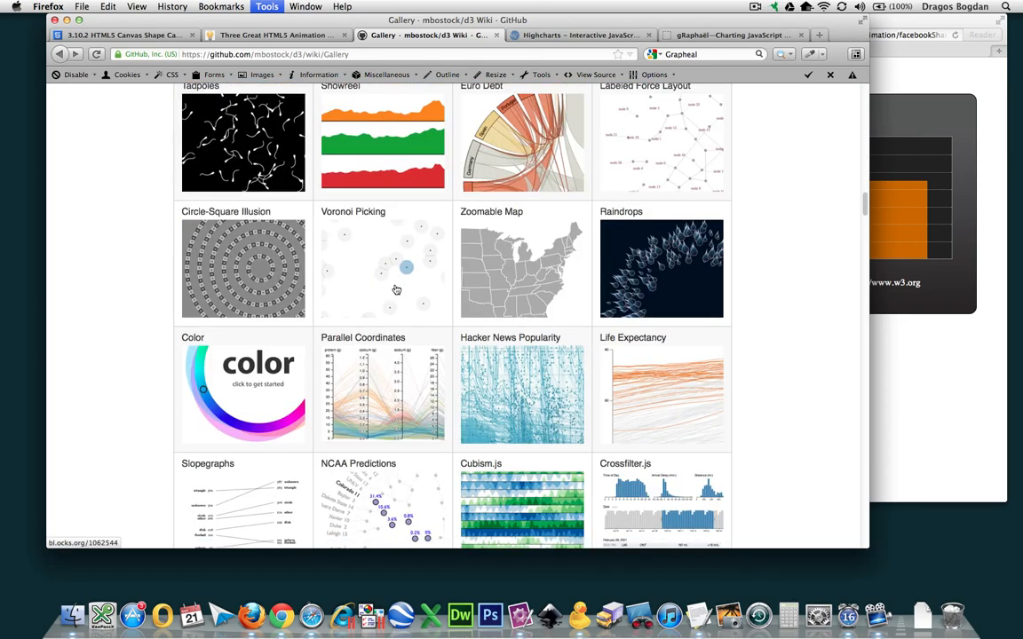
{"action": "scroll", "scroll_direction": "down", "scroll_amount": 3}
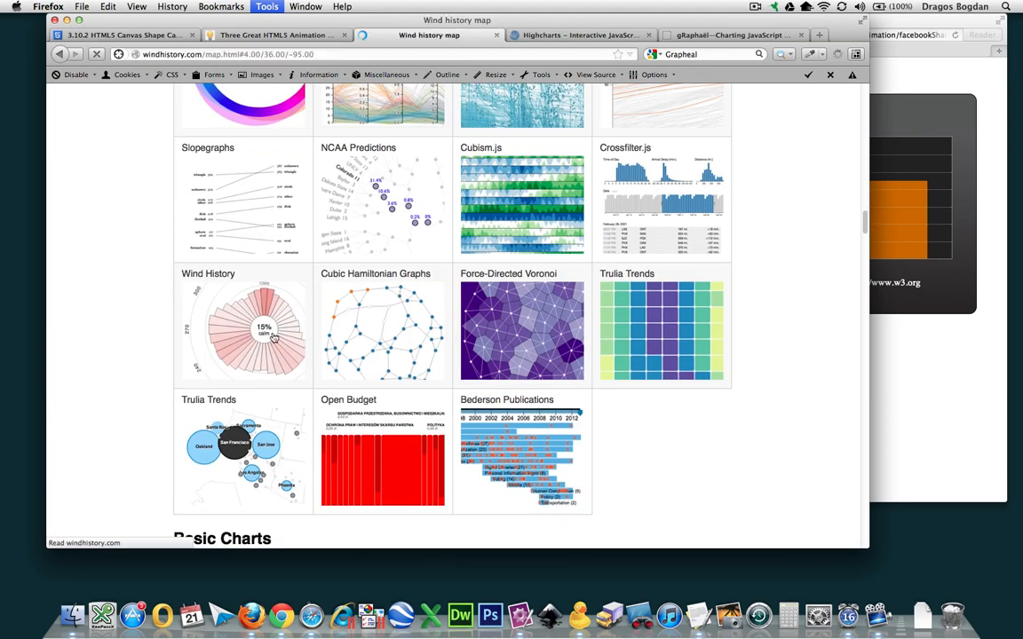
- Cancel opening the Wind History example and keep browsing the gallery
{"action": "left_click", "coordinate": [244, 331]}
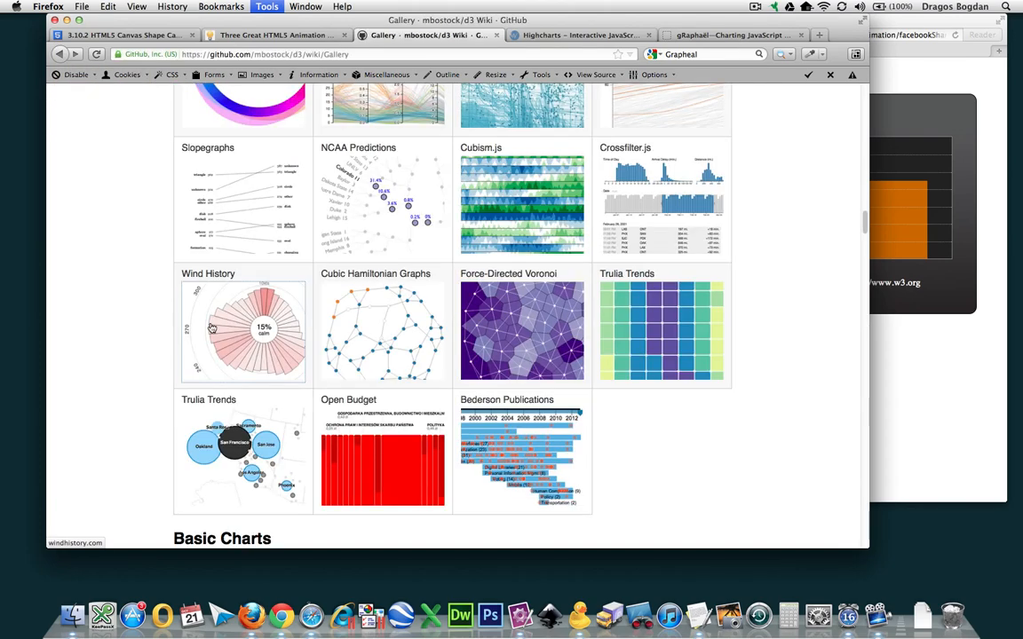
{"action": "scroll", "scroll_direction": "down", "scroll_amount": 3}
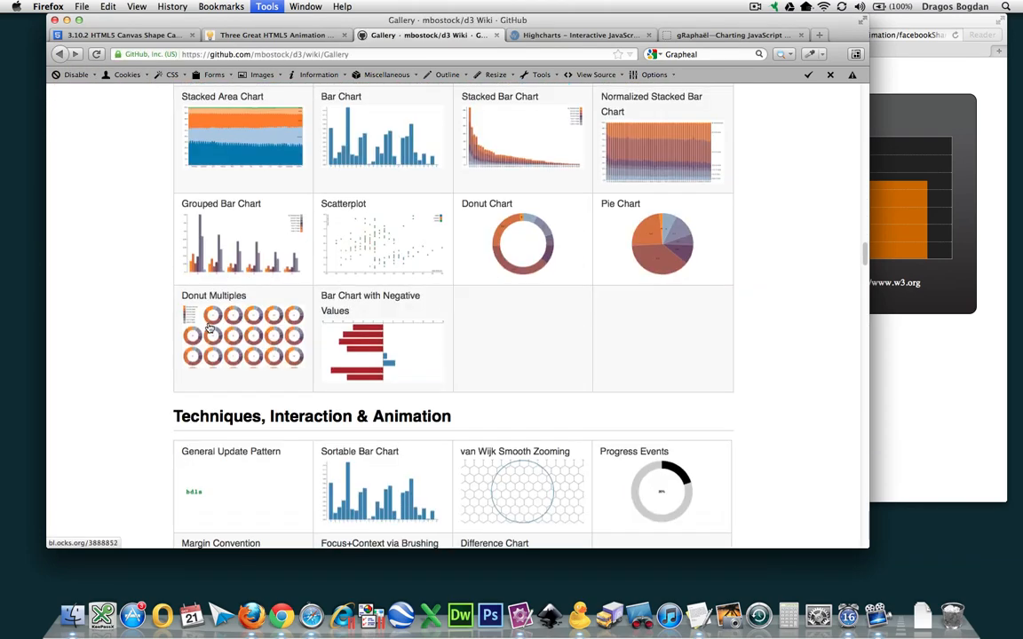
{"action": "scroll", "scroll_direction": "down", "scroll_amount": 3}
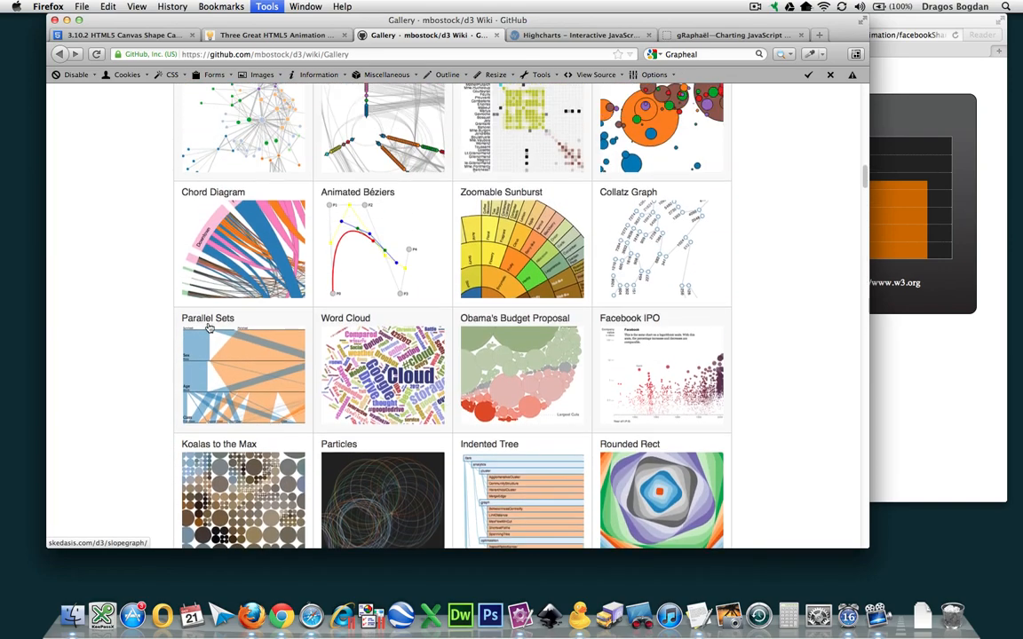
{"action": "scroll", "scroll_direction": "up", "scroll_amount": 3}
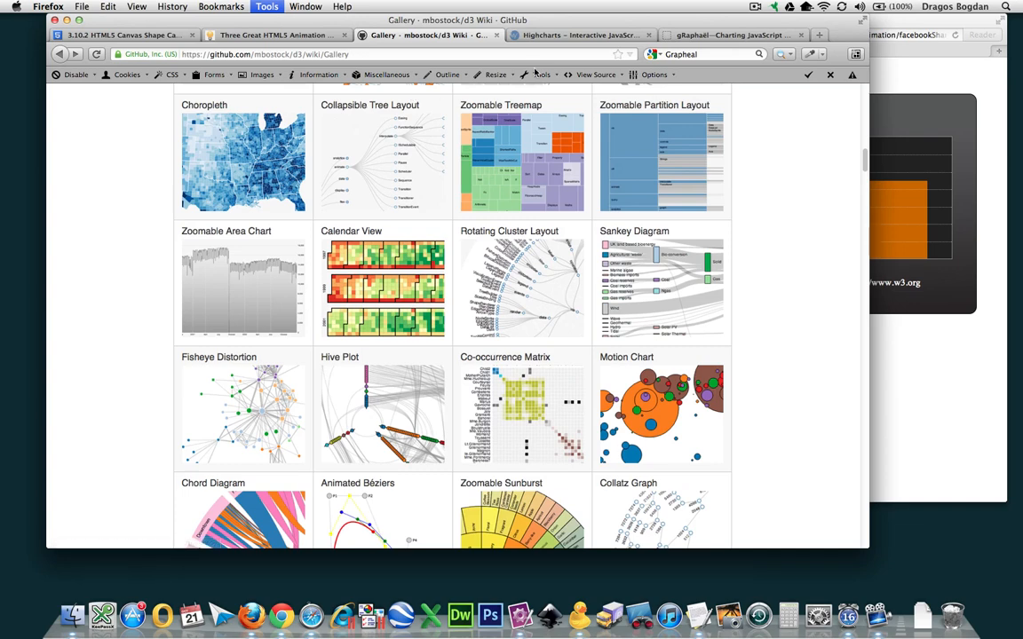
- Cycle among the Highcharts, D3 Gallery and KineticJS tutorial tabs, ending on Highcharts
{"action": "left_click", "coordinate": [586, 36]}
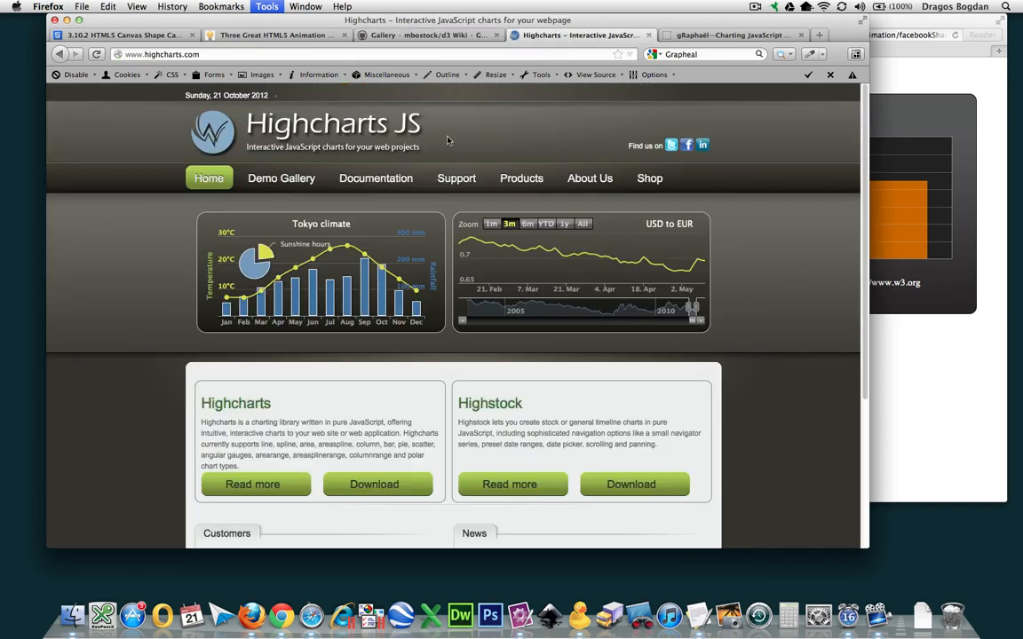
{"action": "mouse_move", "coordinate": [399, 142]}
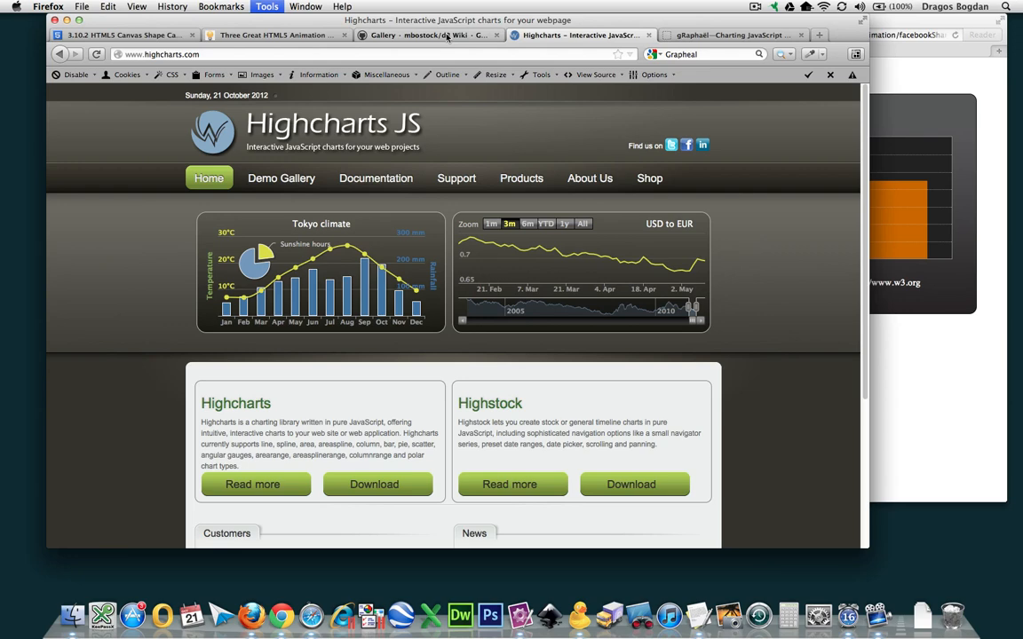
{"action": "left_click", "coordinate": [430, 37]}
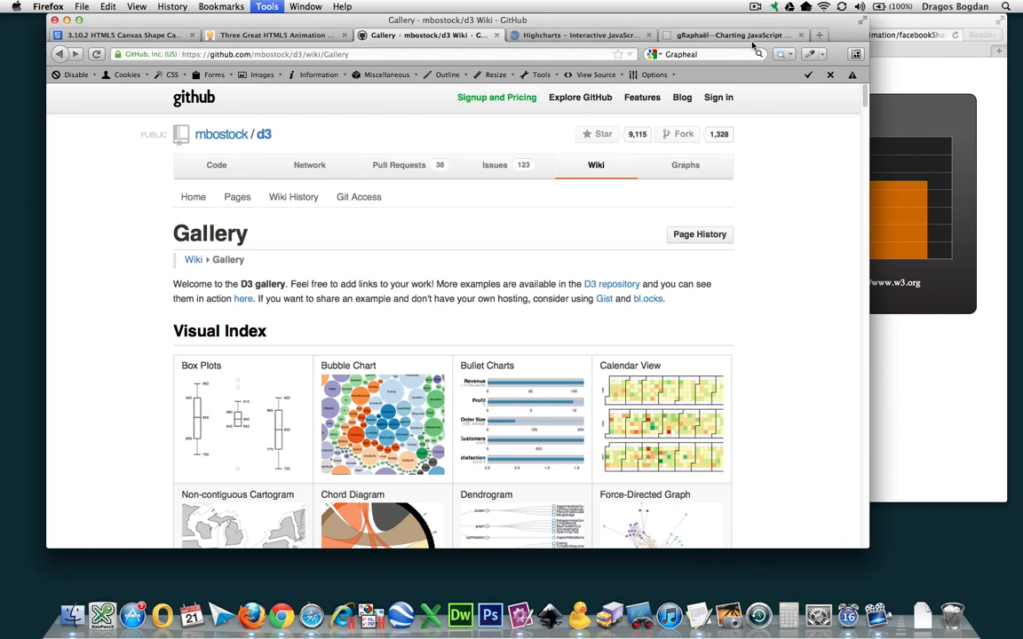
{"action": "left_click", "coordinate": [581, 34]}
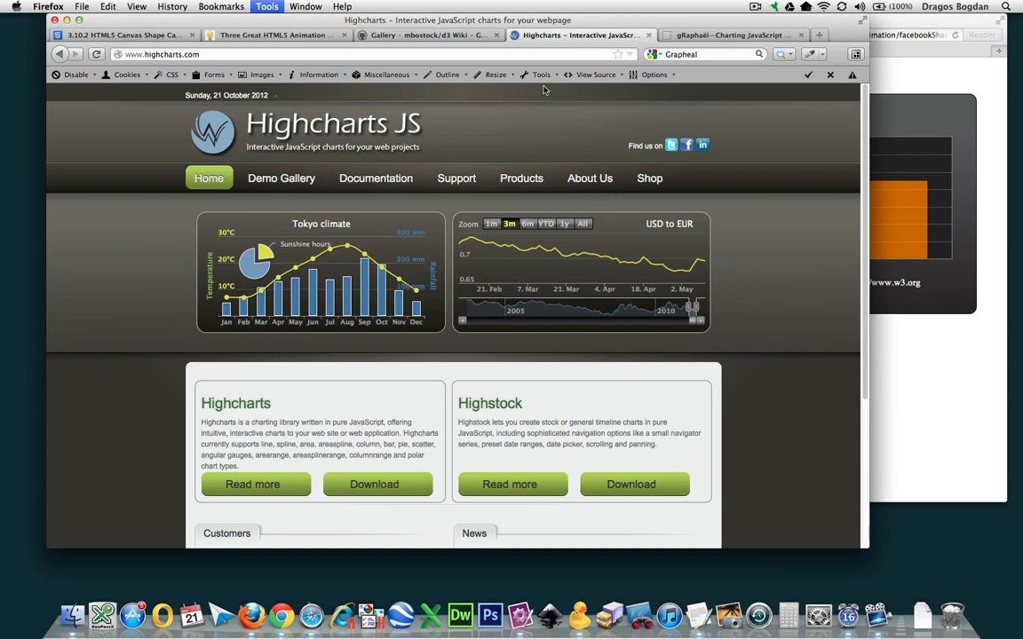
{"action": "scroll", "scroll_direction": "down", "scroll_amount": 3}
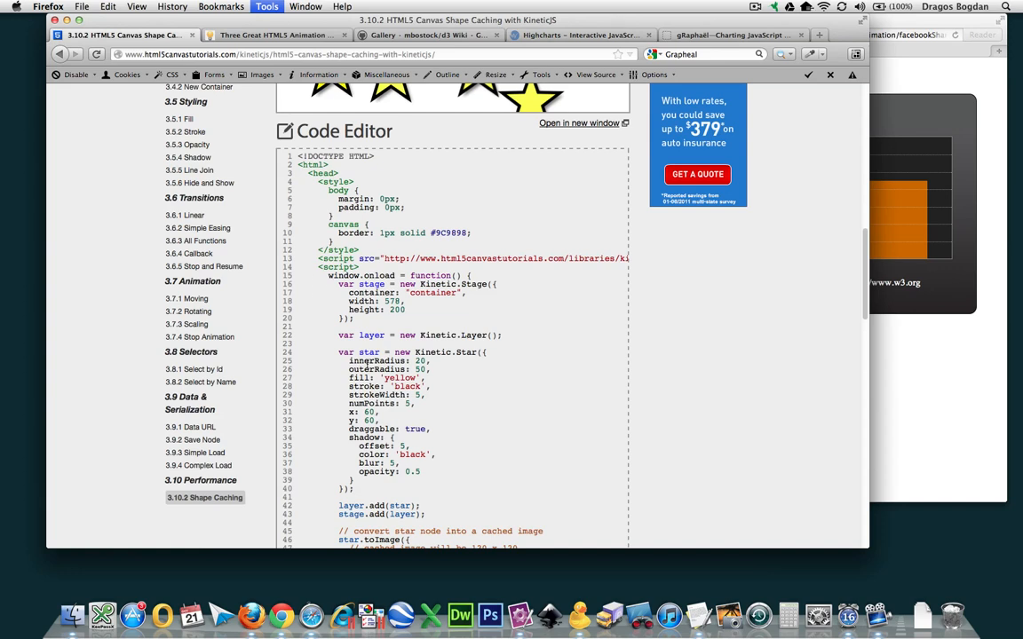
{"action": "scroll", "scroll_direction": "down", "scroll_amount": 3}
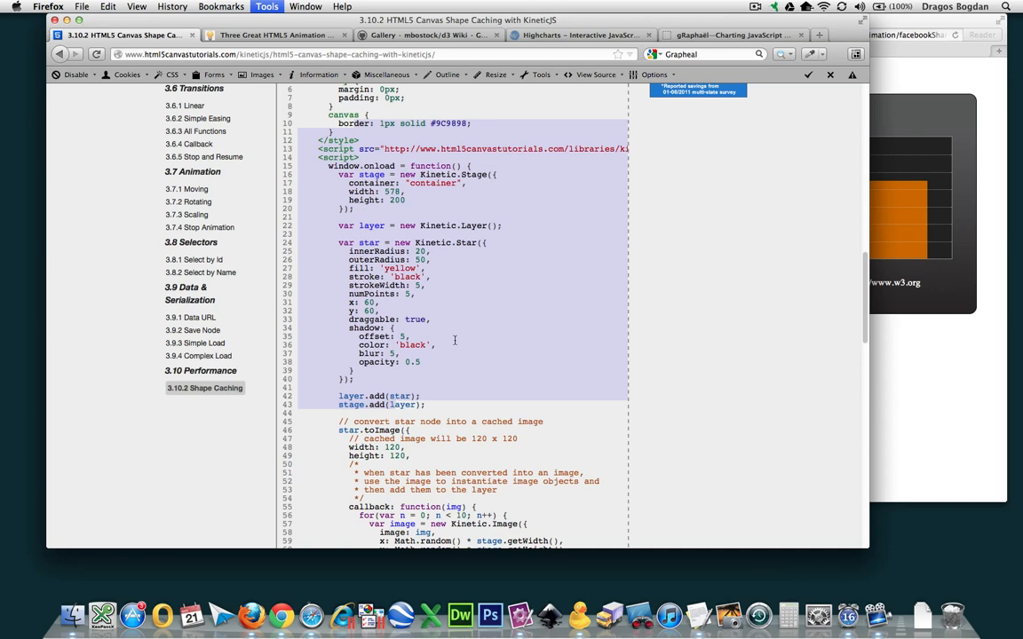
{"action": "left_click", "coordinate": [577, 36]}
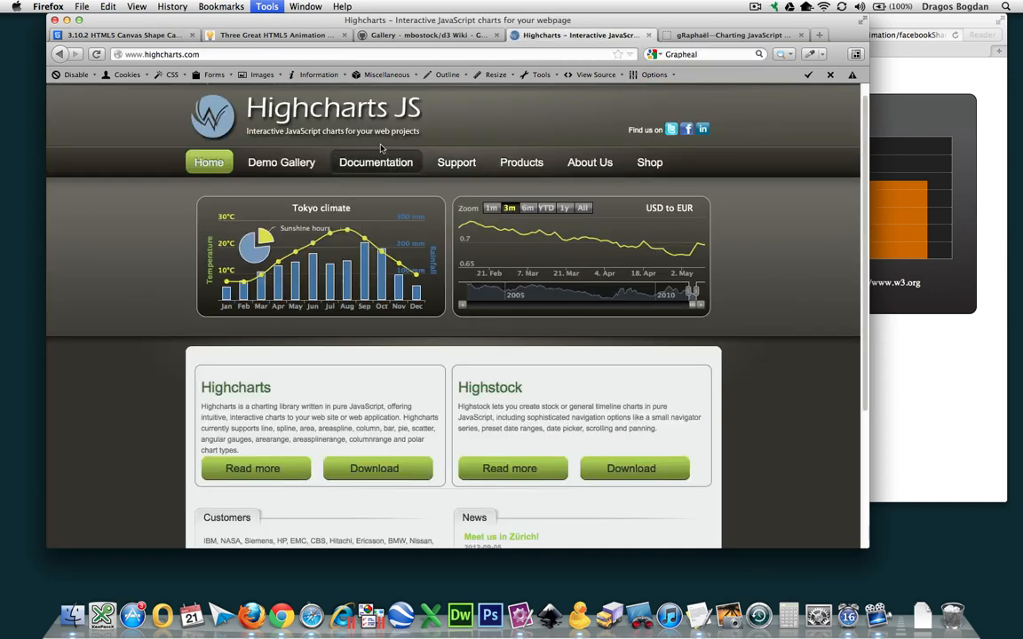
- Choose Highcharts demos from the Demo Gallery menu to show the basic line chart
{"action": "left_click", "coordinate": [281, 161]}
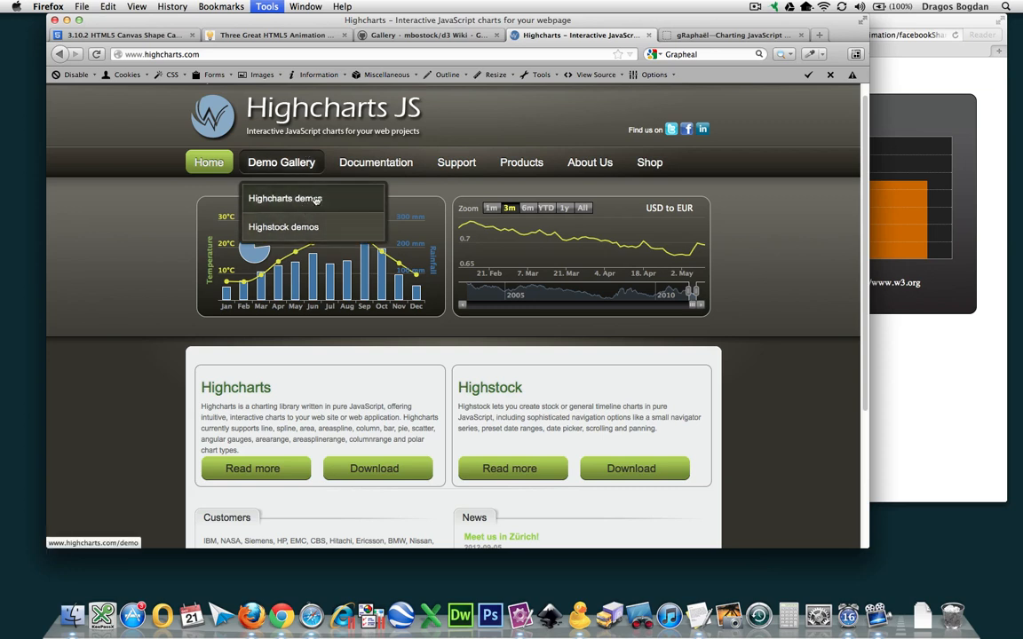
{"action": "left_click", "coordinate": [284, 198]}
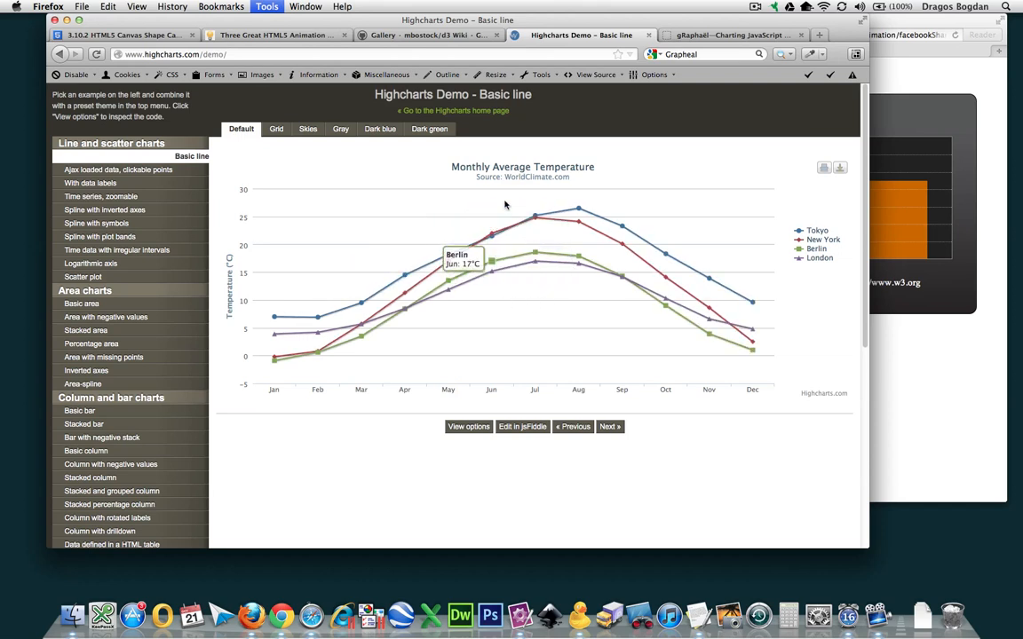
{"action": "mouse_move", "coordinate": [513, 376]}
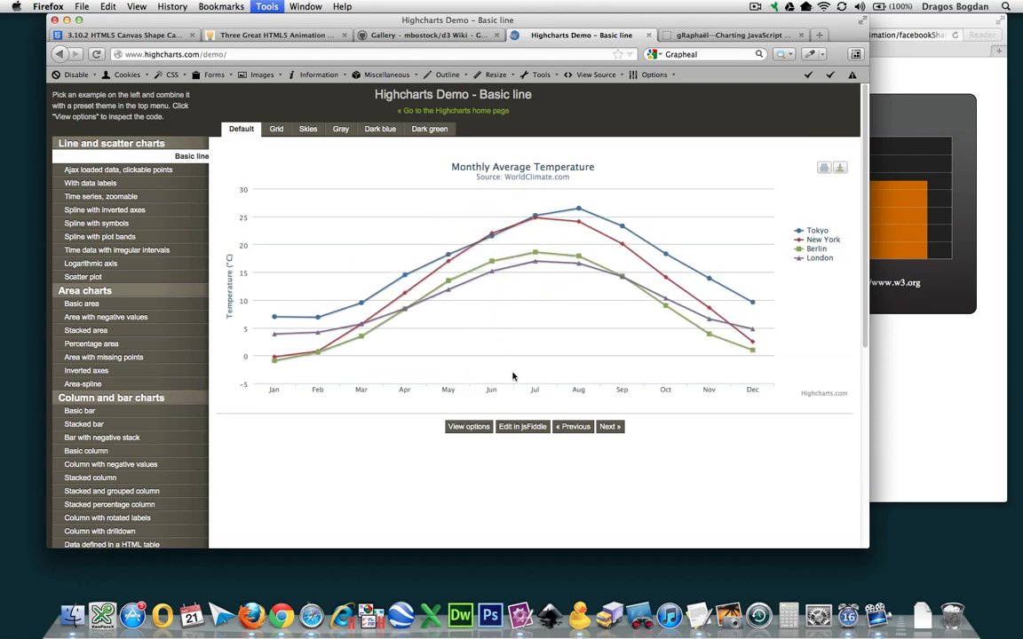
{"action": "mouse_move", "coordinate": [522, 428]}
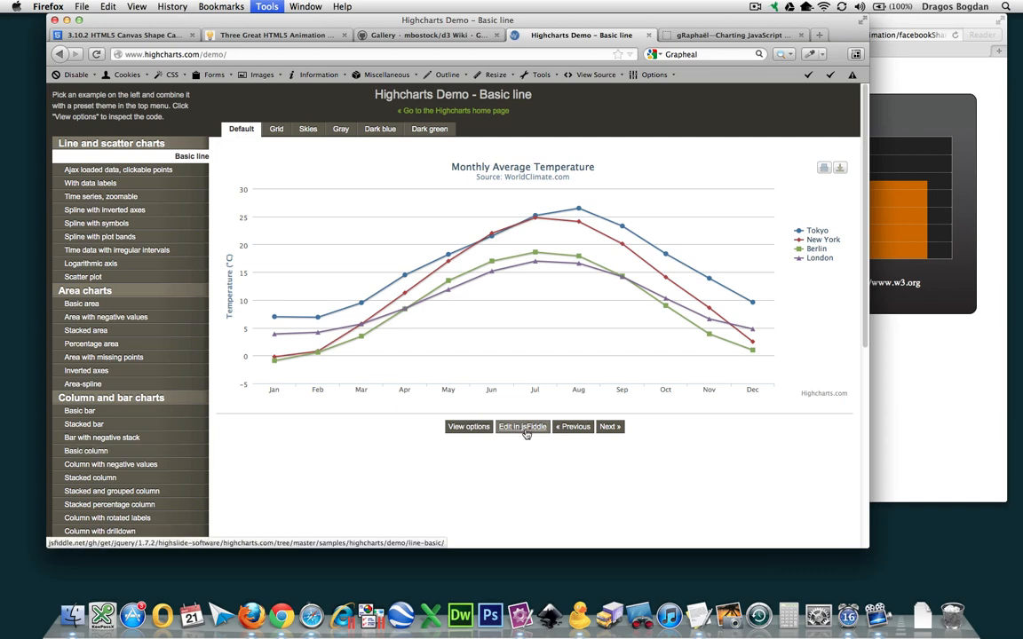
- Open the Highcharts basic line chart demo in jsFiddle and look over its code
{"action": "left_click", "coordinate": [522, 427]}
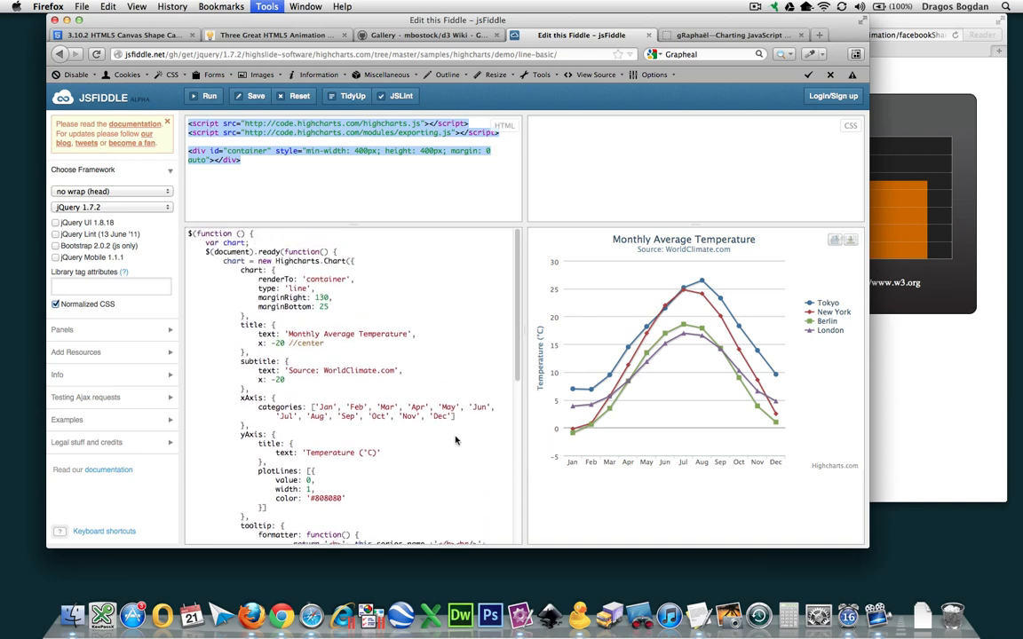
{"action": "scroll", "scroll_direction": "down", "scroll_amount": 3}
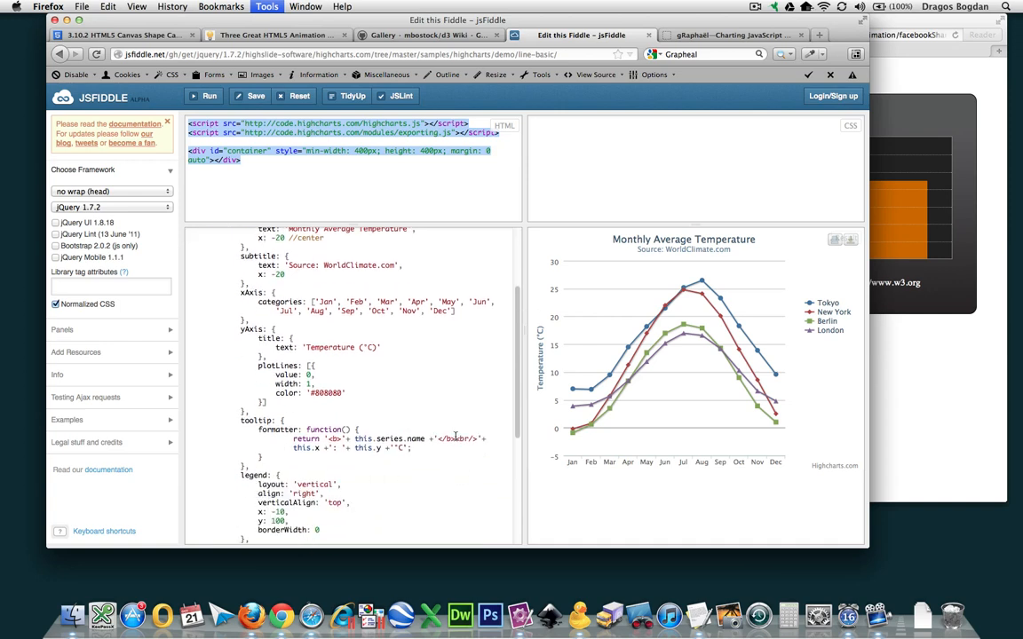
{"action": "scroll", "scroll_direction": "down", "scroll_amount": 3}
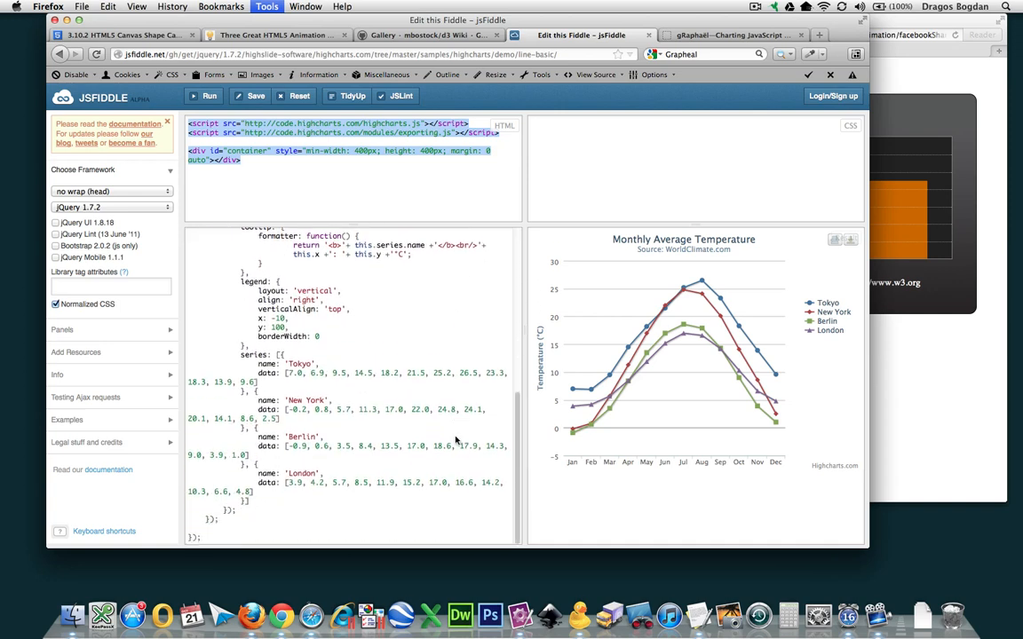
{"action": "scroll", "scroll_direction": "up", "scroll_amount": 3}
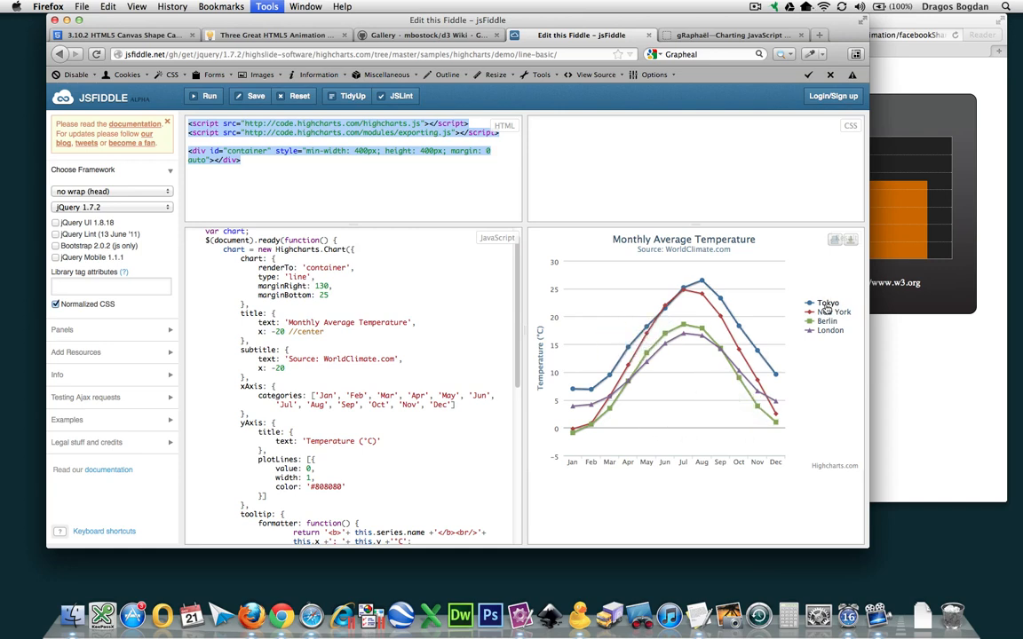
- Rename the Tokyo series to 'Los Angeles' and rerun the chart
{"action": "scroll", "scroll_direction": "down", "scroll_amount": 3}
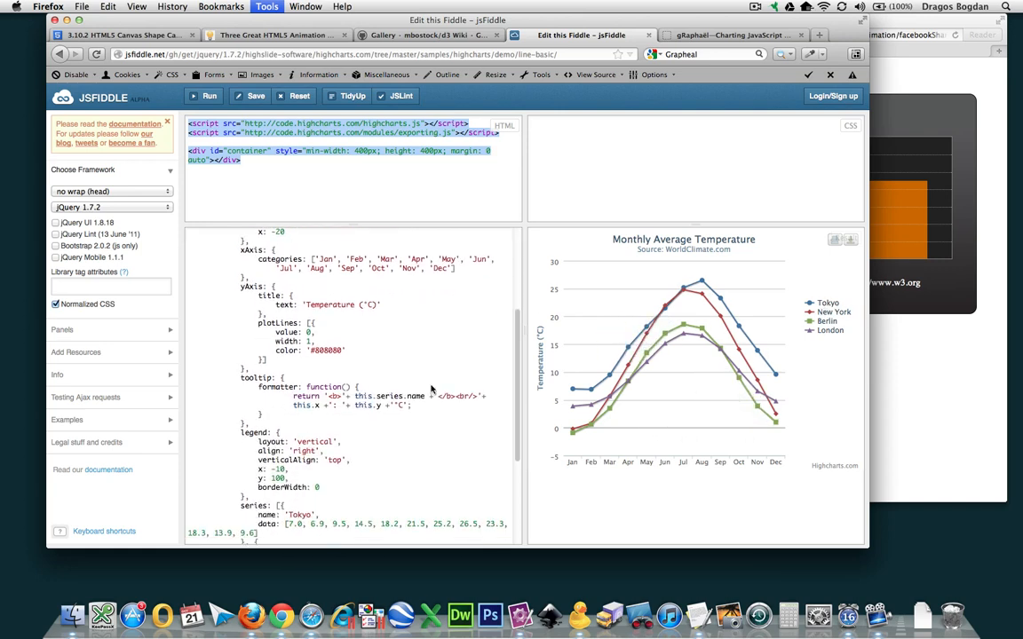
{"action": "scroll", "scroll_direction": "down", "scroll_amount": 3}
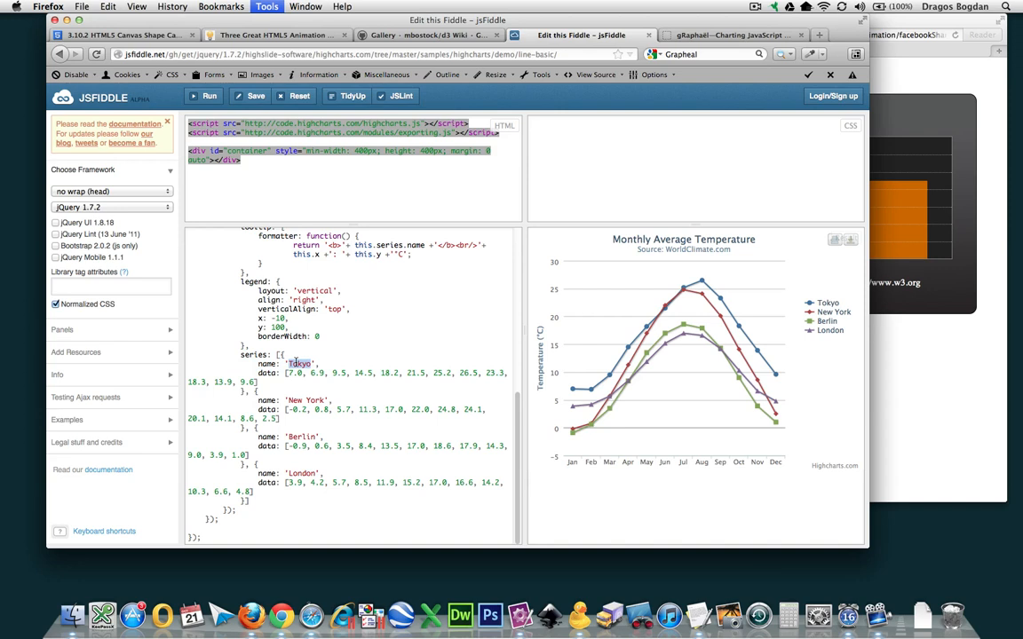
{"action": "type", "text": "Los ANgeles"}
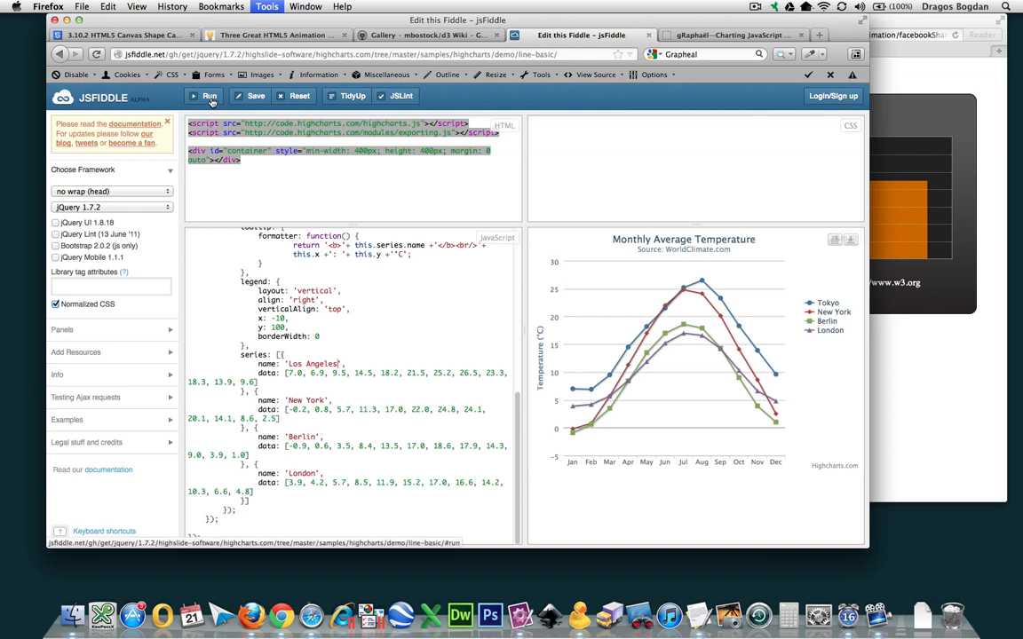
{"action": "left_click", "coordinate": [187, 99]}
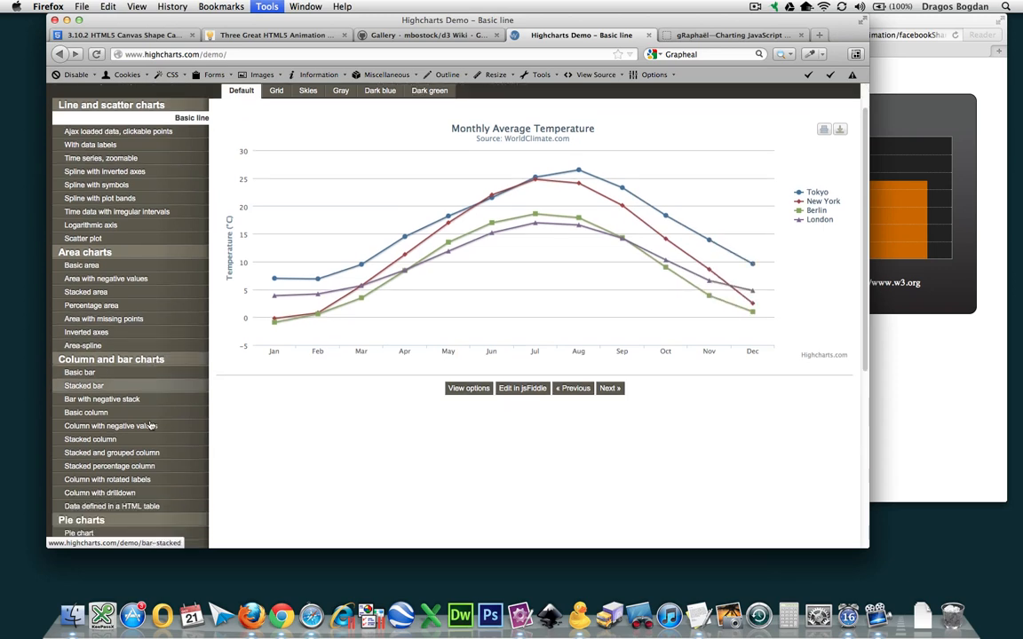
- View the column with rotated labels, percentage area and wind rose demos
{"action": "left_click", "coordinate": [107, 517]}
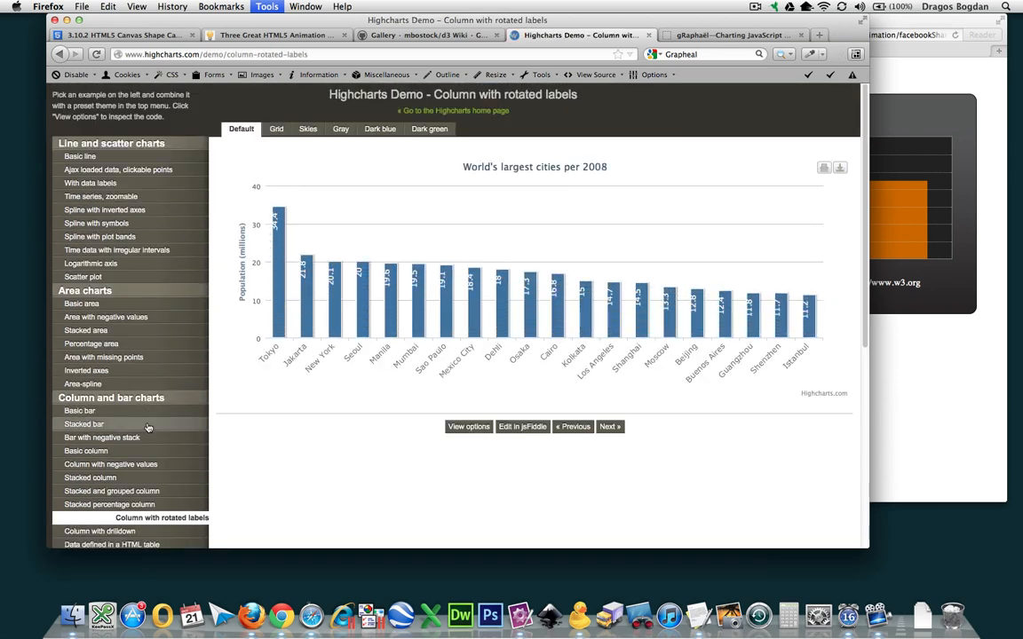
{"action": "left_click", "coordinate": [91, 344]}
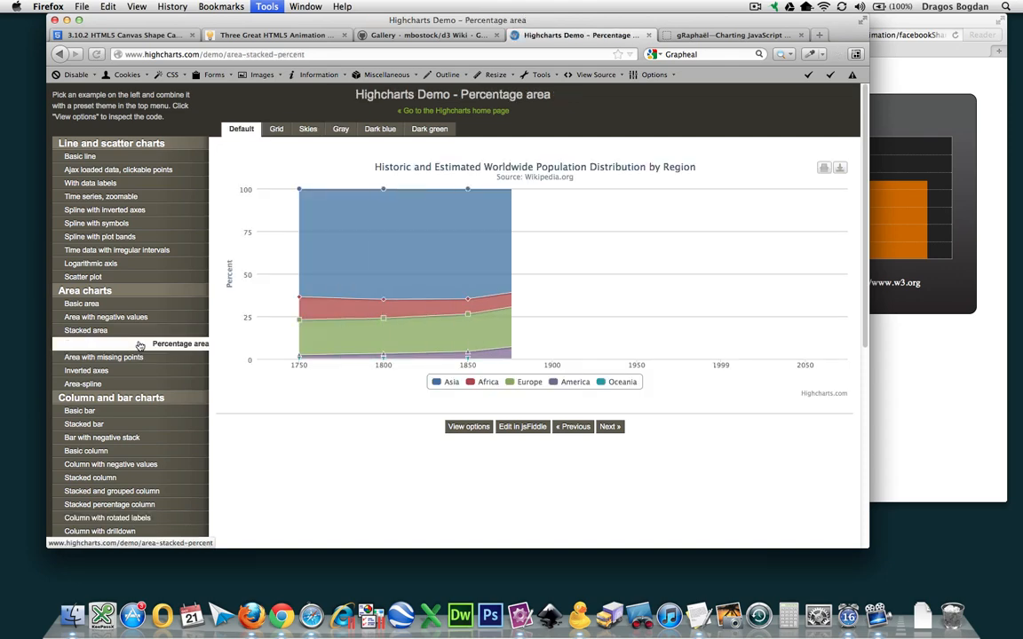
{"action": "scroll", "scroll_direction": "down", "scroll_amount": 3}
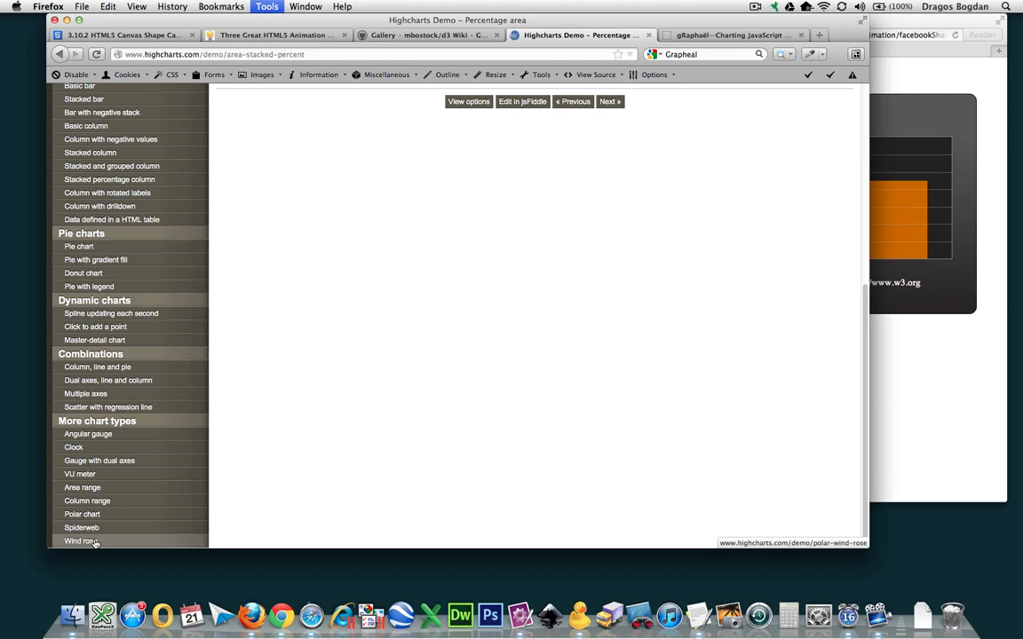
{"action": "left_click", "coordinate": [81, 541]}
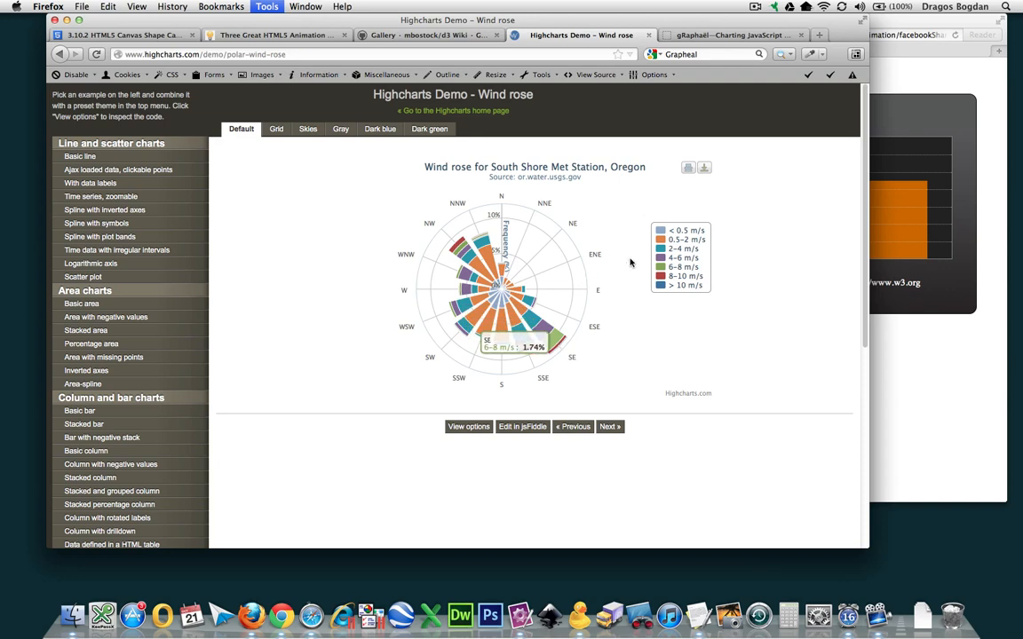
{"action": "mouse_move", "coordinate": [549, 364]}
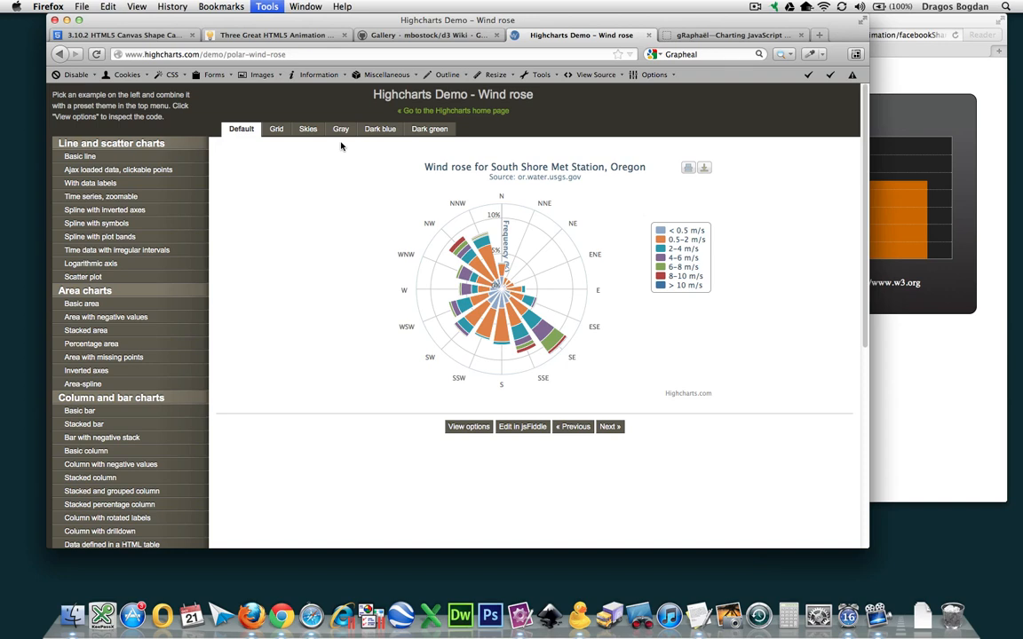
{"action": "mouse_move", "coordinate": [203, 146]}
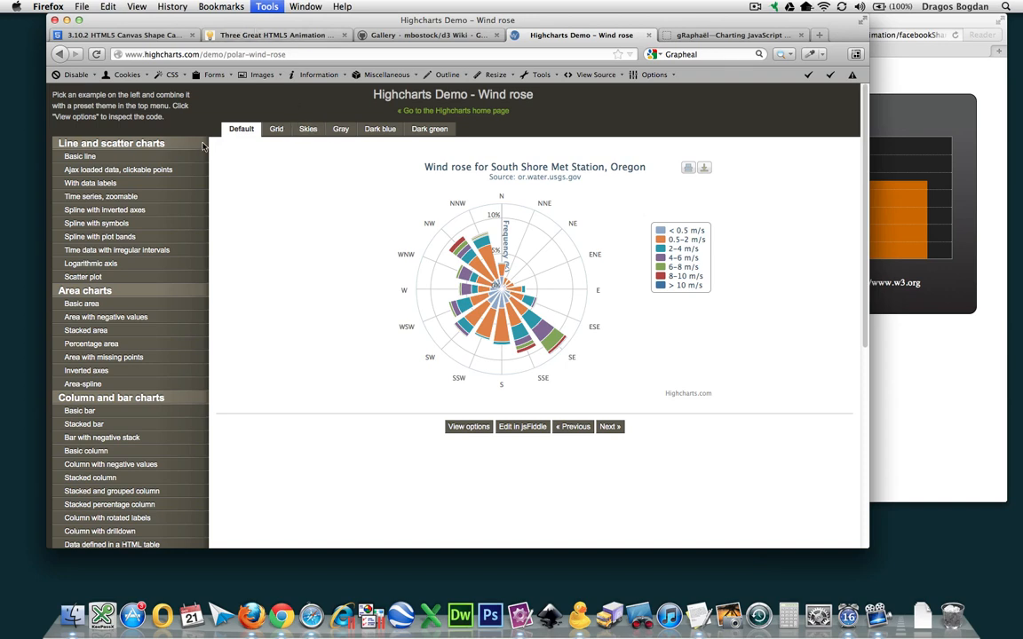
{"action": "mouse_move", "coordinate": [127, 299]}
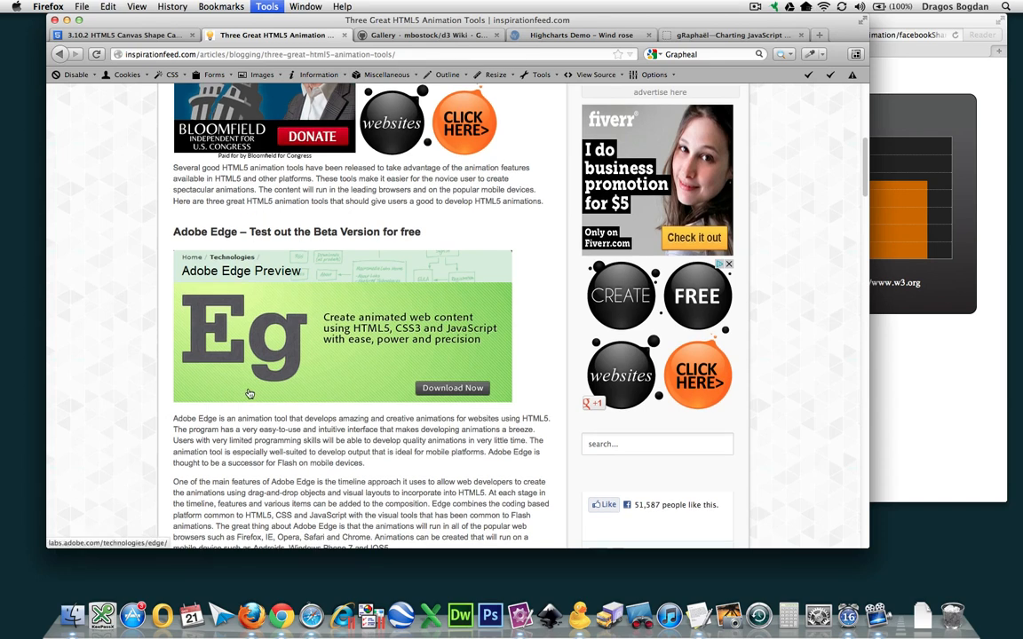
{"action": "mouse_move", "coordinate": [250, 393]}
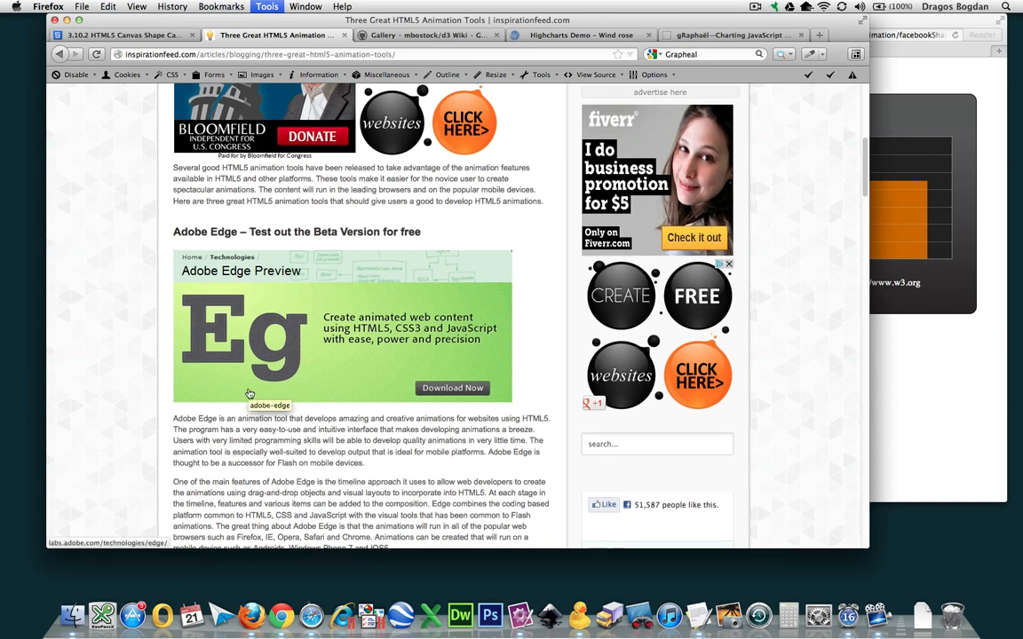
{"action": "mouse_move", "coordinate": [473, 328]}
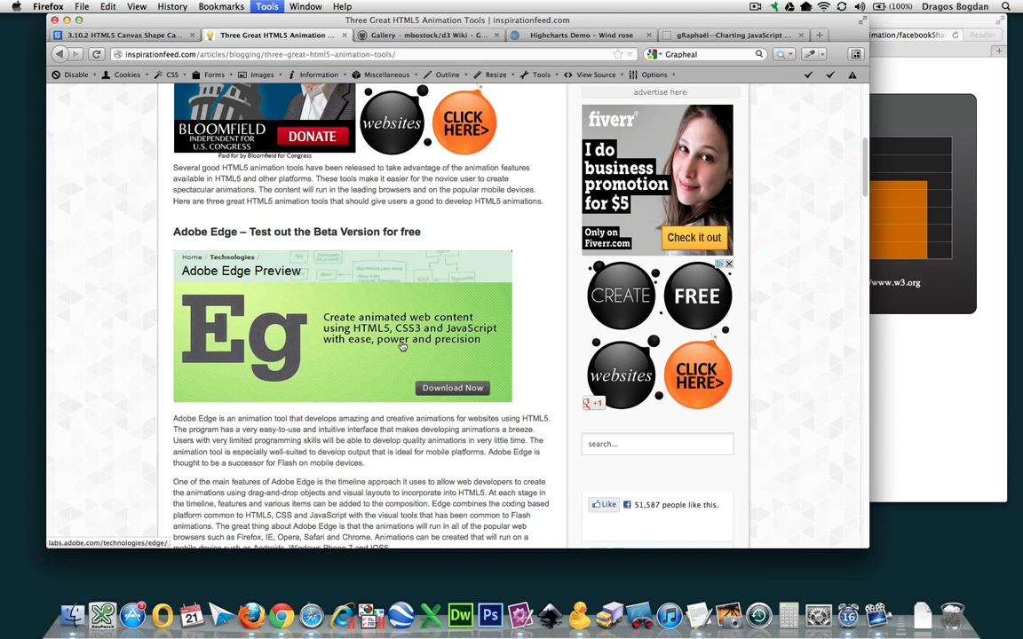
{"action": "mouse_move", "coordinate": [790, 180]}
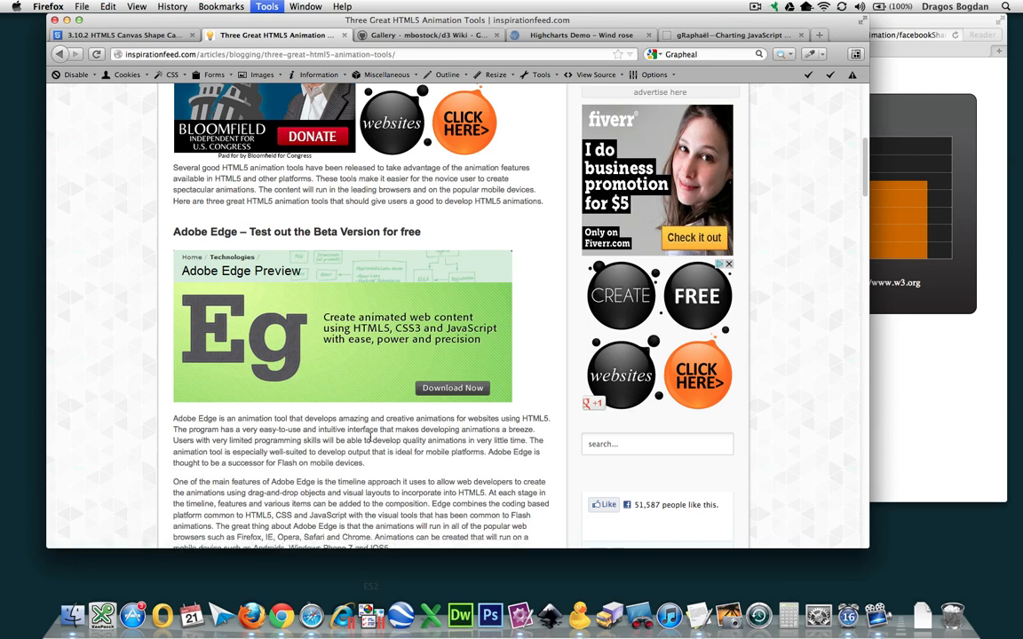
- Select 'HTML5 Animation Tools' in the inspirationfeed article title
{"action": "scroll", "scroll_direction": "down", "scroll_amount": 3}
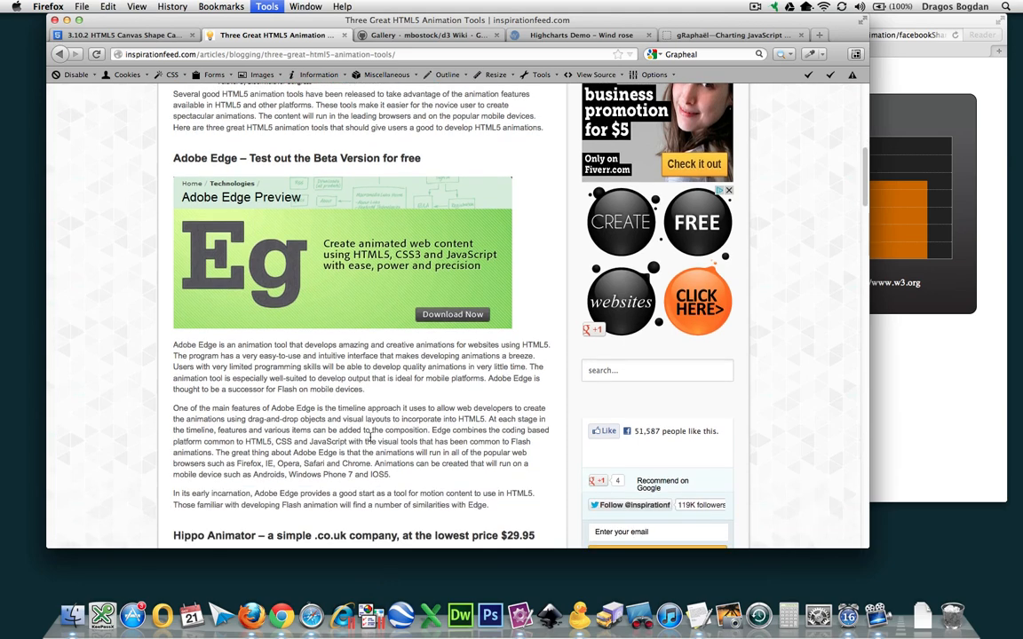
{"action": "scroll", "scroll_direction": "down", "scroll_amount": 3}
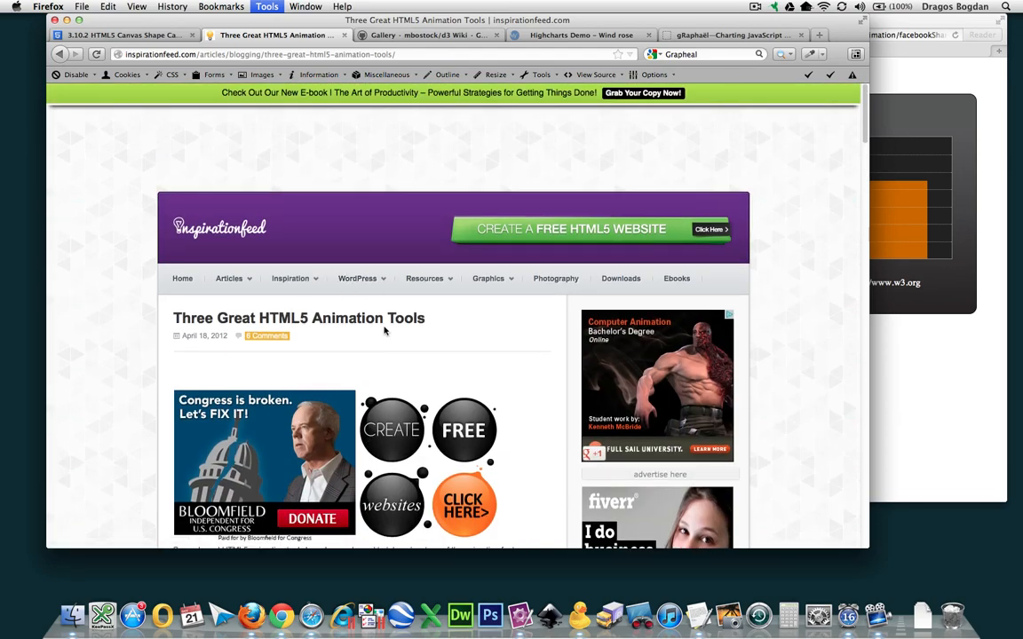
{"action": "left_click_drag", "start_coordinate": [265, 318], "coordinate": [425, 317]}
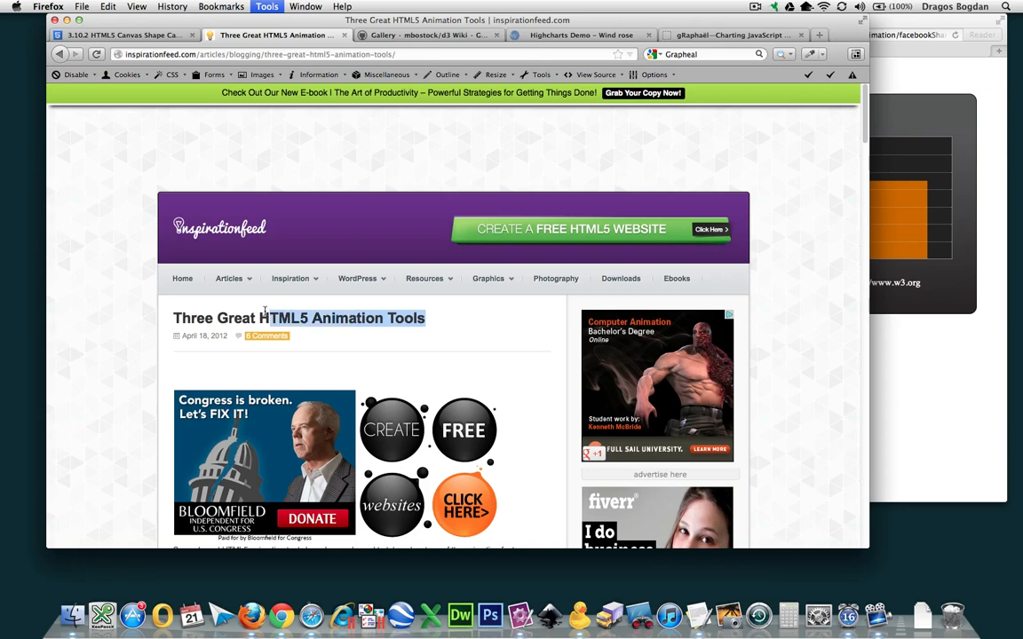
- Scroll through the article covering Adobe Edge, Hippo Animator and Hype, and back up
{"action": "scroll", "scroll_direction": "down", "scroll_amount": 3}
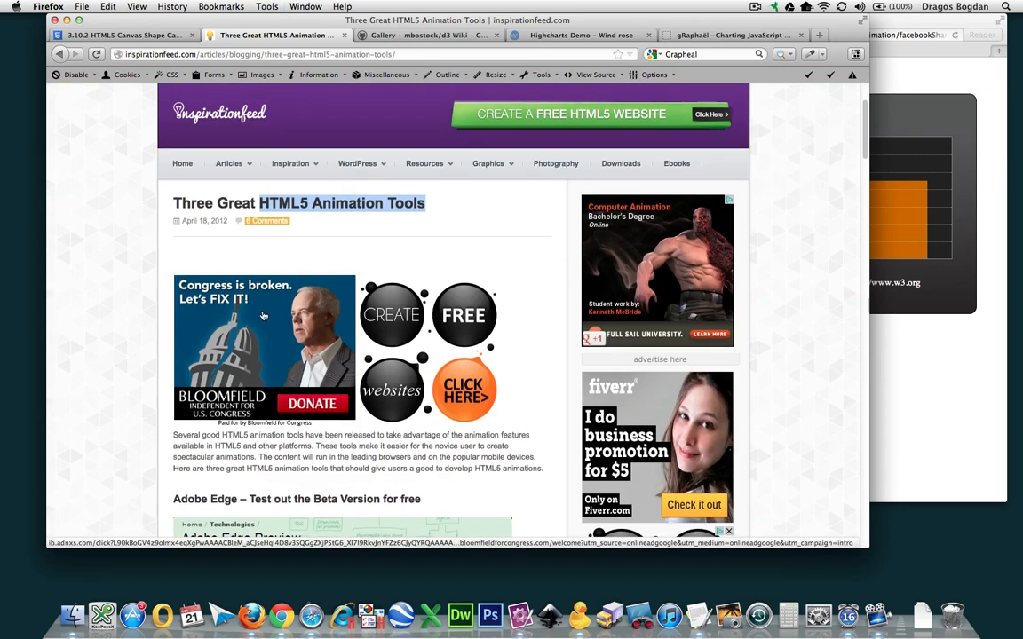
{"action": "scroll", "scroll_direction": "down", "scroll_amount": 3}
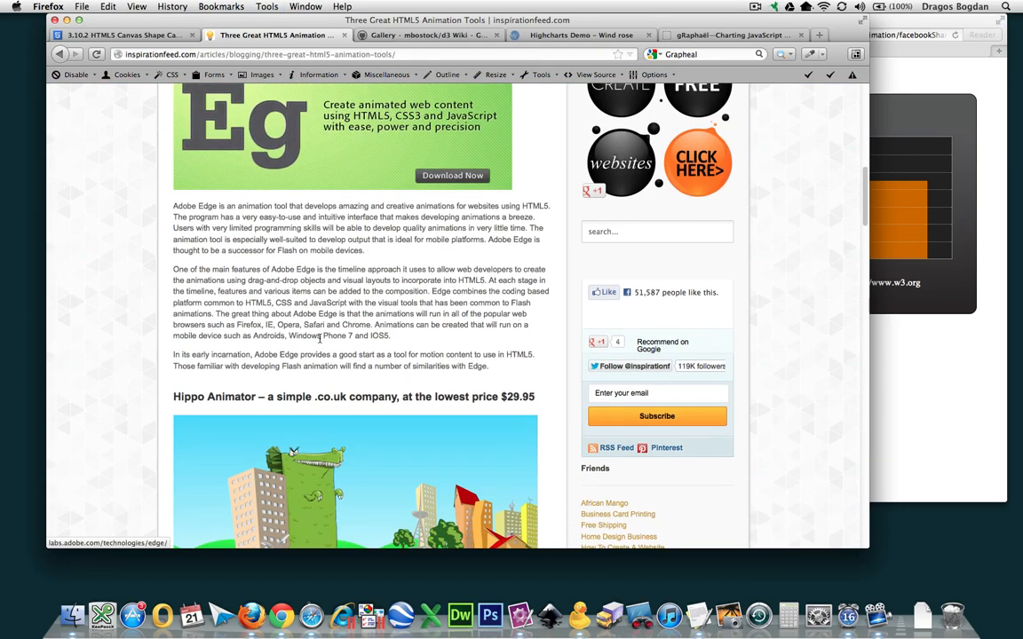
{"action": "scroll", "scroll_direction": "down", "scroll_amount": 3}
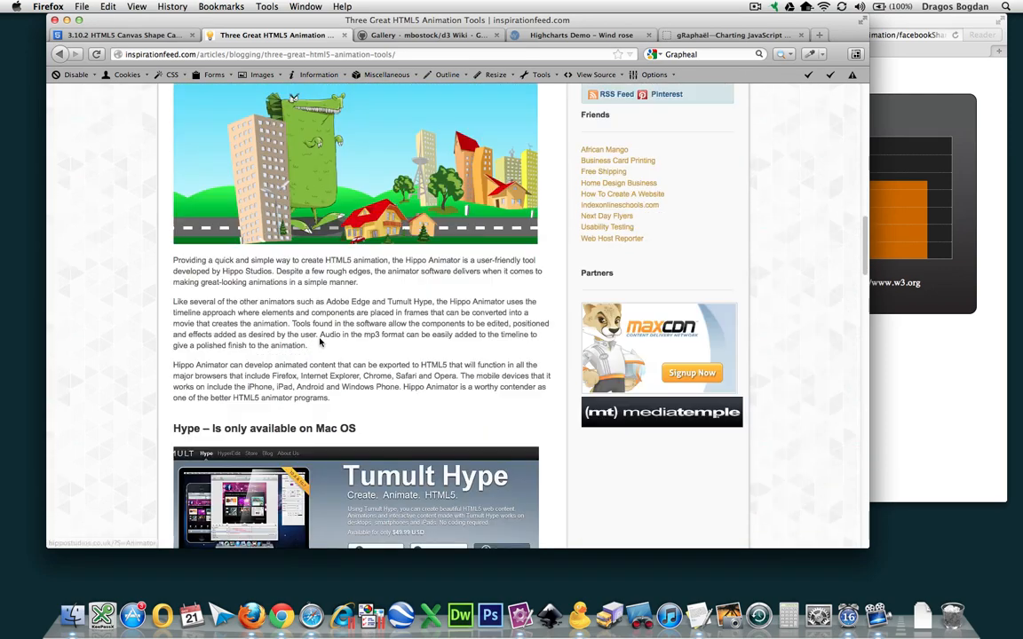
{"action": "scroll", "scroll_direction": "down", "scroll_amount": 3}
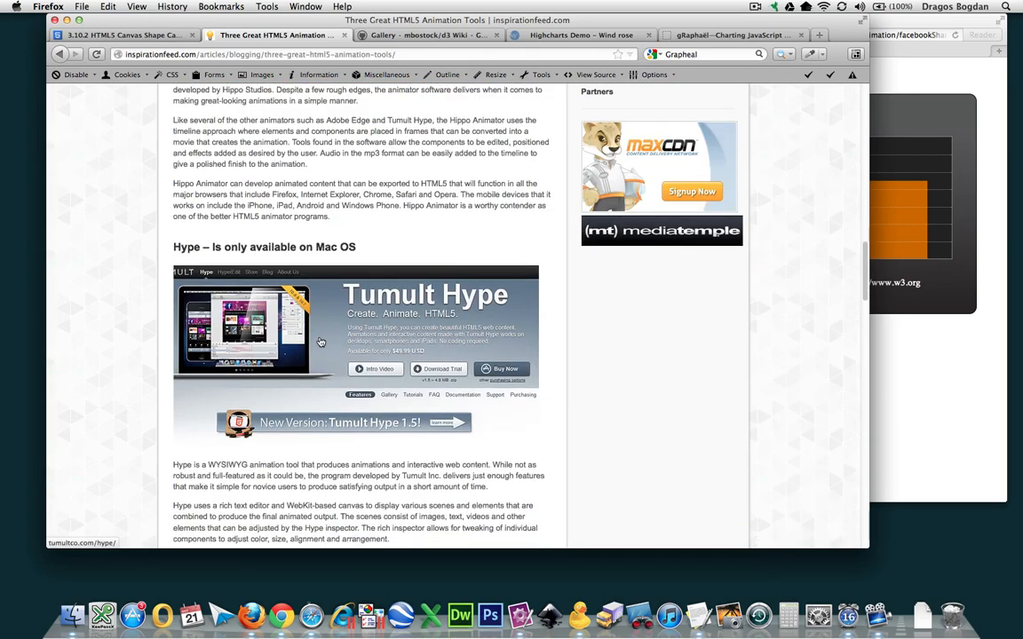
{"action": "scroll", "scroll_direction": "up", "scroll_amount": 3}
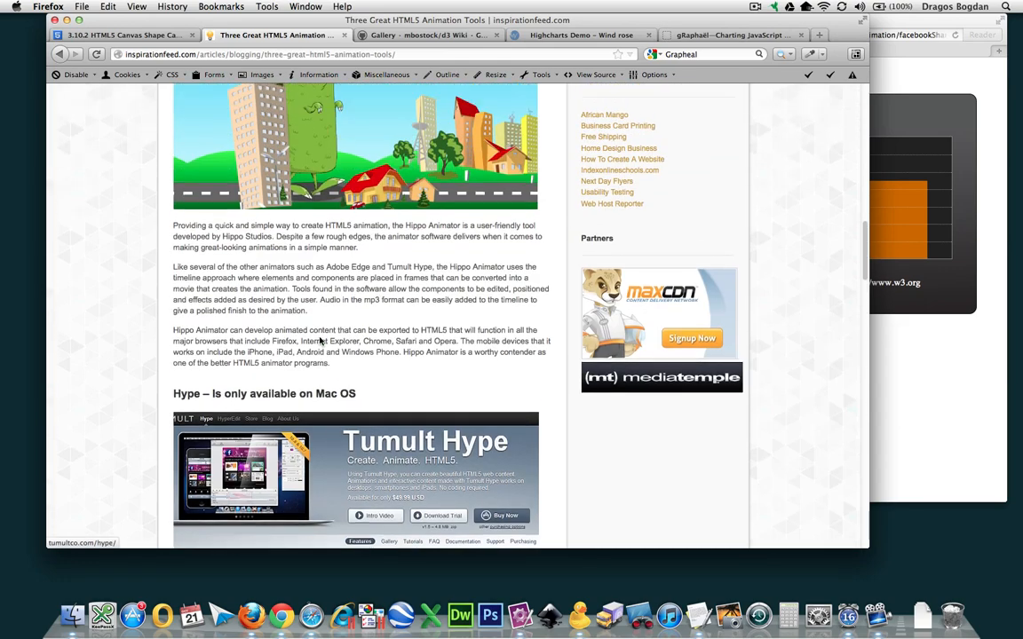
{"action": "scroll", "scroll_direction": "up", "scroll_amount": 3}
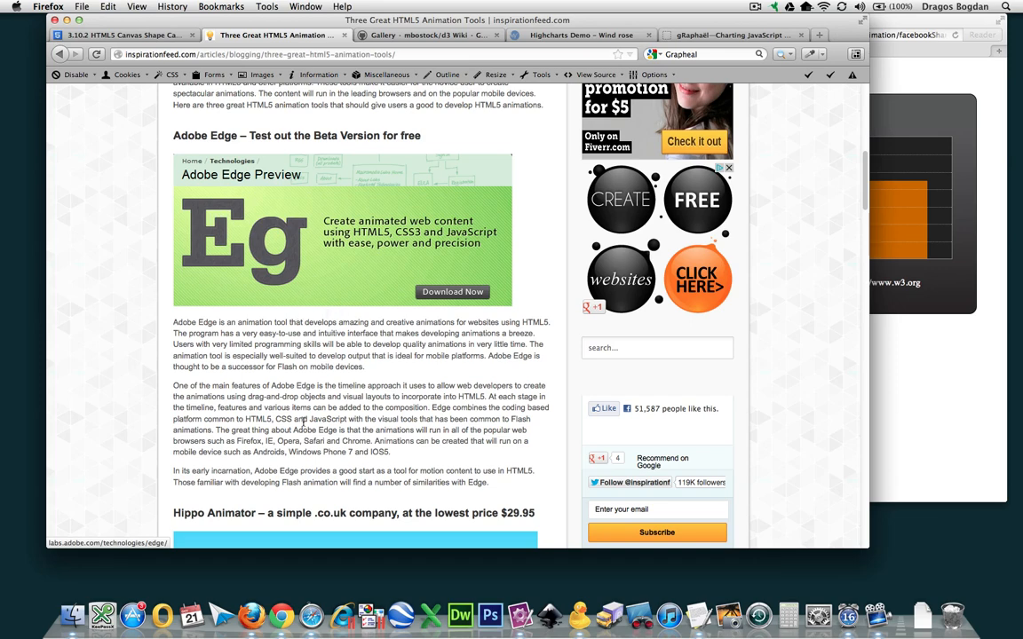
{"action": "scroll", "scroll_direction": "up", "scroll_amount": 3}
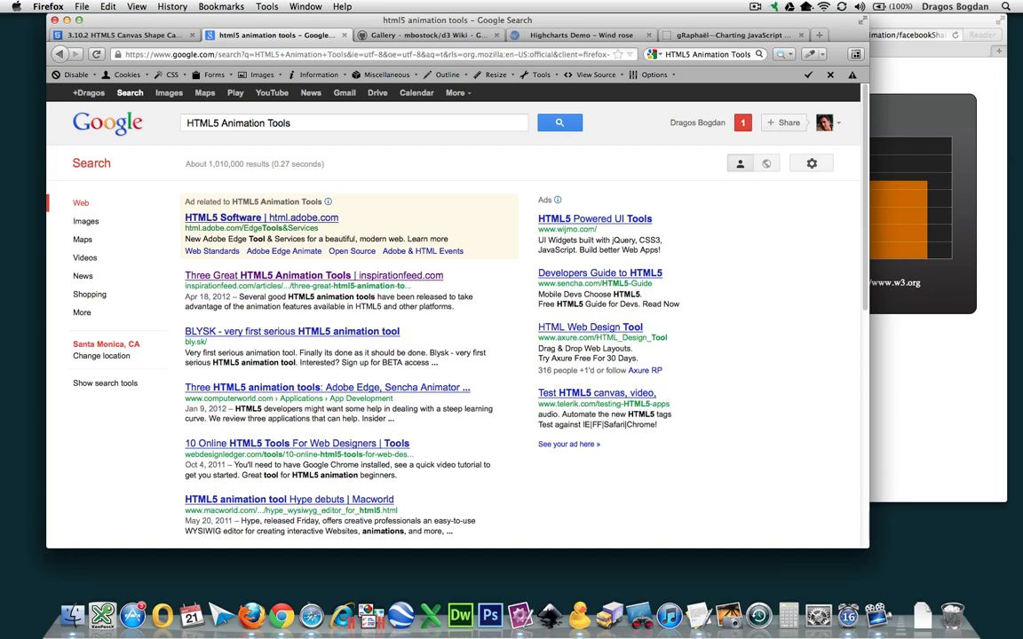
- Switch to the '3.10.2 HTML5 Canvas Shape Caching' KineticJS tutorial tab
{"action": "left_click", "coordinate": [106, 40]}
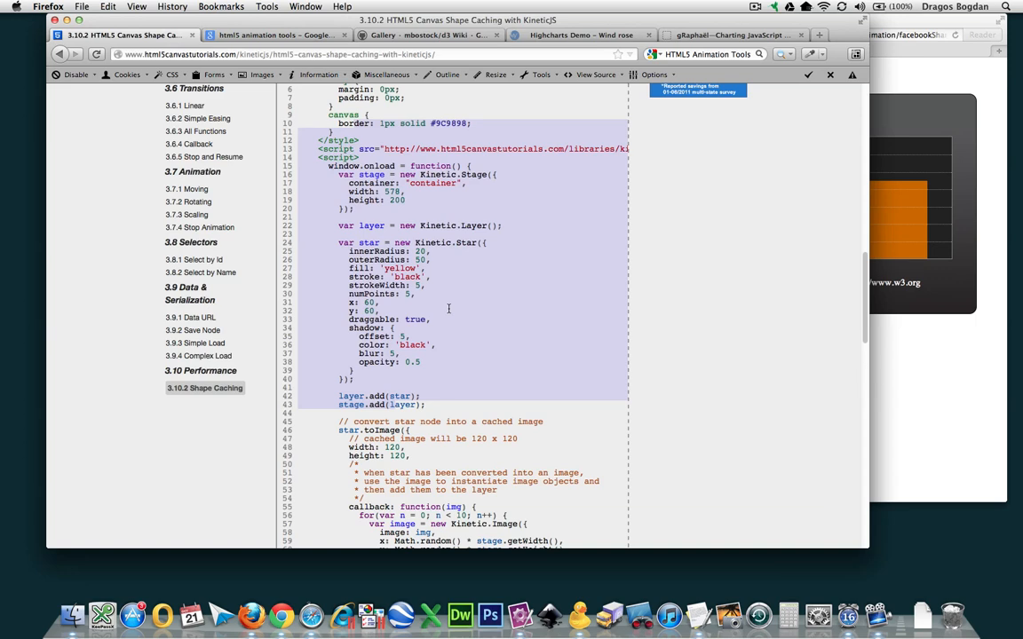
{"action": "mouse_move", "coordinate": [538, 404]}
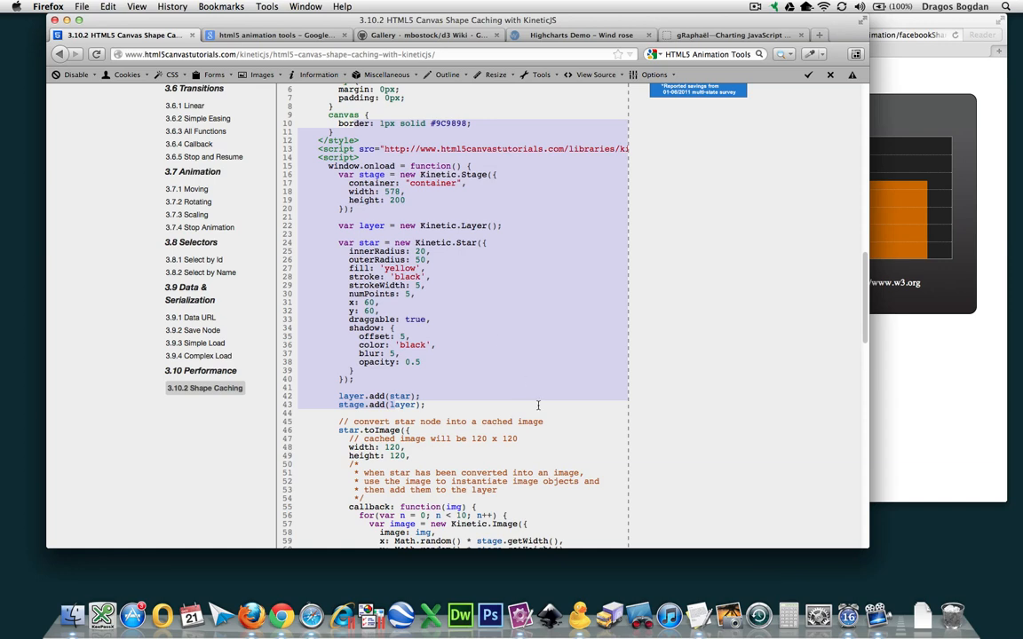